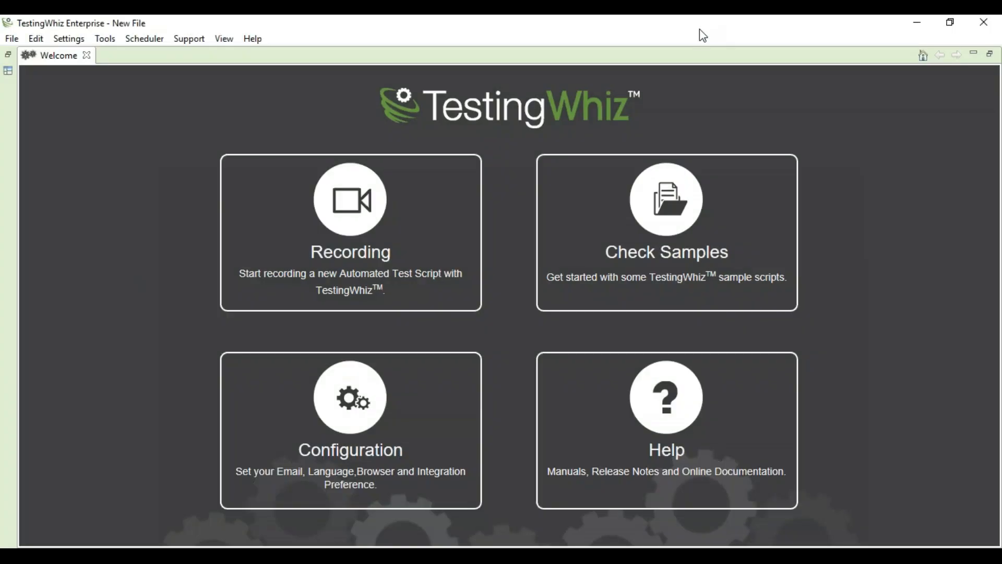
mouse_move(983, 55)
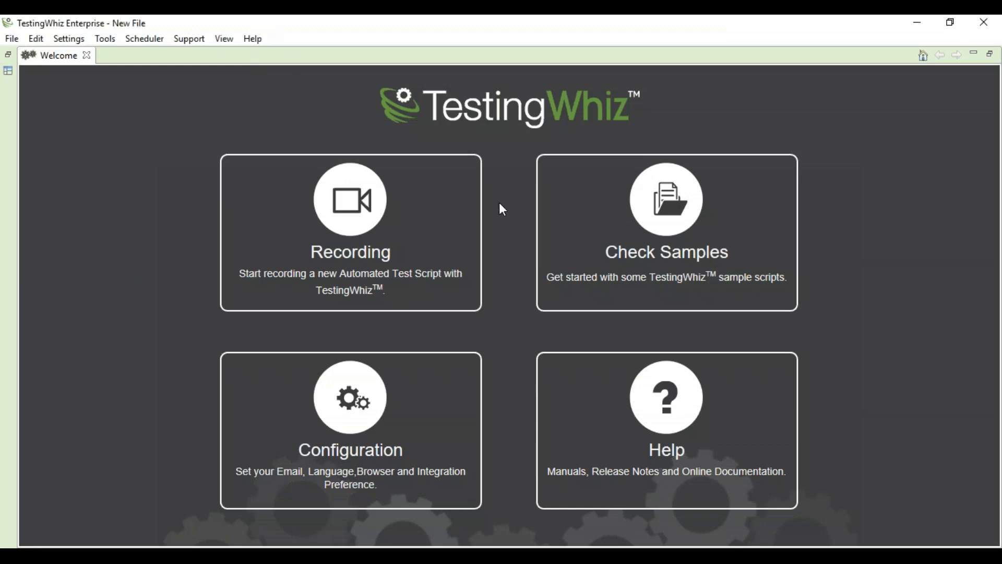
mouse_move(268, 204)
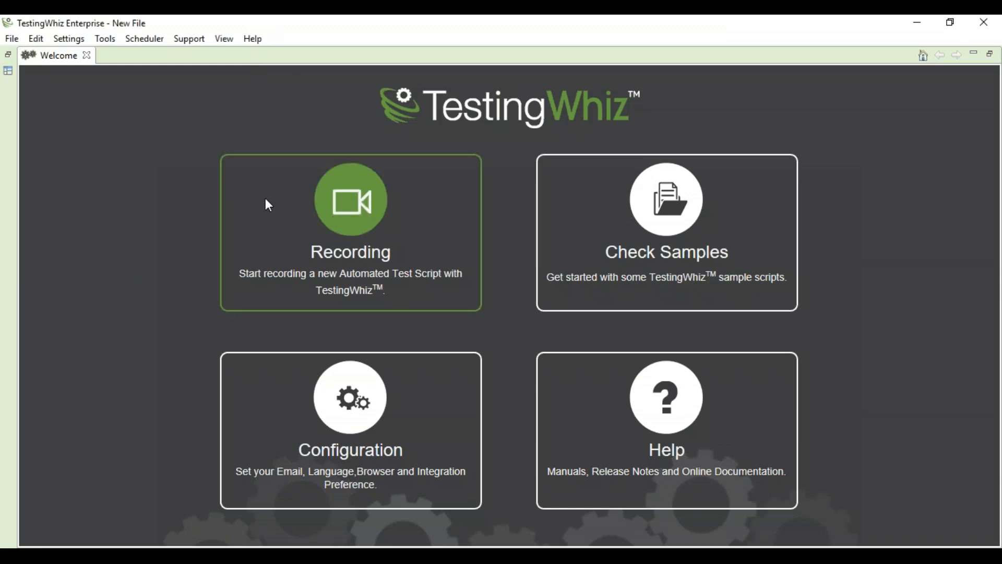
mouse_move(936, 388)
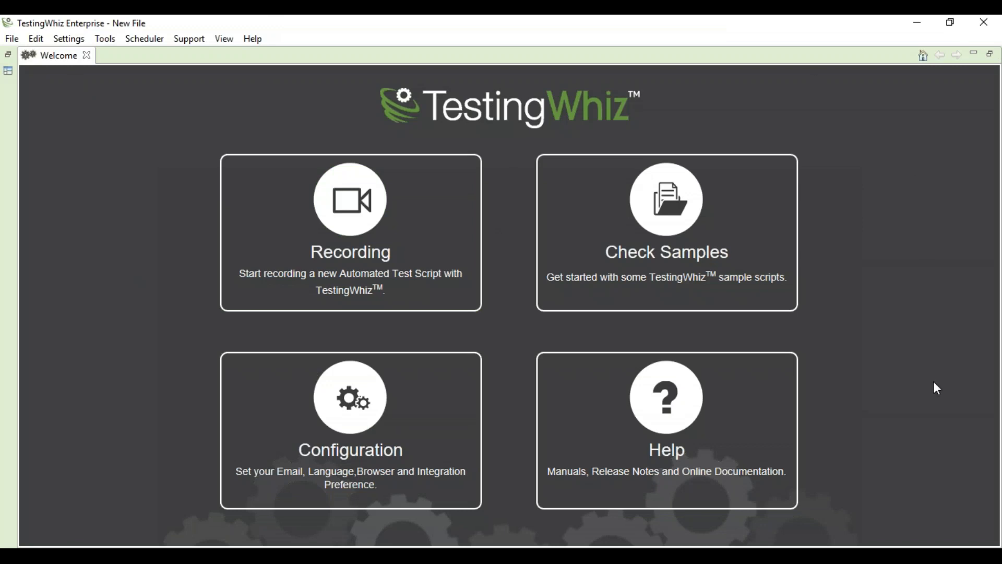
mouse_move(835, 365)
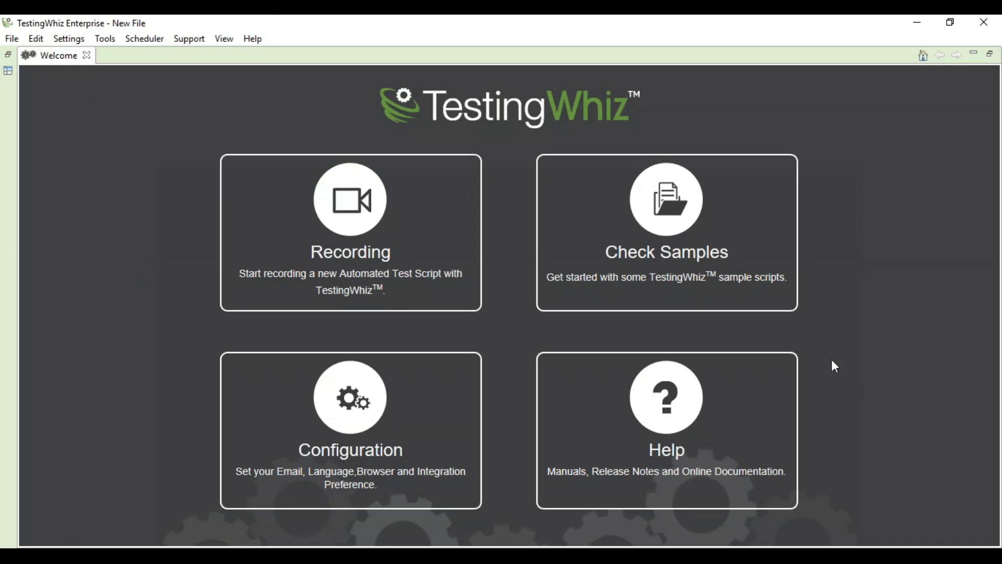
mouse_move(350, 232)
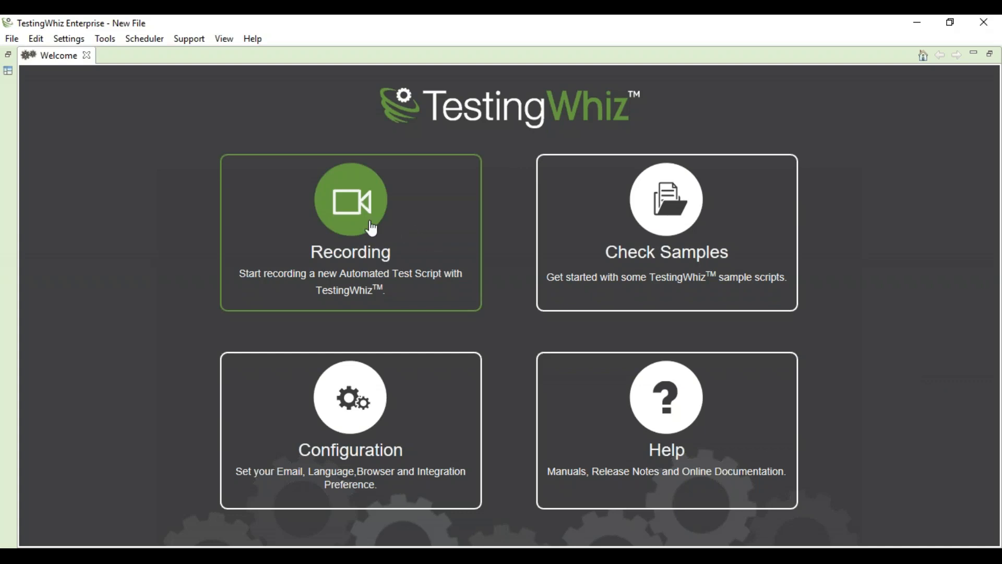
mouse_move(350, 211)
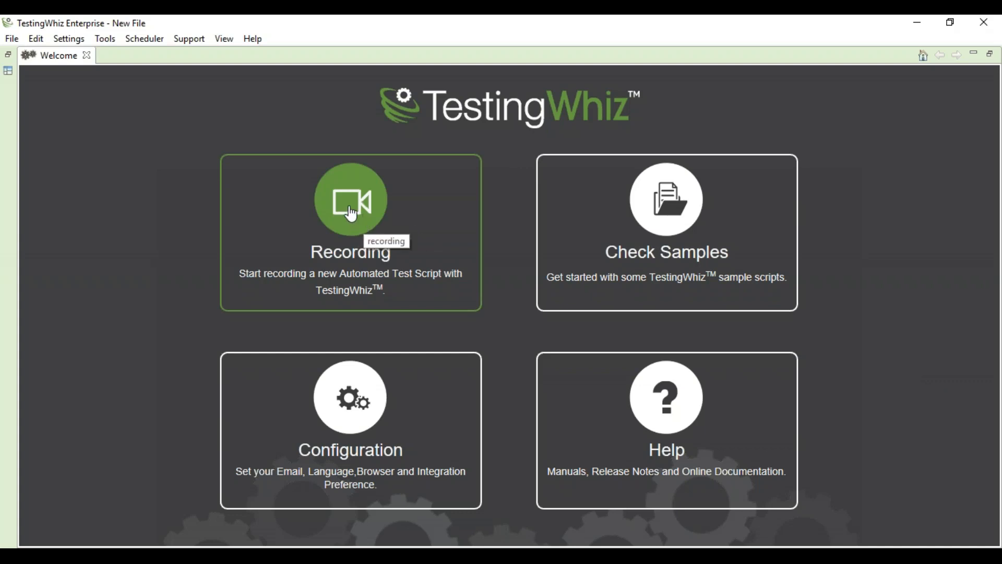
mouse_move(350, 211)
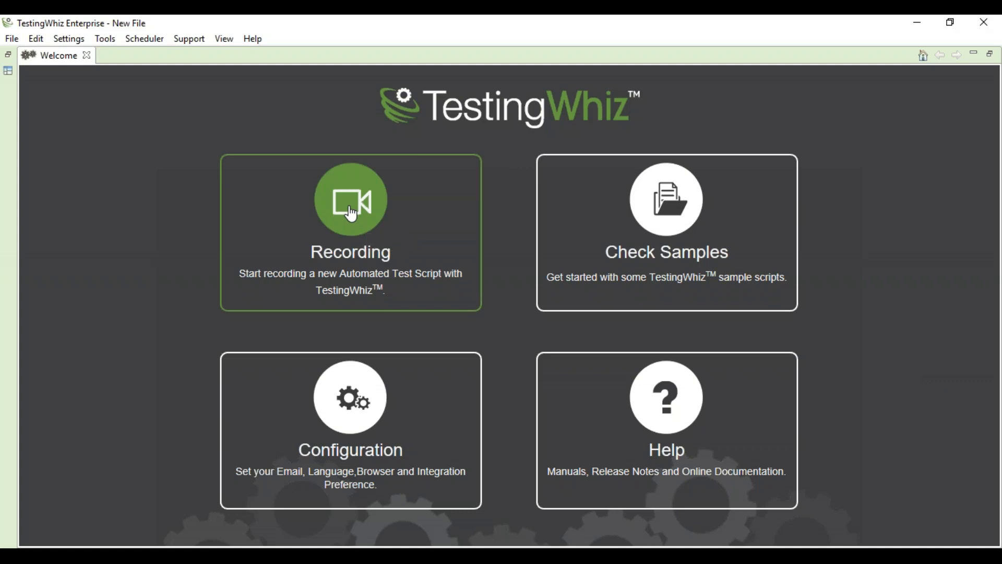
mouse_move(381, 219)
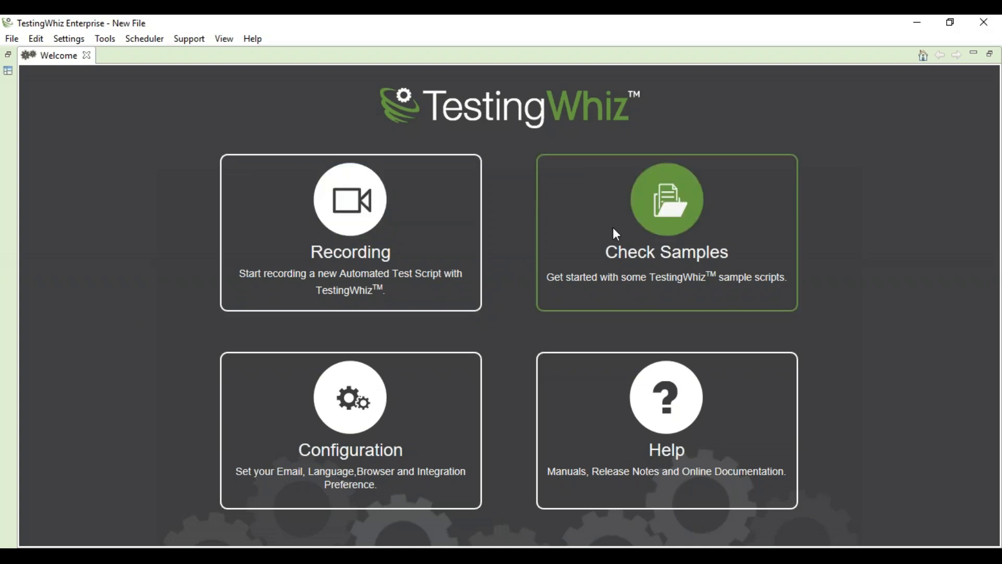
mouse_move(664, 211)
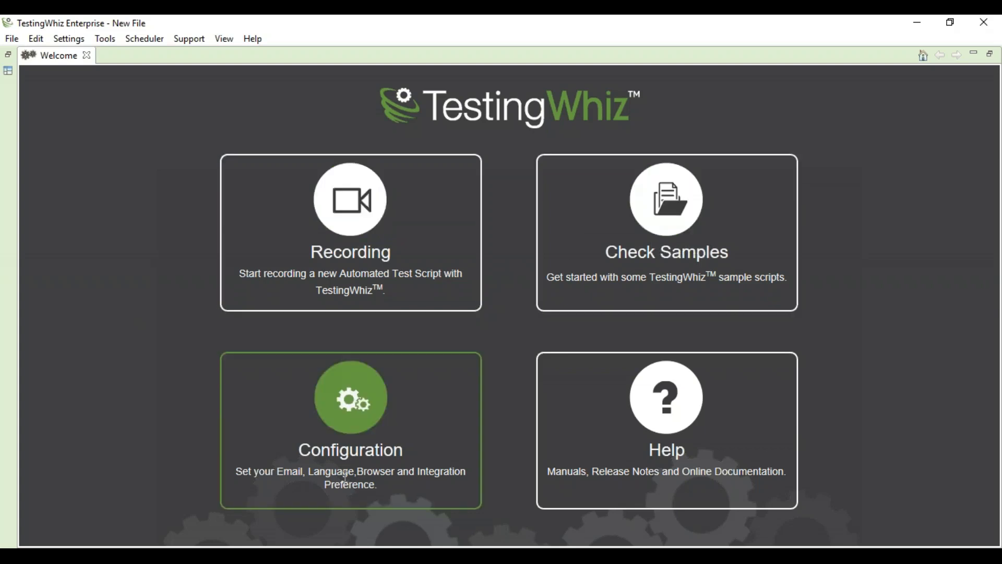
mouse_move(355, 406)
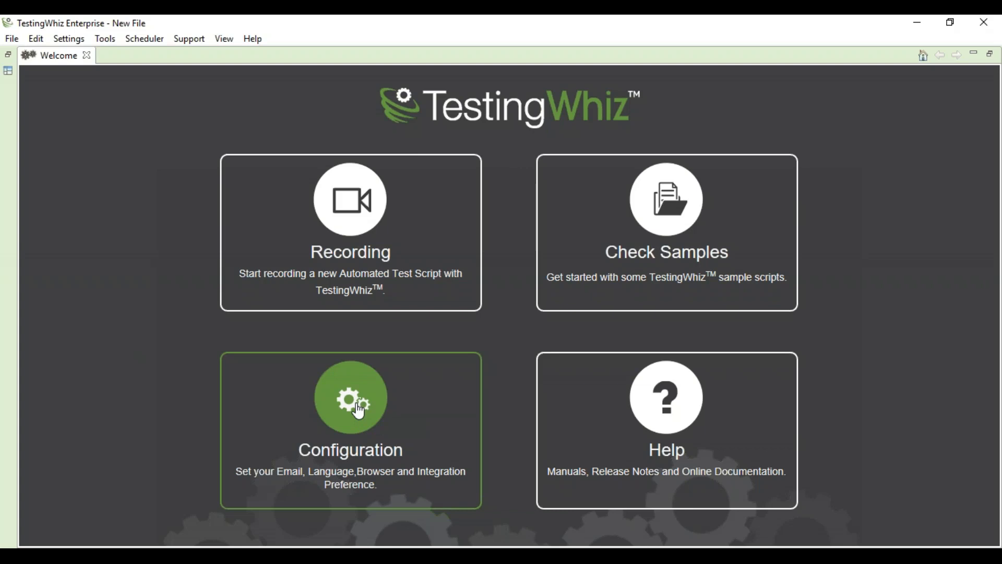
mouse_move(677, 416)
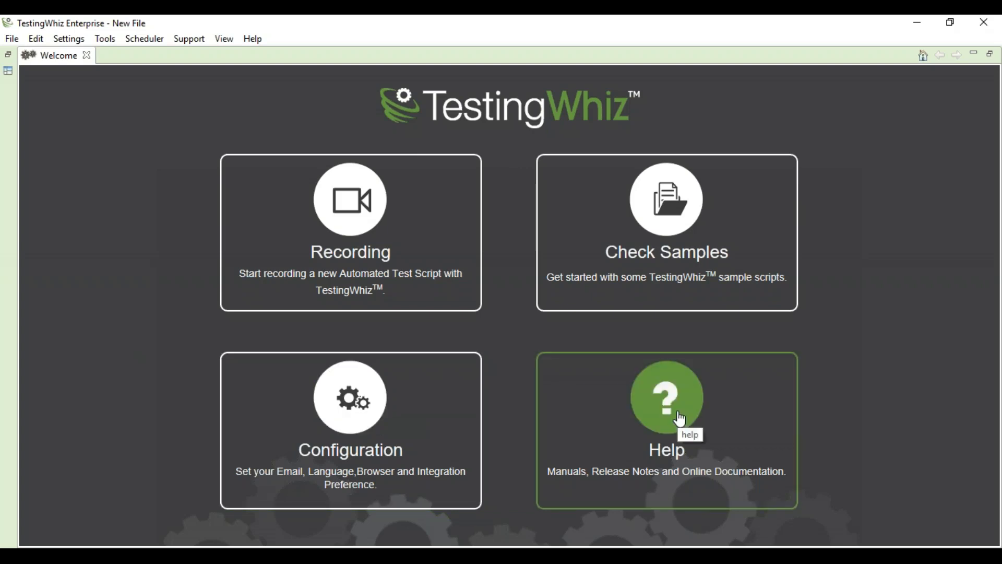
mouse_move(518, 333)
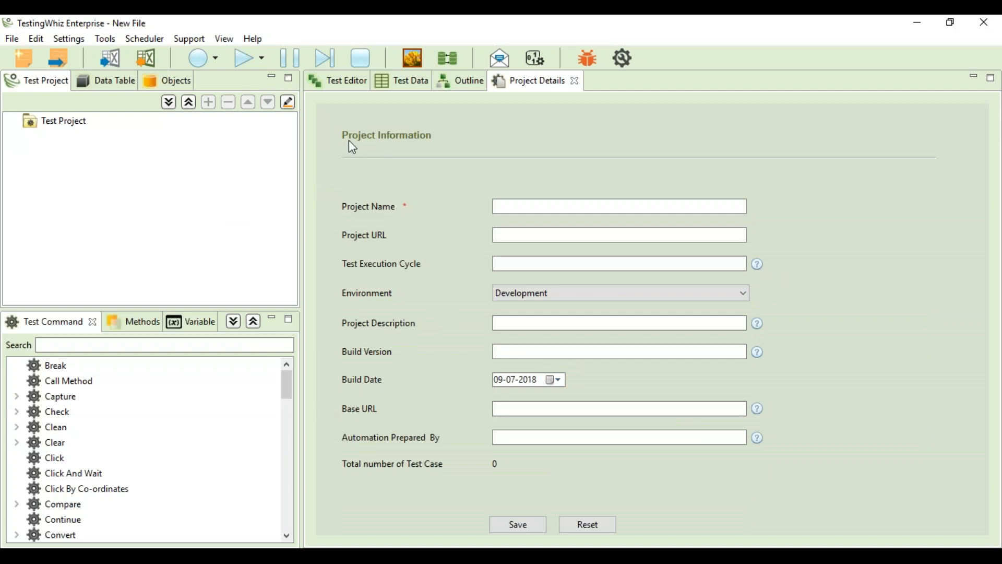
mouse_move(501, 222)
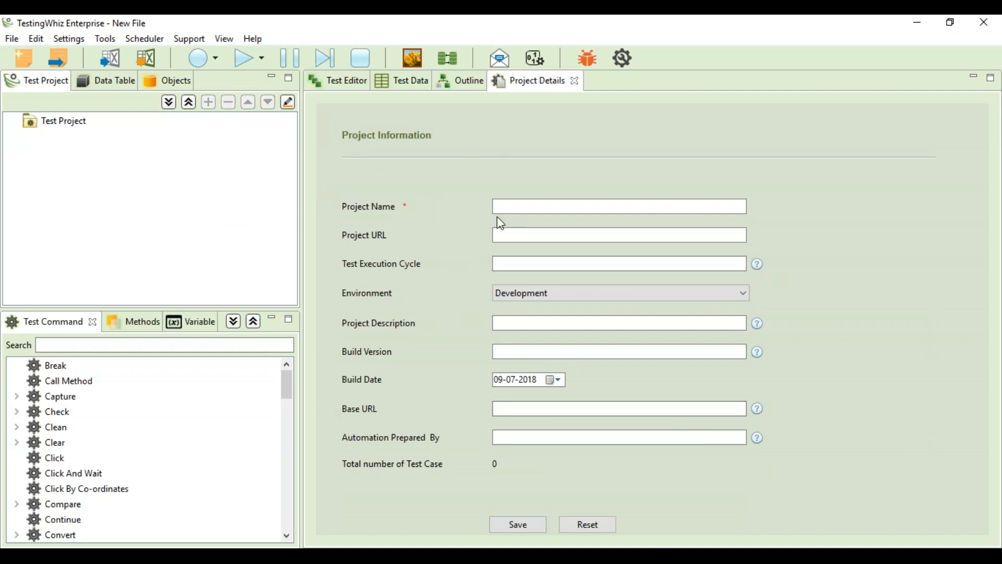
Enter 'Test' as the project name in the Project Details form
click(618, 205)
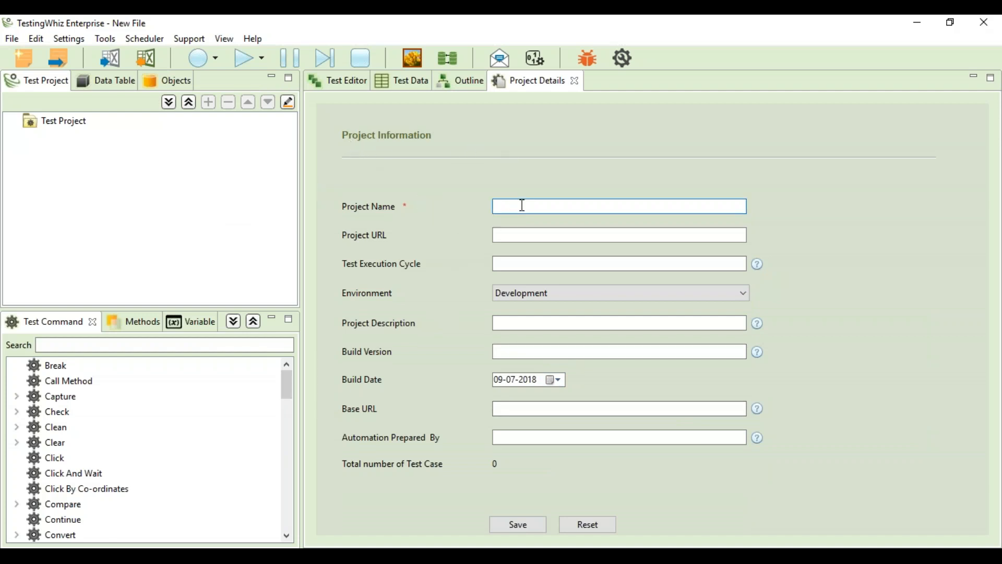
text(Test)
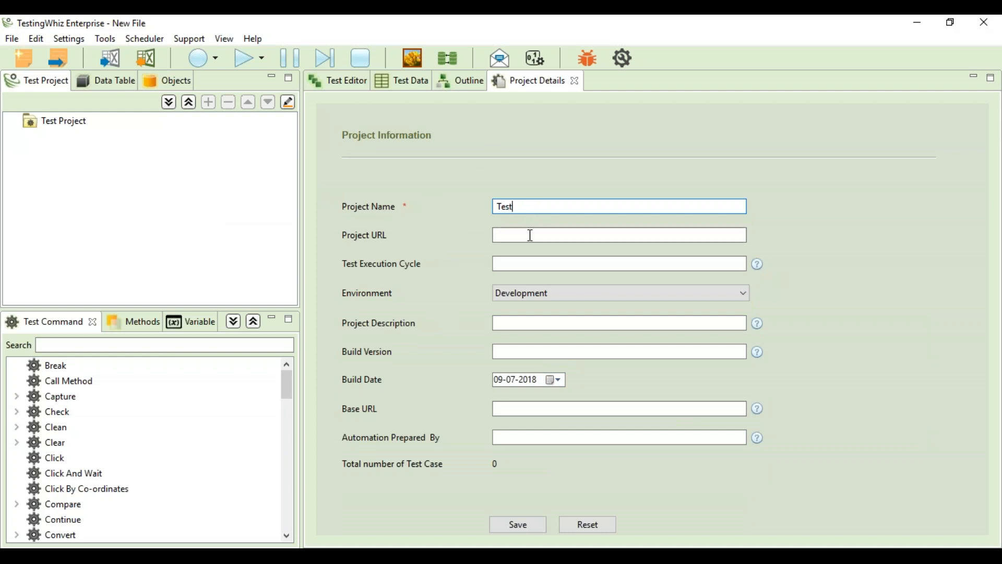
mouse_move(390, 285)
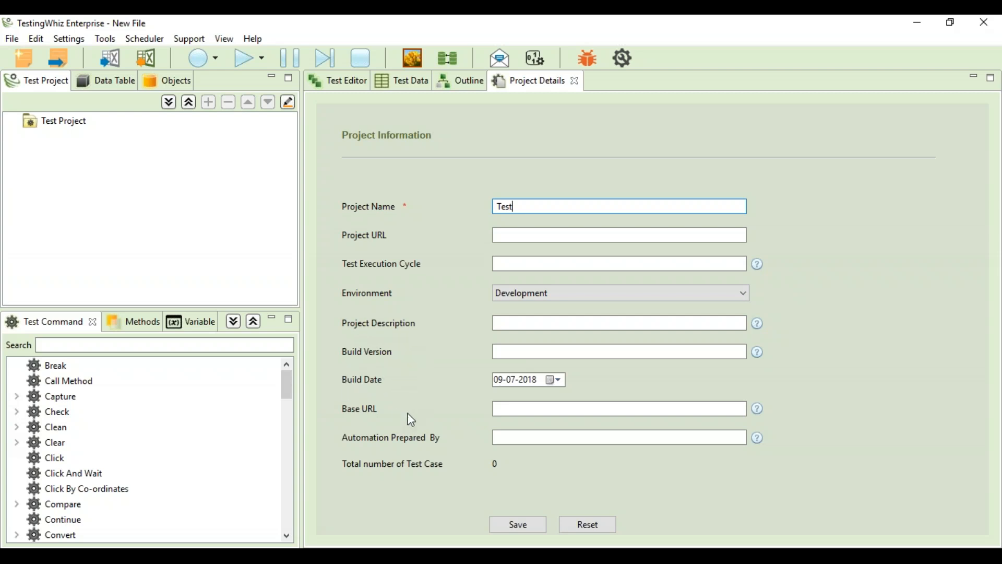
mouse_move(546, 452)
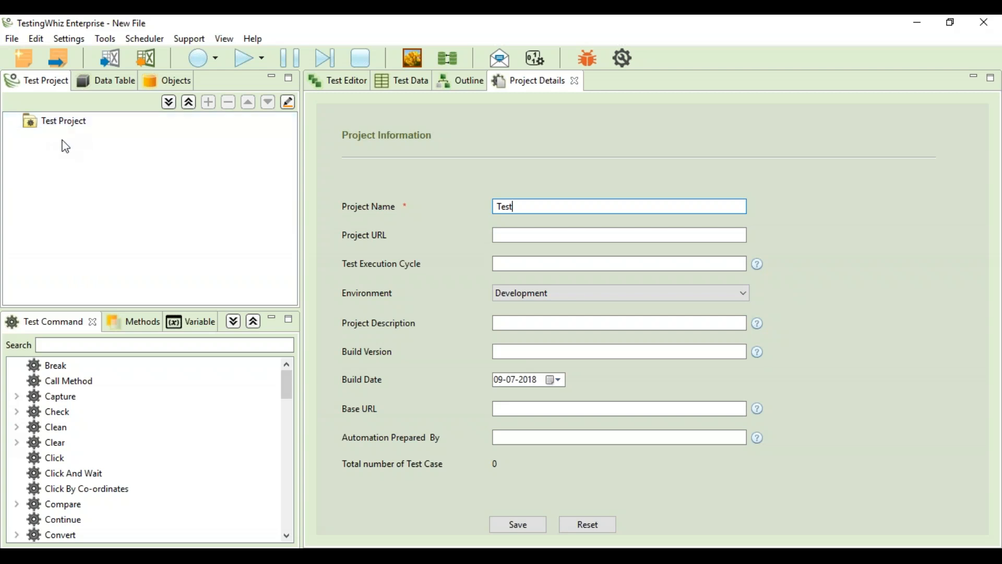
mouse_move(81, 182)
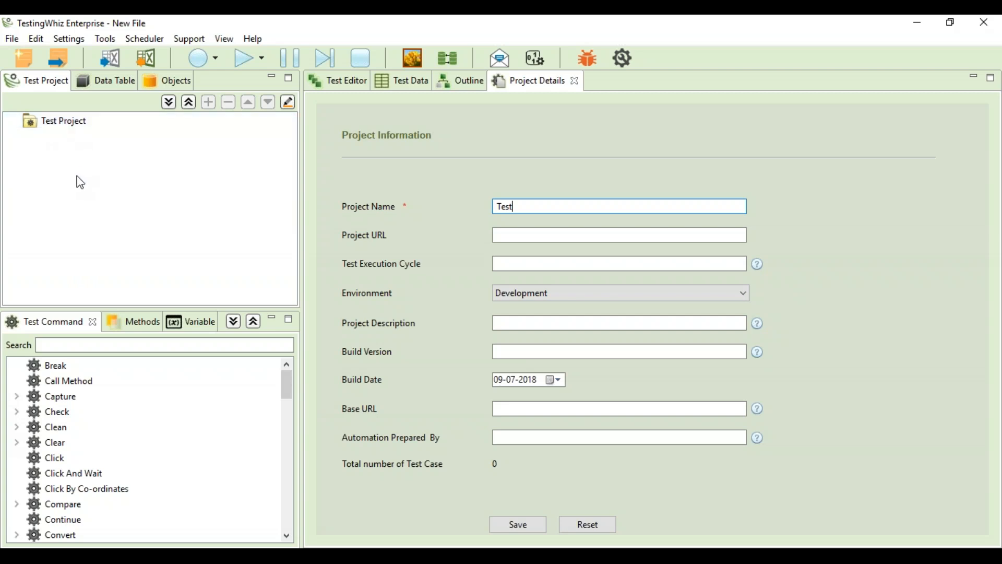
click(55, 426)
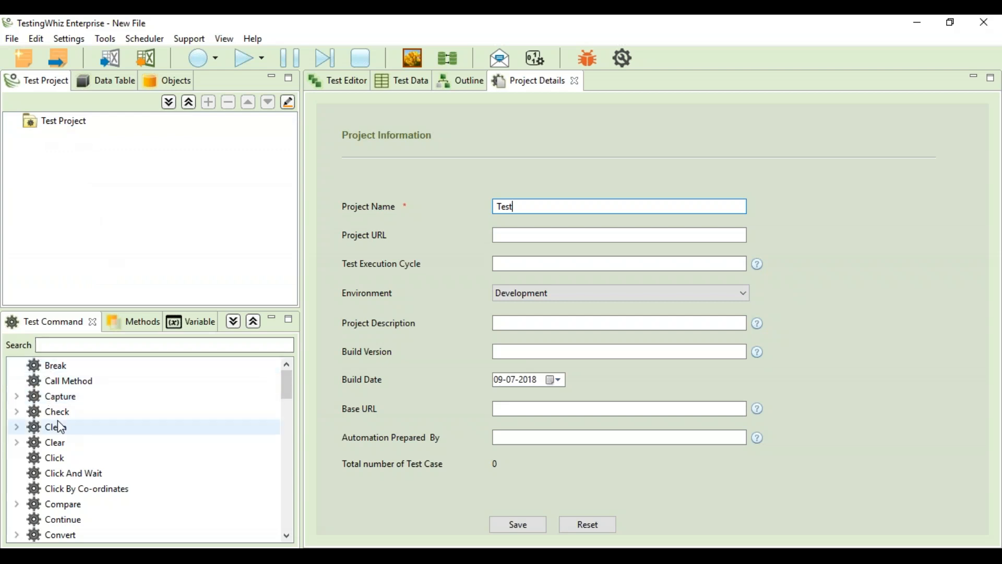
scroll(down, 3)
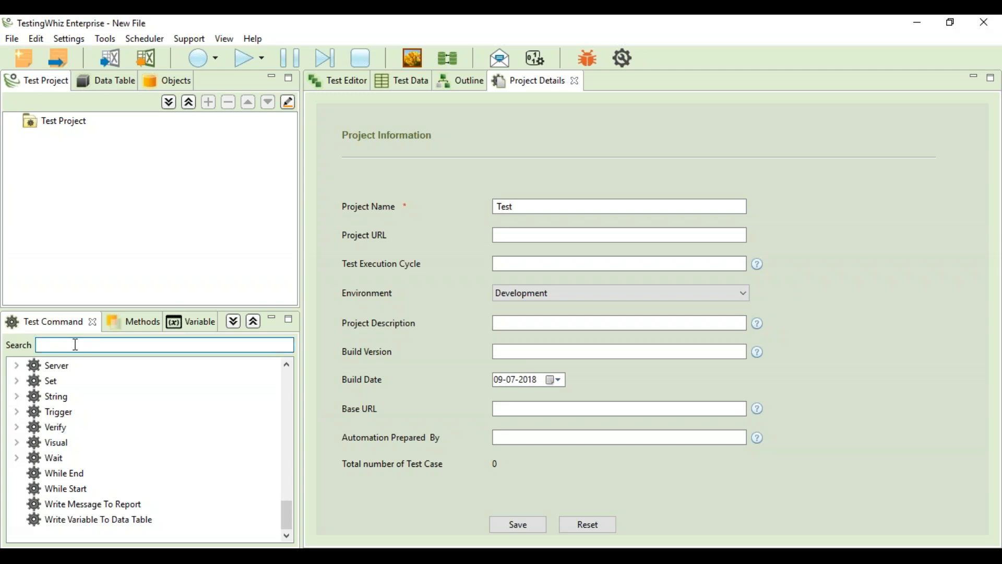
text(wait)
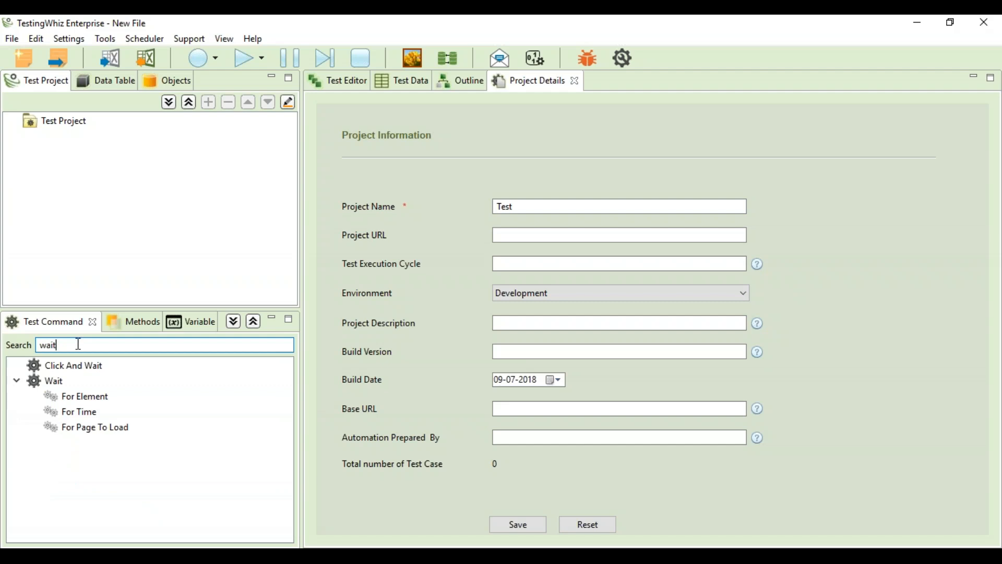
click(85, 395)
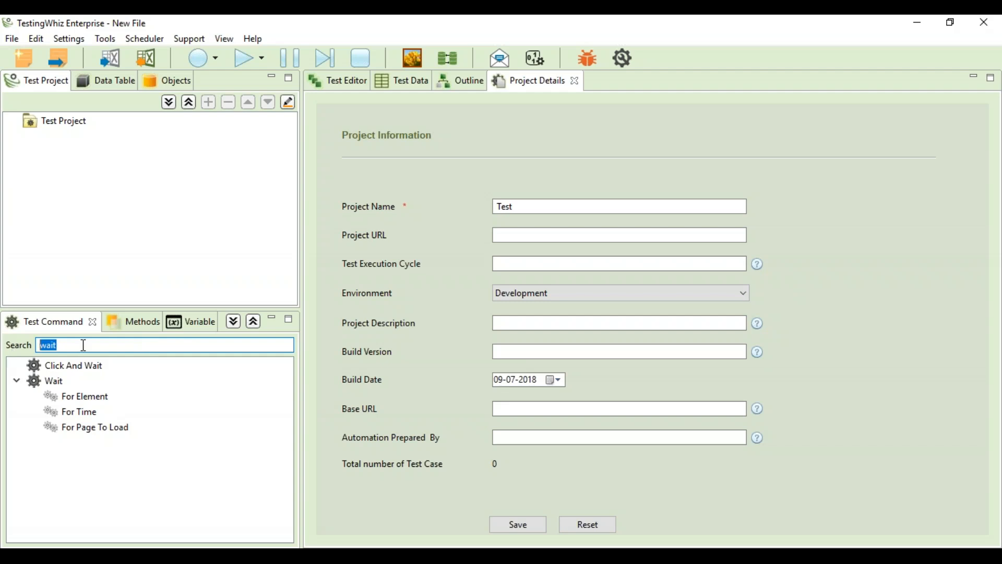
text(verify)
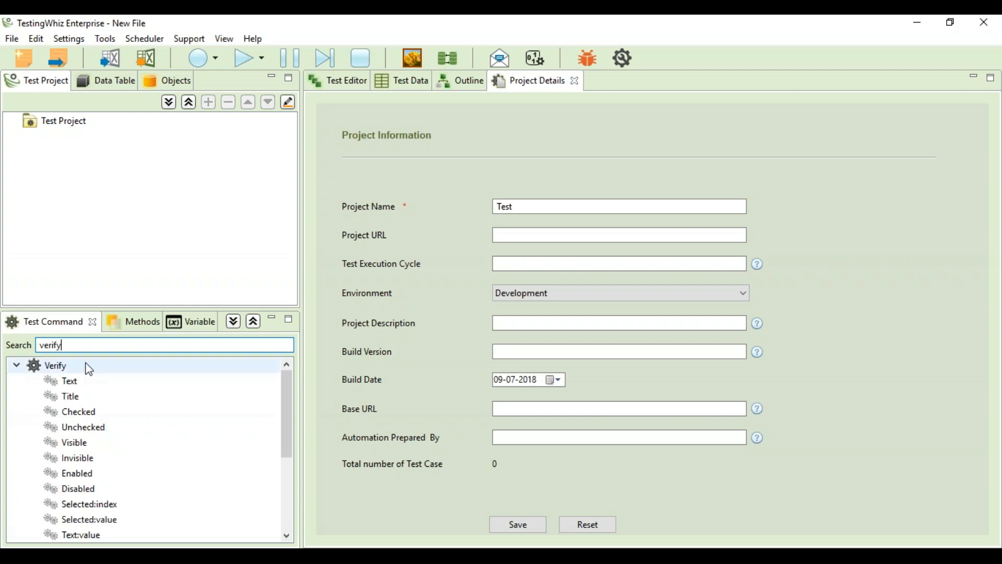
mouse_move(97, 373)
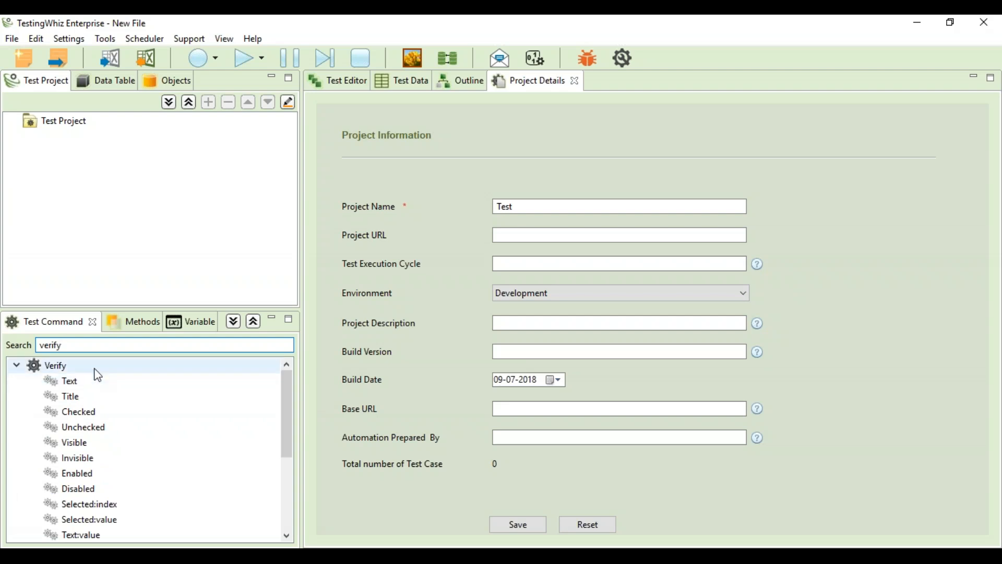
click(68, 380)
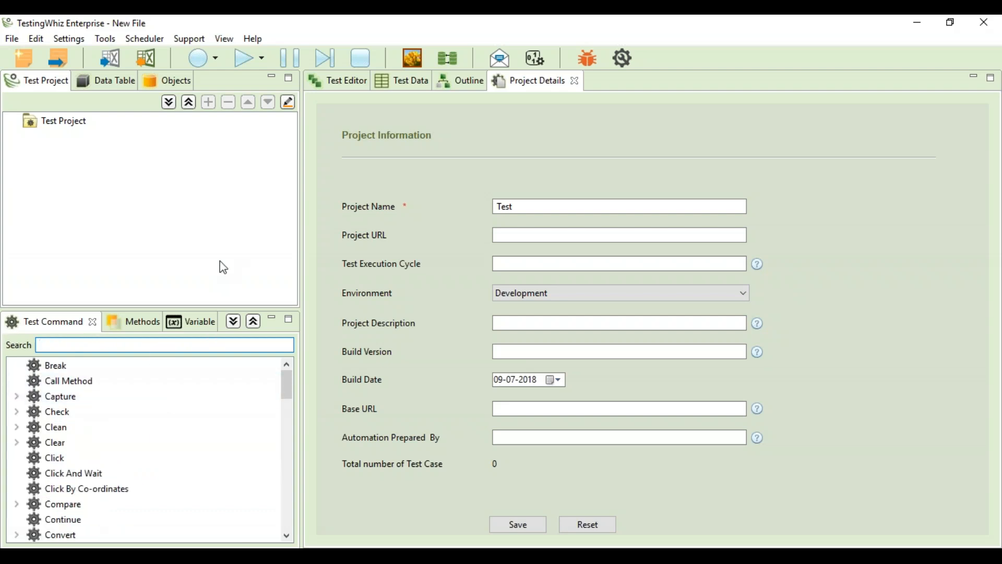
mouse_move(199, 59)
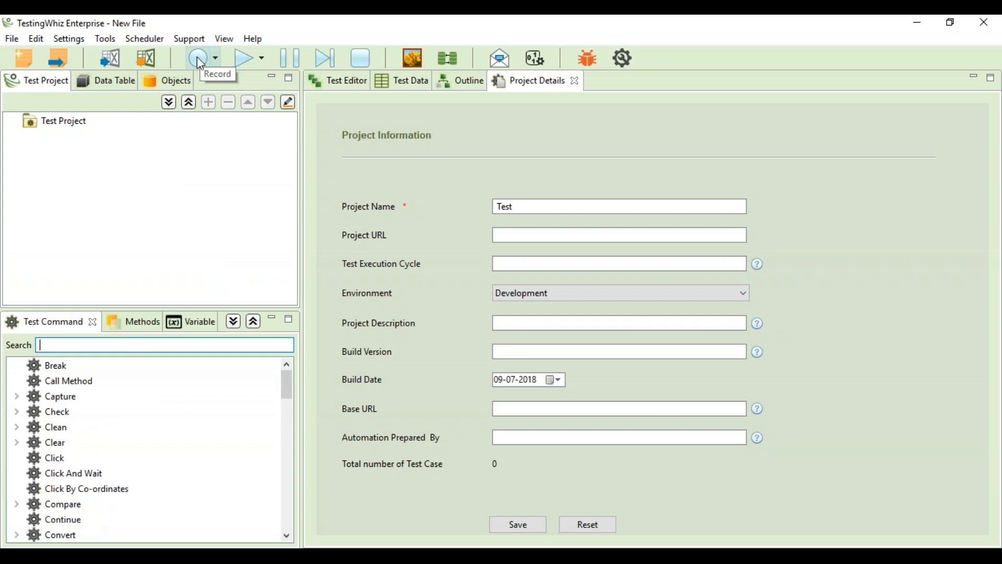
mouse_move(219, 61)
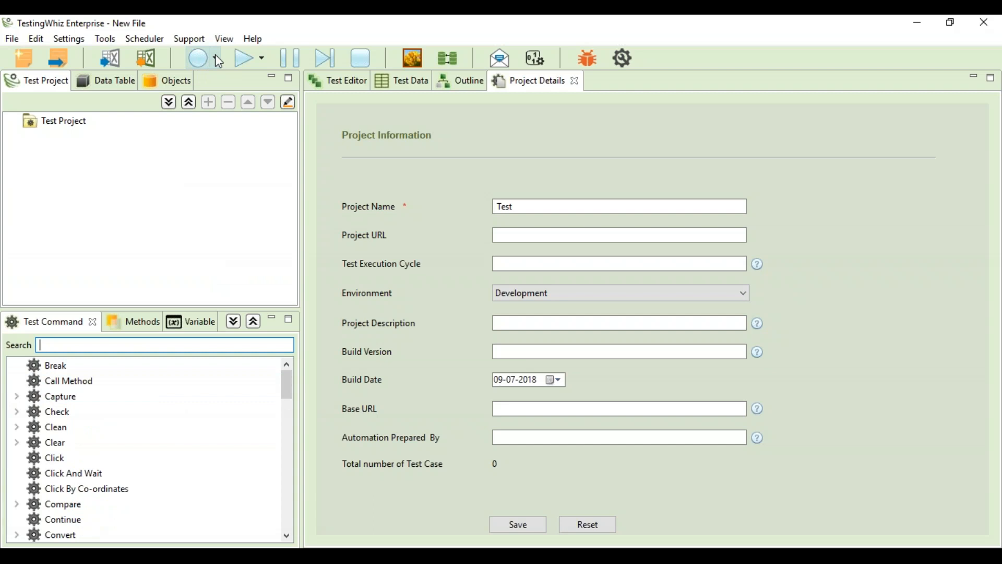
Start recording a new web test from the toolbar Record dropdown
click(197, 58)
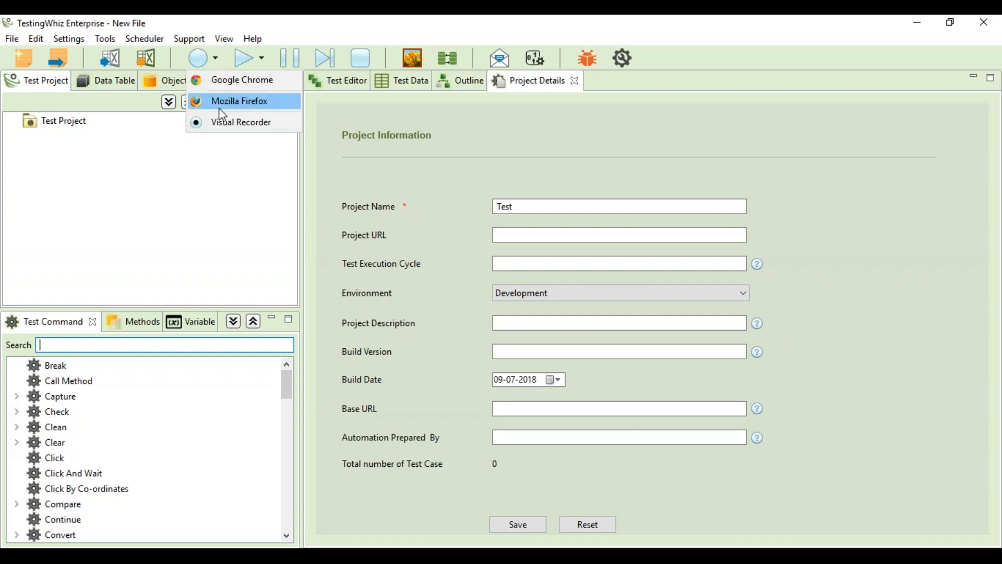
mouse_move(242, 80)
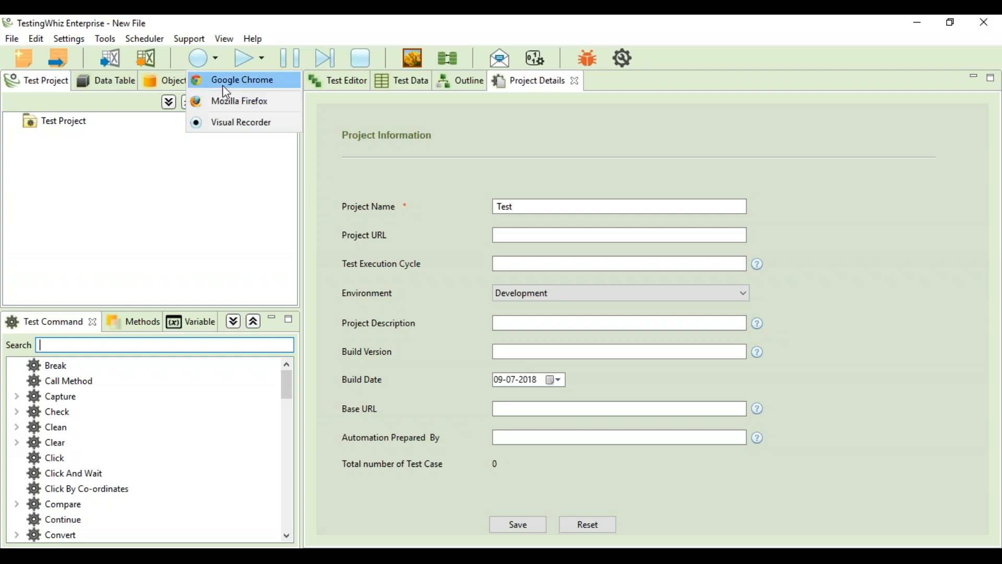
click(198, 57)
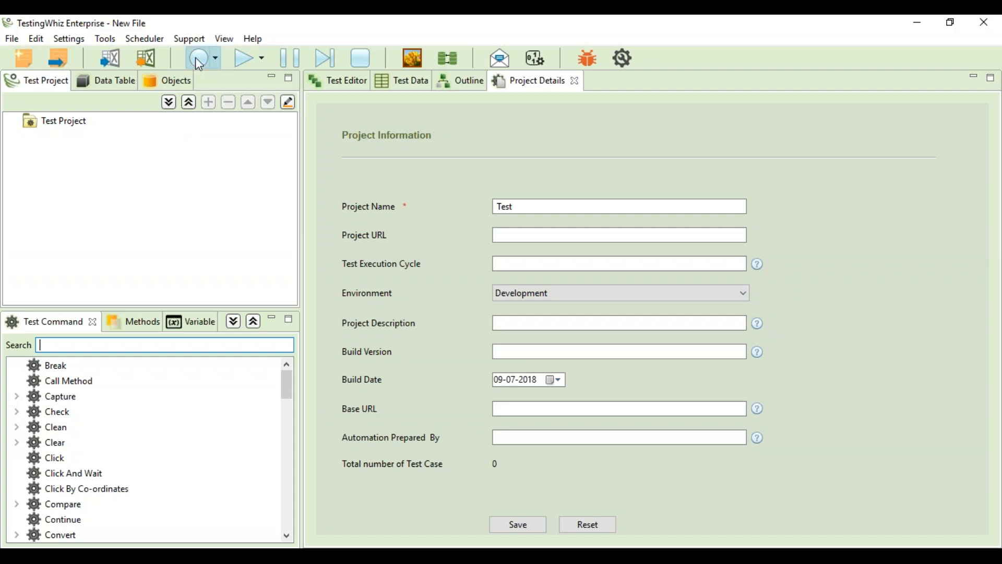
click(197, 57)
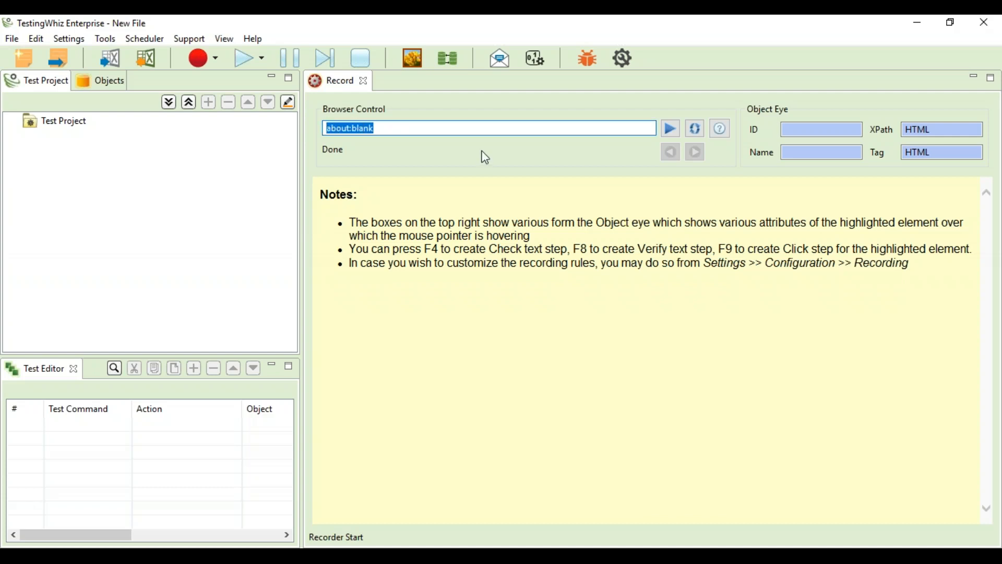
text(www.testing)
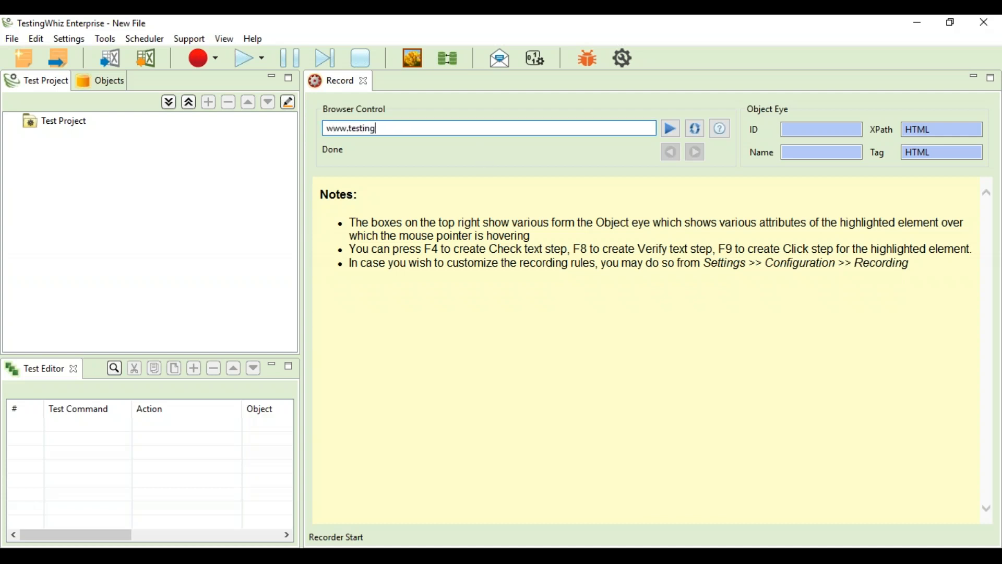
text(-whiz)
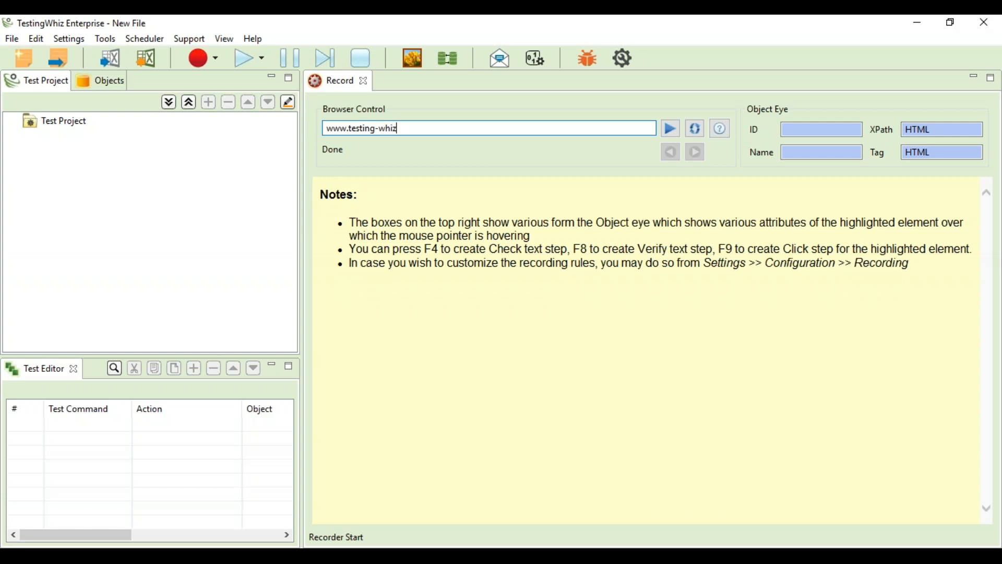
text(.com)
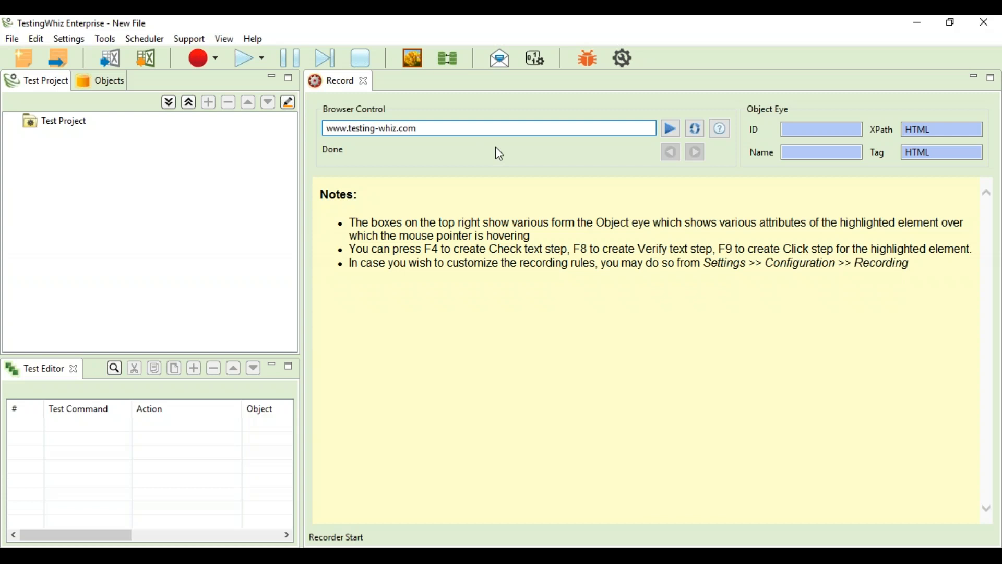
mouse_move(518, 149)
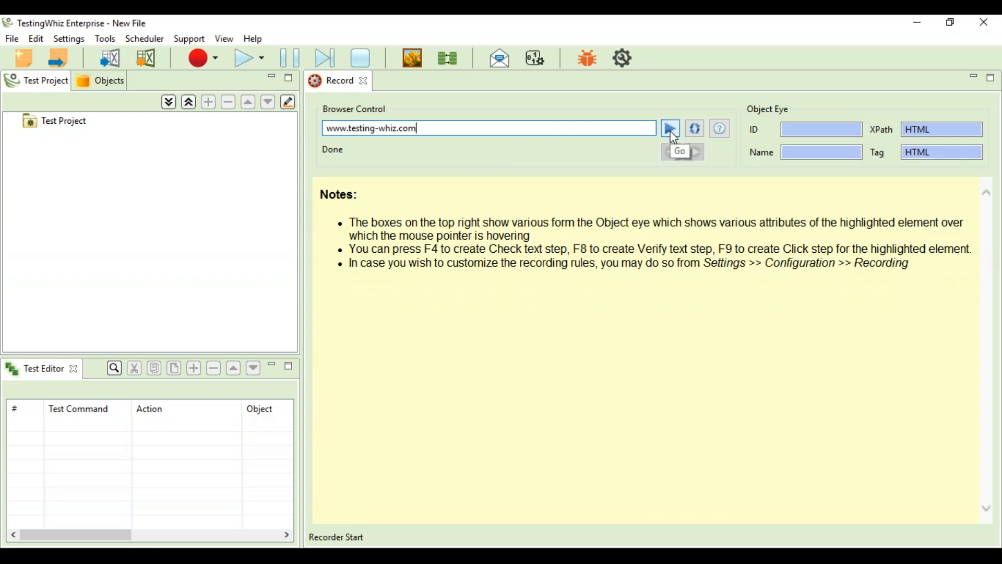
click(670, 127)
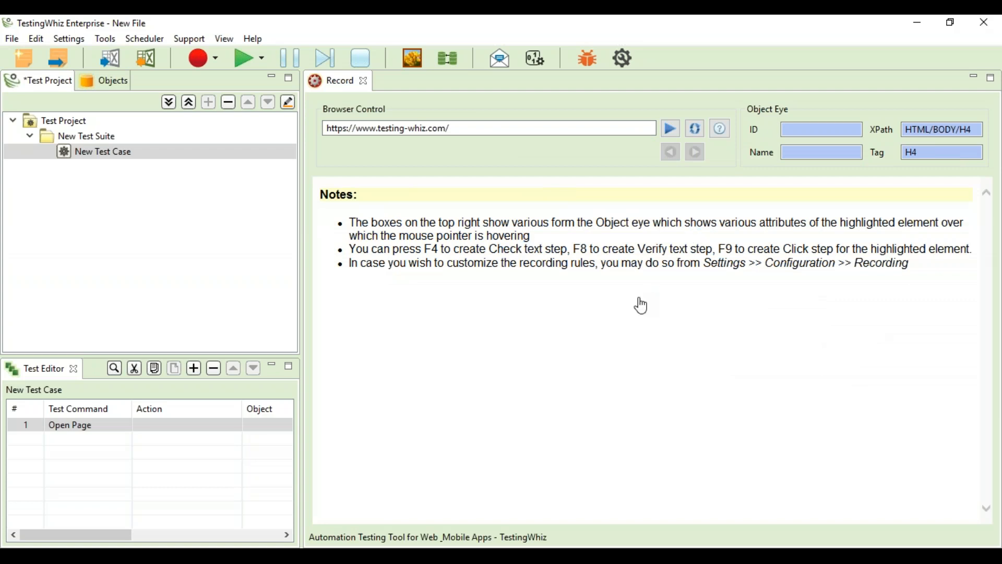
click(668, 128)
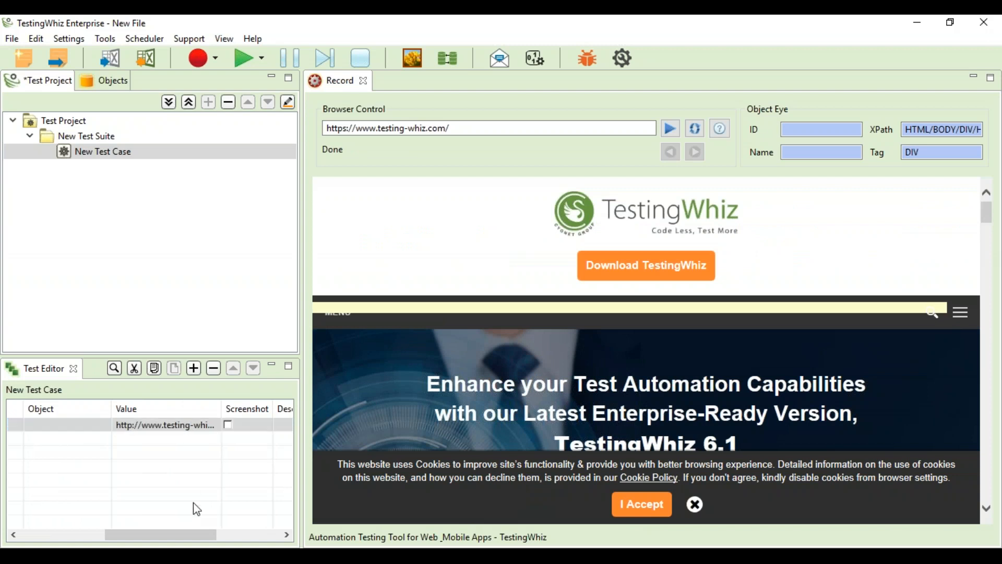
click(647, 476)
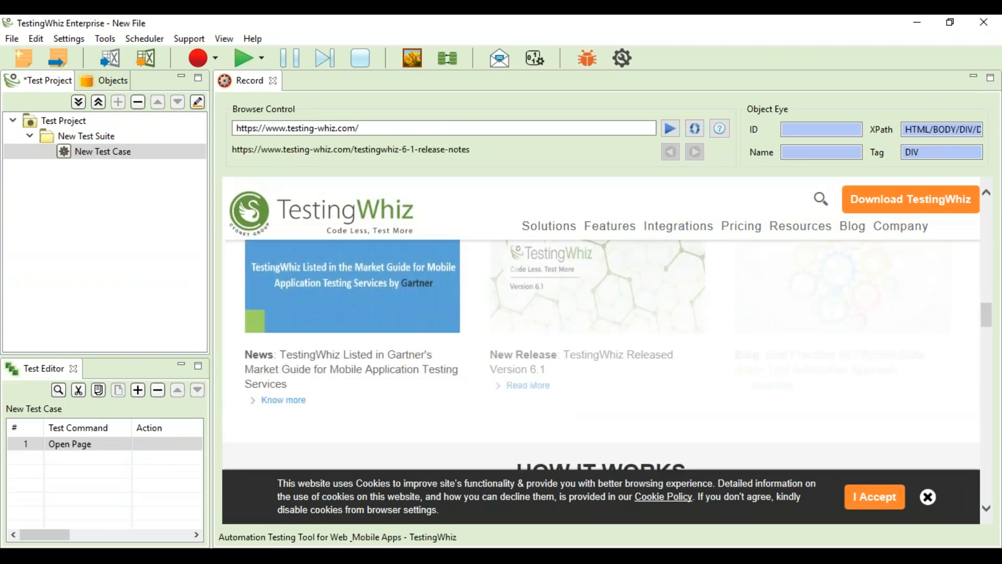
scroll(down, 3)
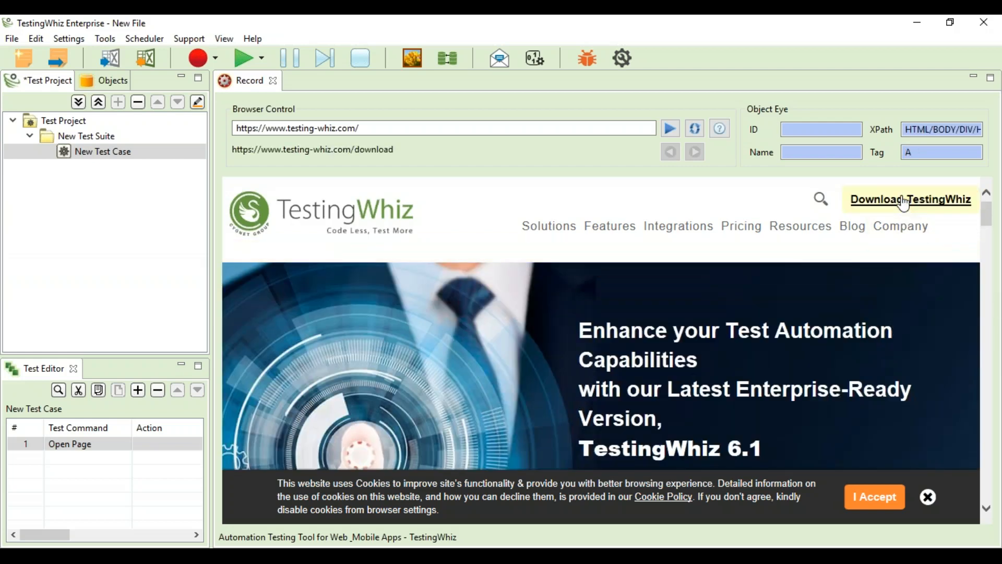
Record going to the download form and entering name Test and last name Test2
click(908, 199)
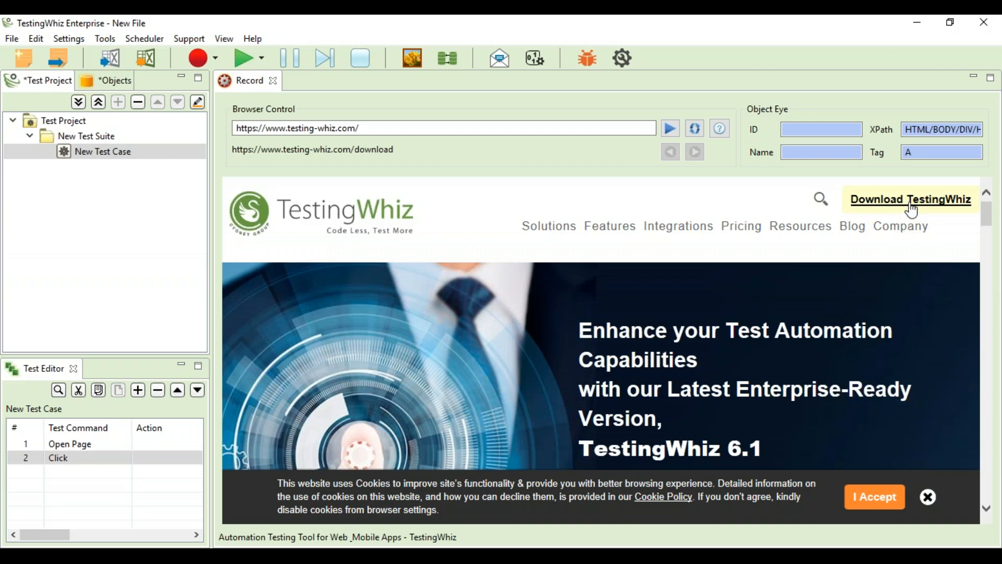
click(908, 199)
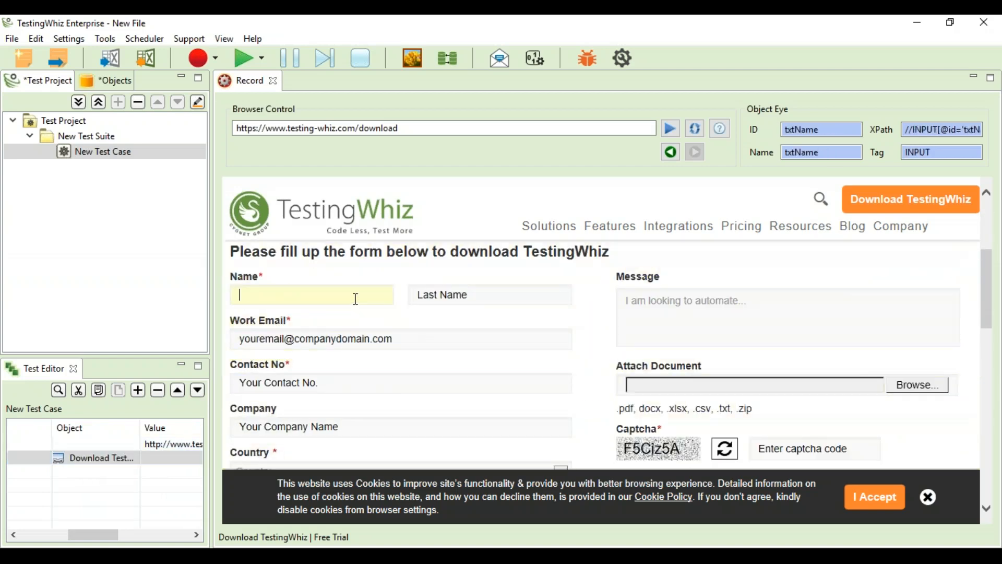
text(Tes)
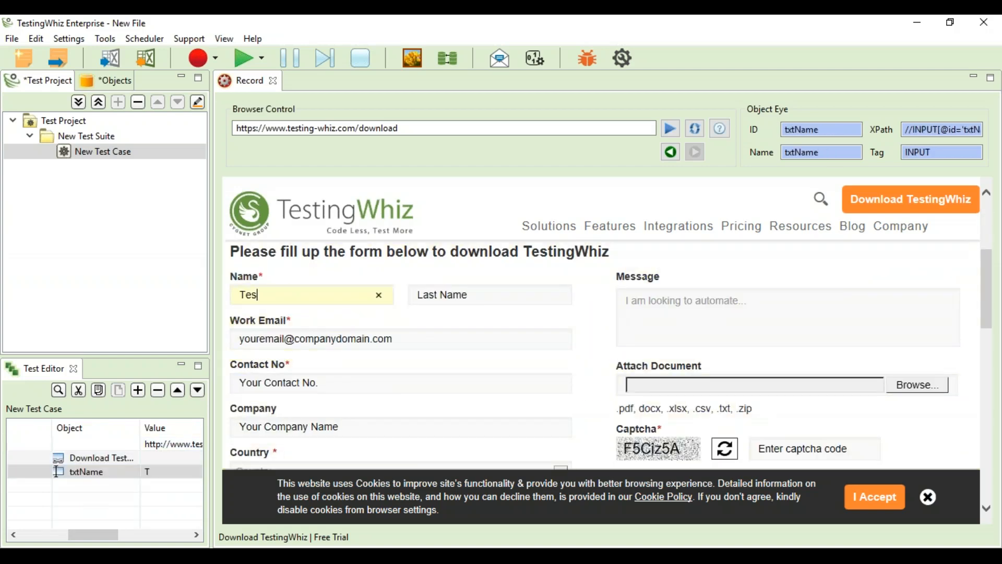
text(Test2)
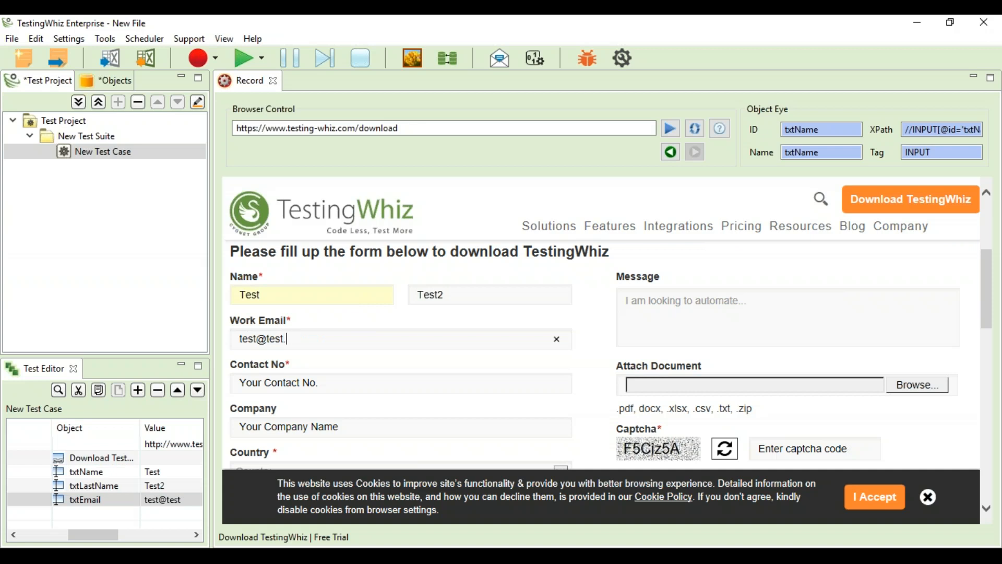
Record contact number 123456789 and company Cygnet, then reach the Country dropdown
click(400, 383)
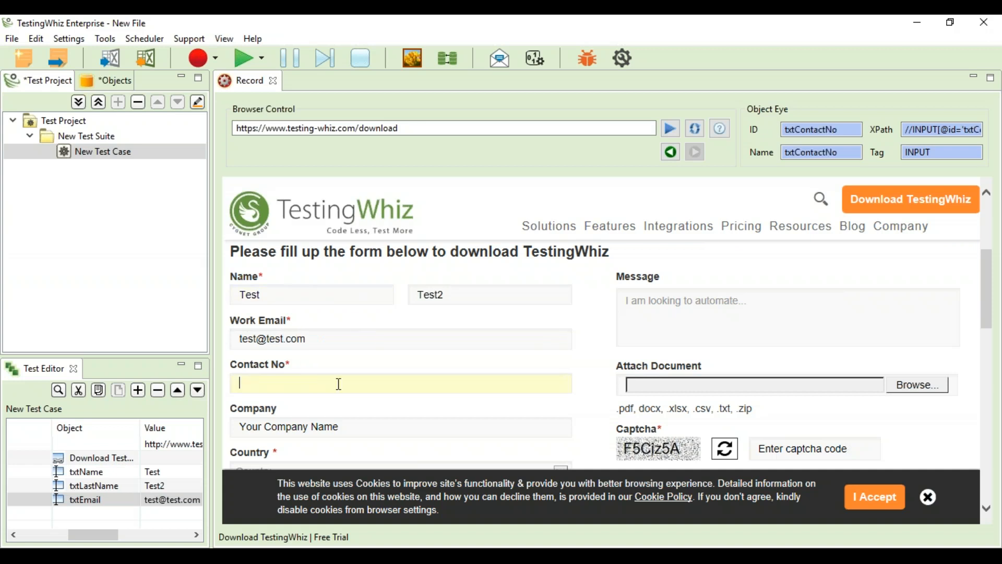
text(12345678)
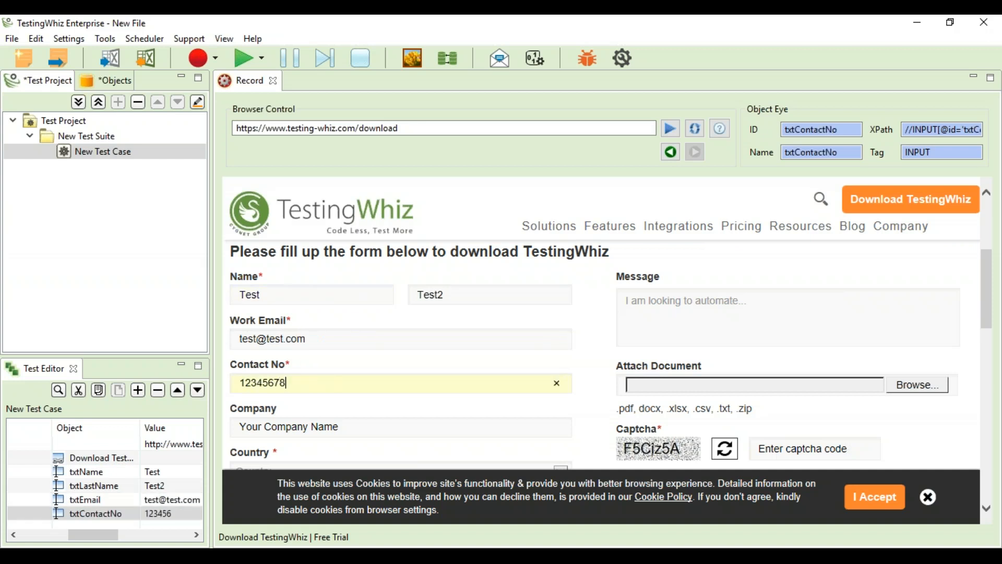
text(Cygnet)
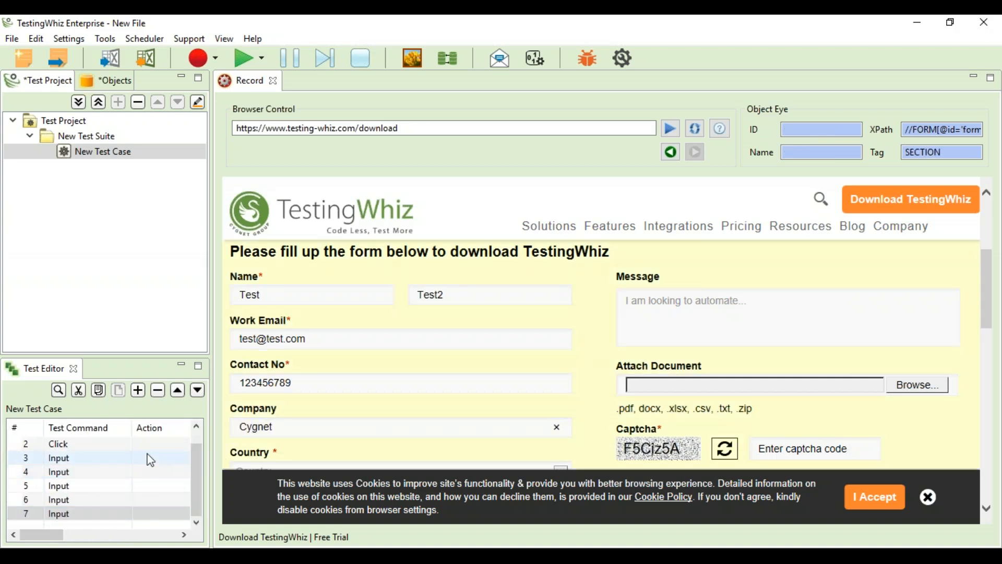
click(399, 366)
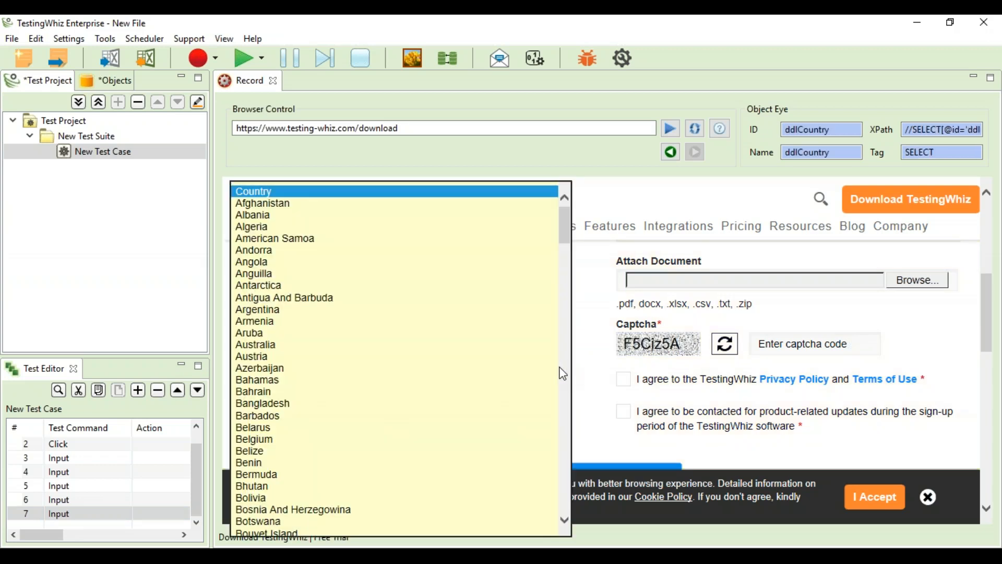
Record choosing India, 1–5 users, 1-3 Weeks and the message 'Test'
scroll(down, 3)
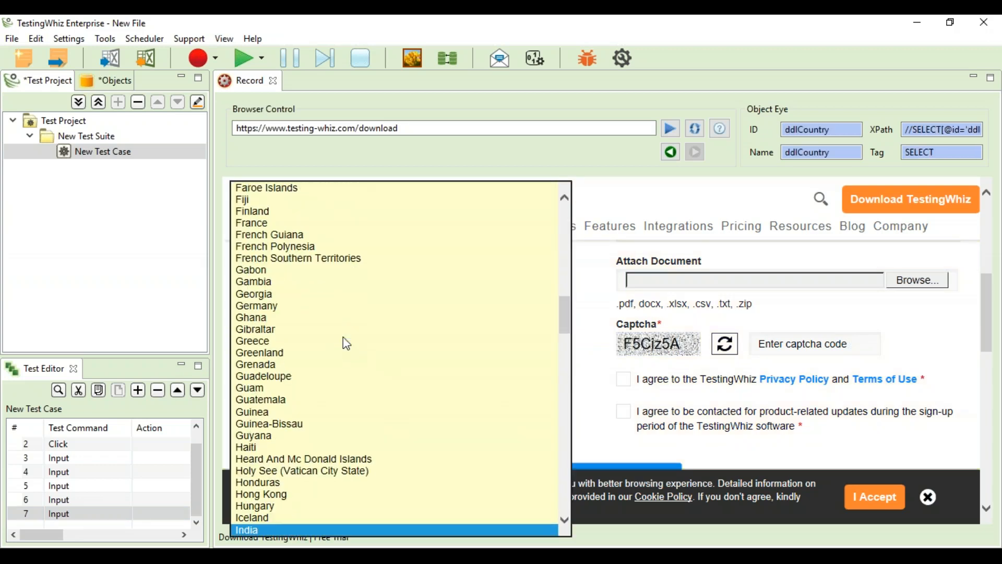
click(246, 529)
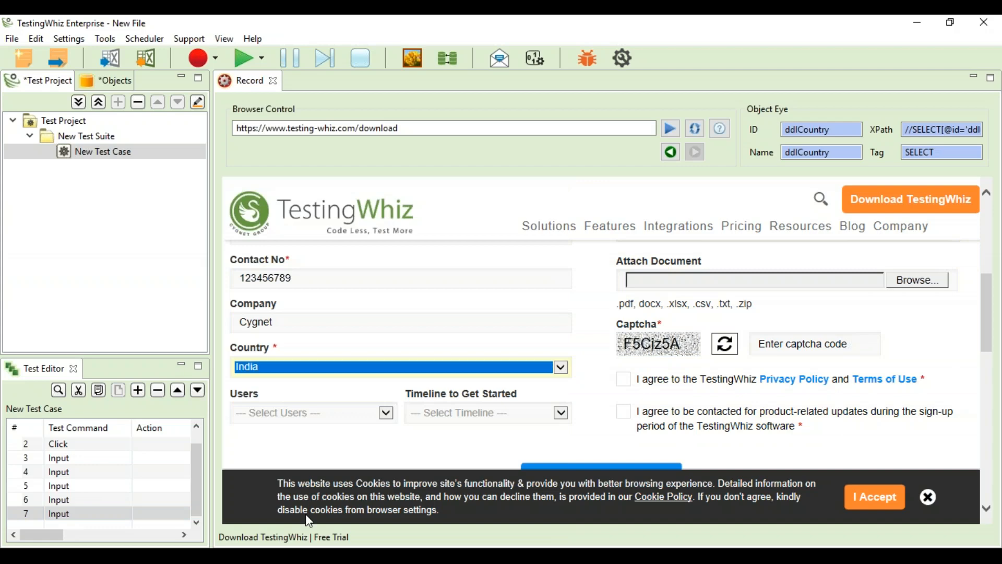
click(313, 412)
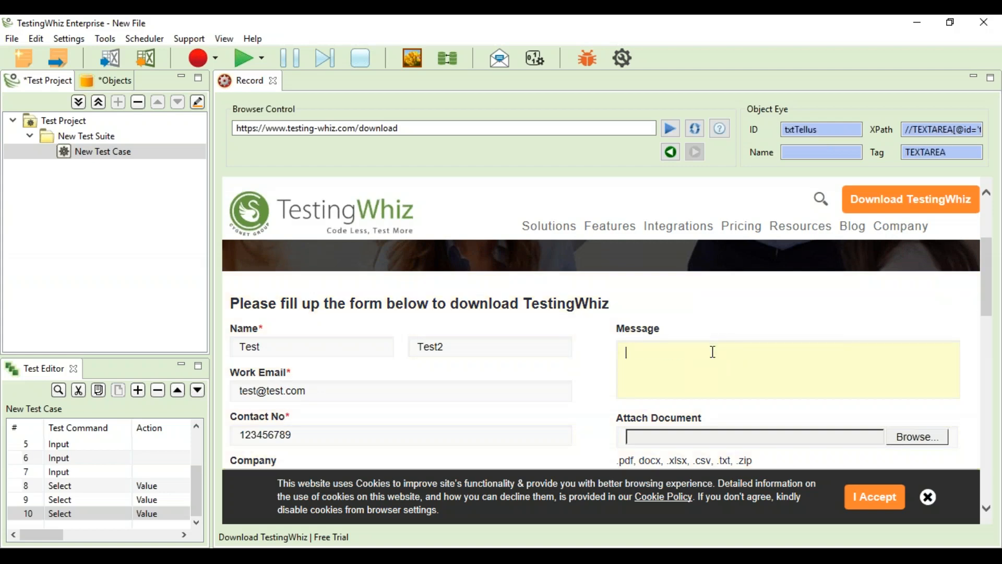
text(Test)
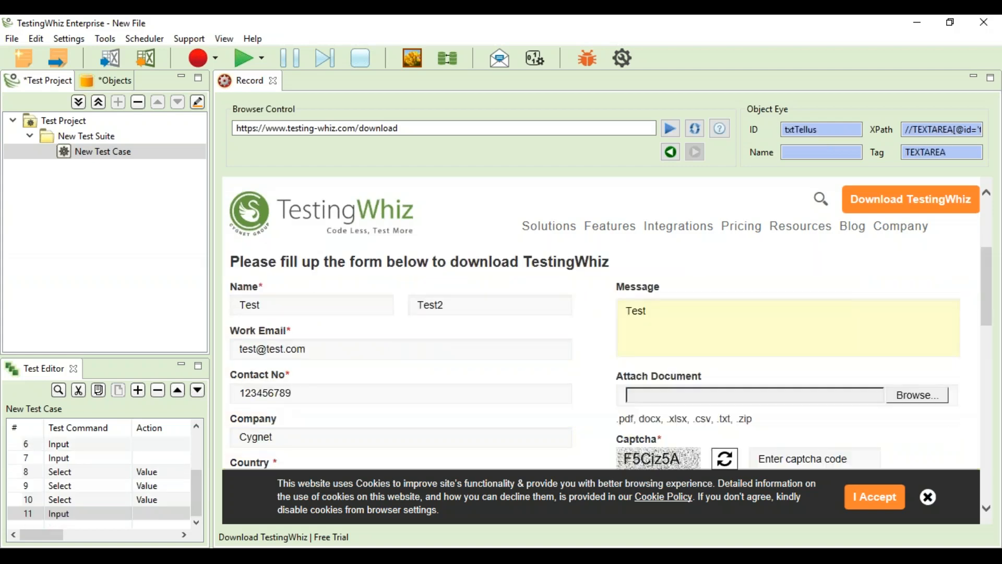
Record submitting the form via Start My Free Trial and stop the recording
scroll(down, 3)
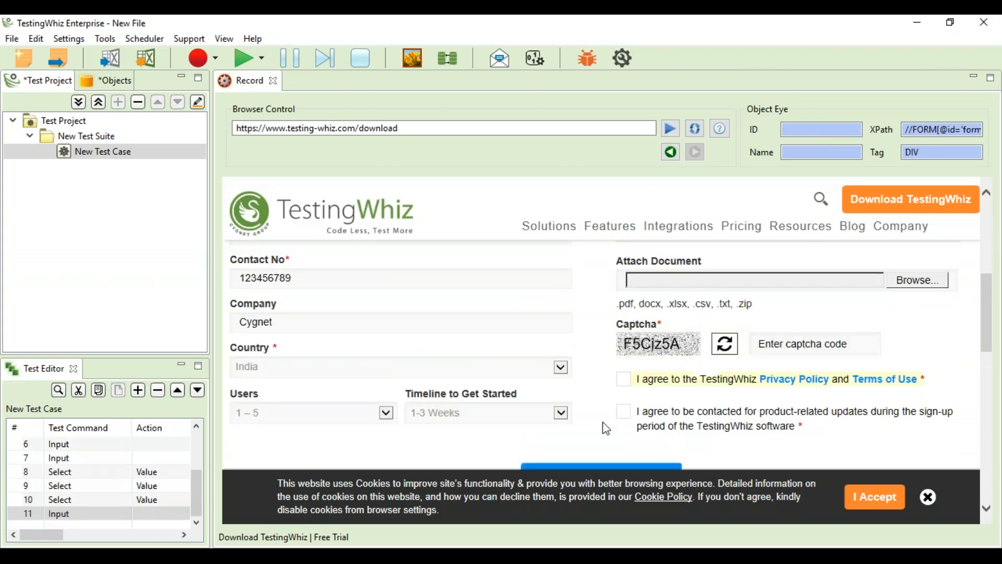
click(600, 435)
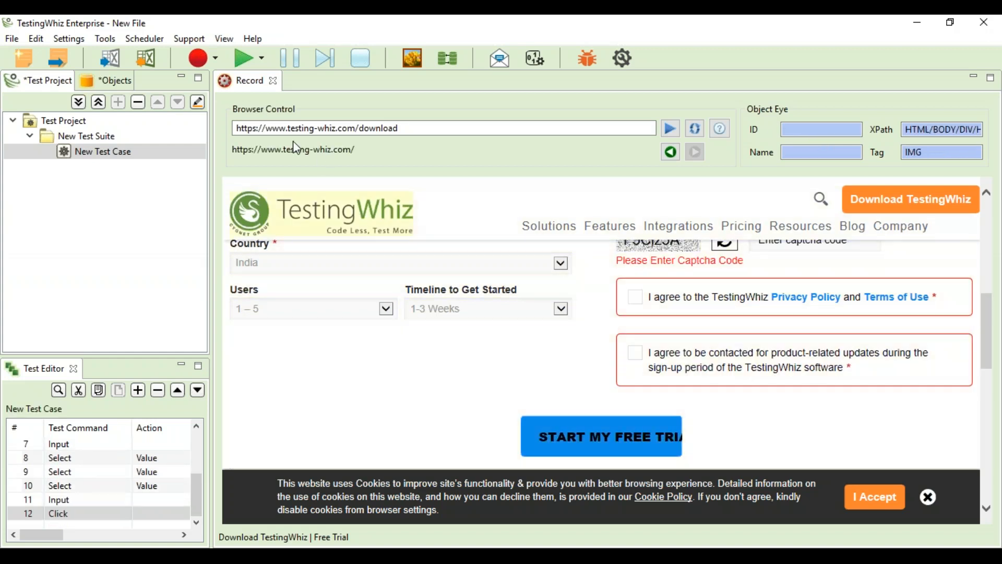
click(198, 58)
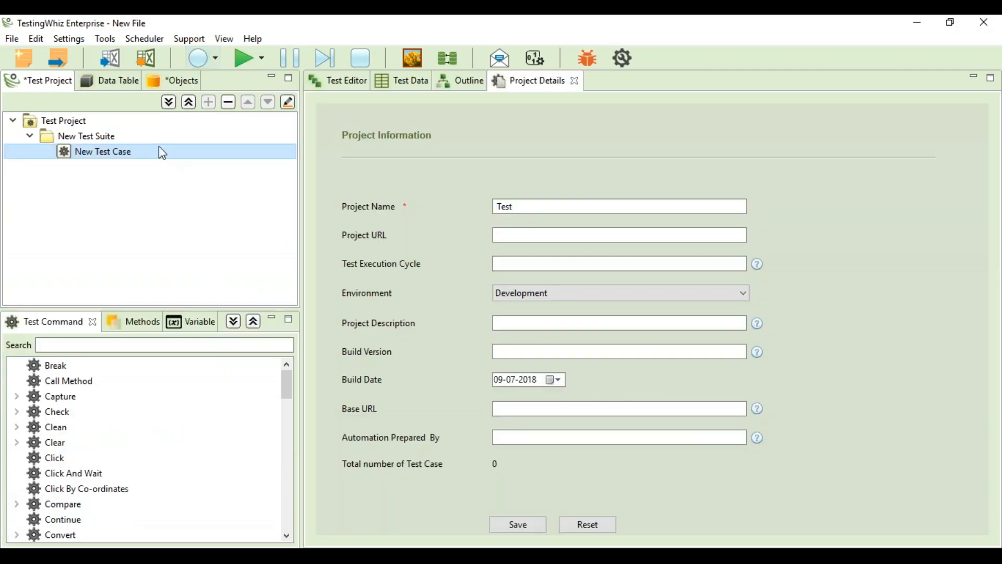
Show the recorded 12-step New Test Case in the Test Editor
click(346, 80)
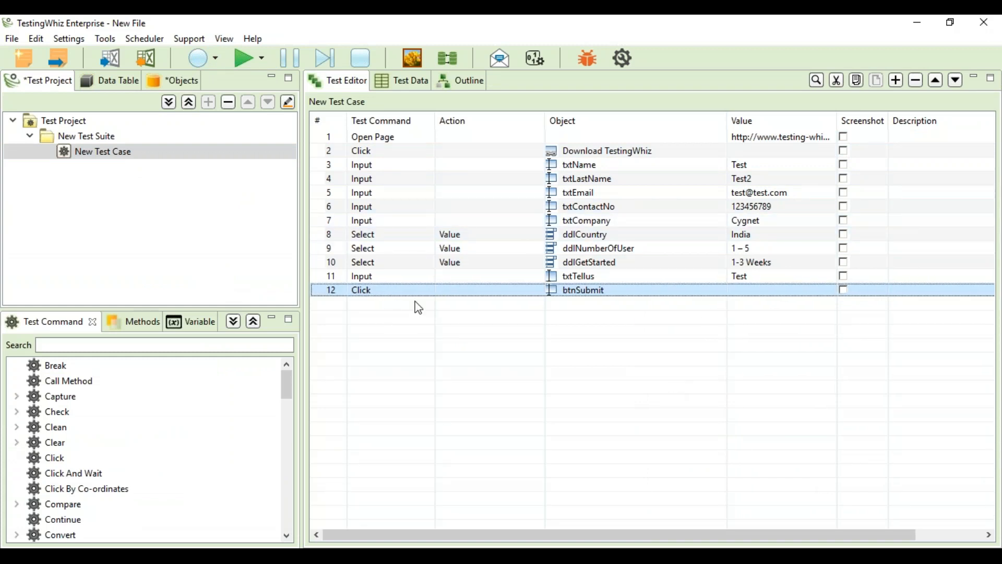
mouse_move(167, 90)
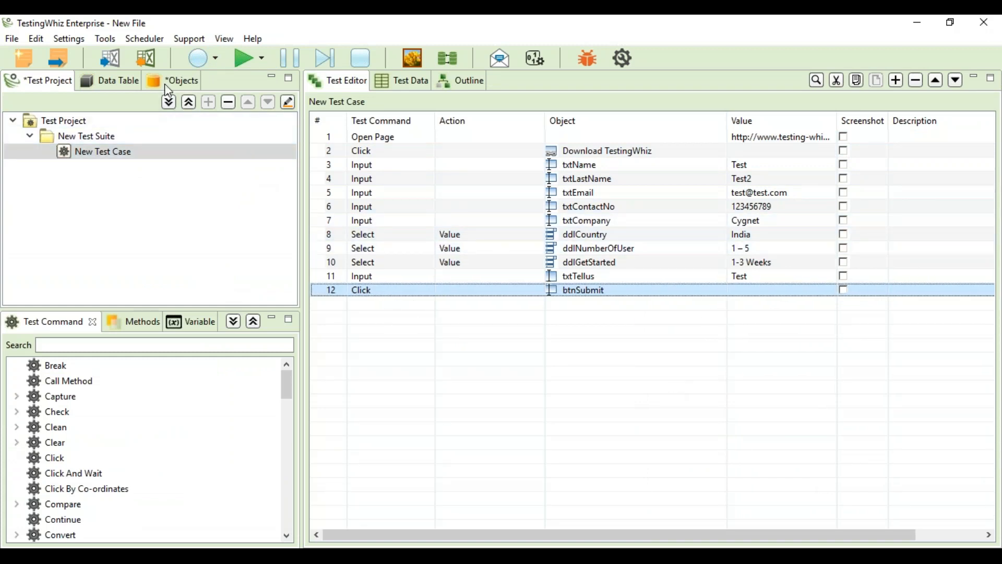
Review the ddlGetStarted, txtEmail and txtTellus object properties, then return to the test case
click(181, 80)
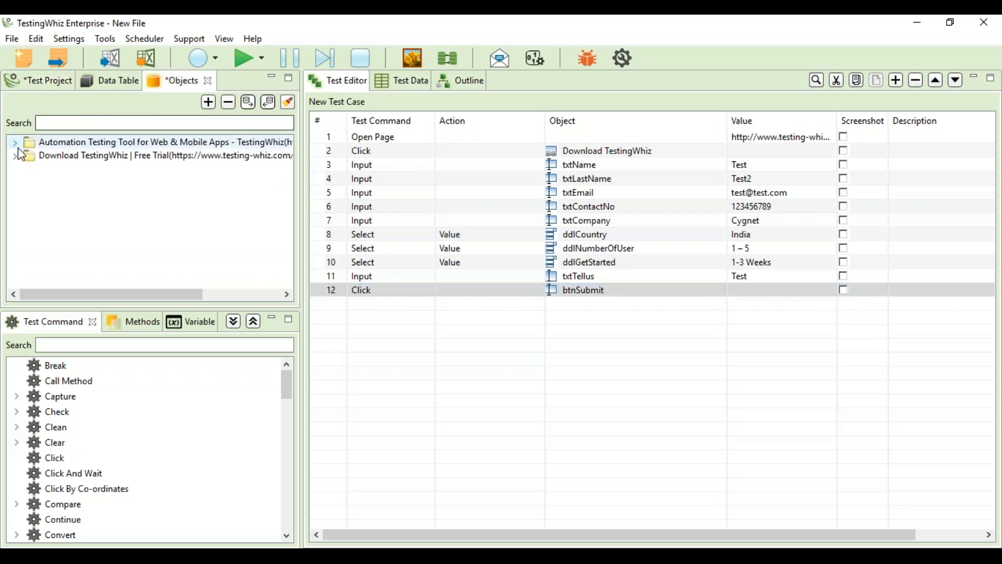
click(15, 168)
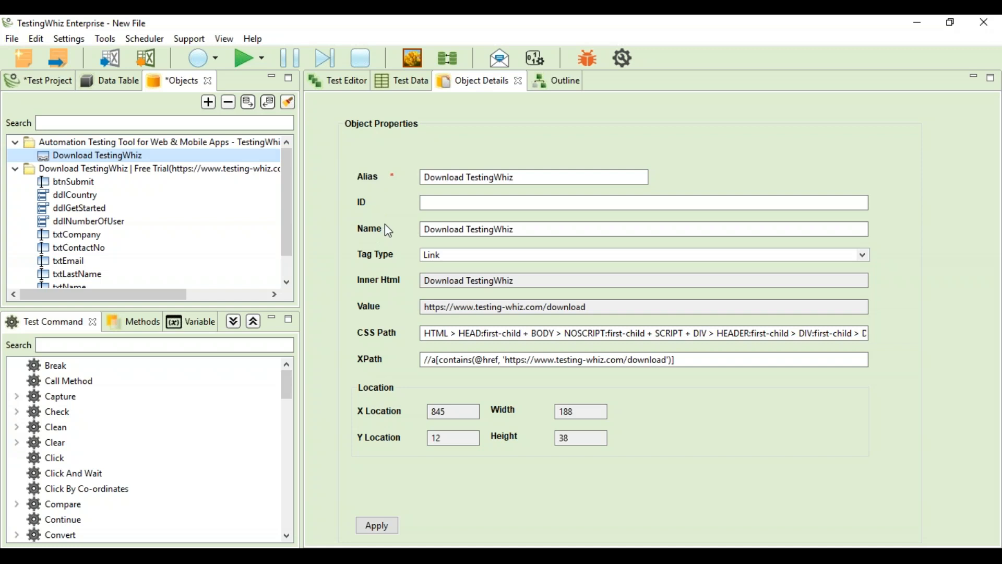
mouse_move(381, 289)
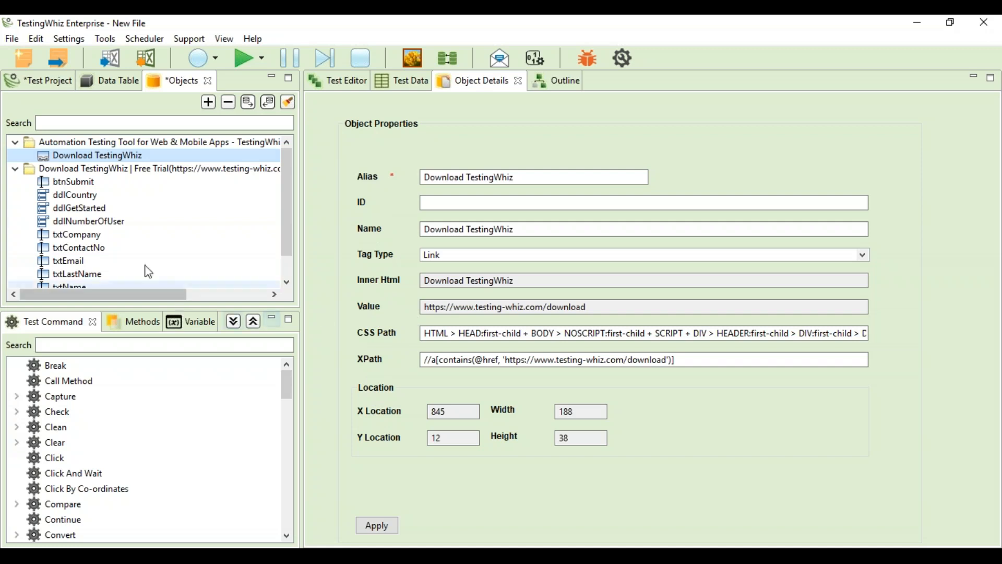
click(79, 208)
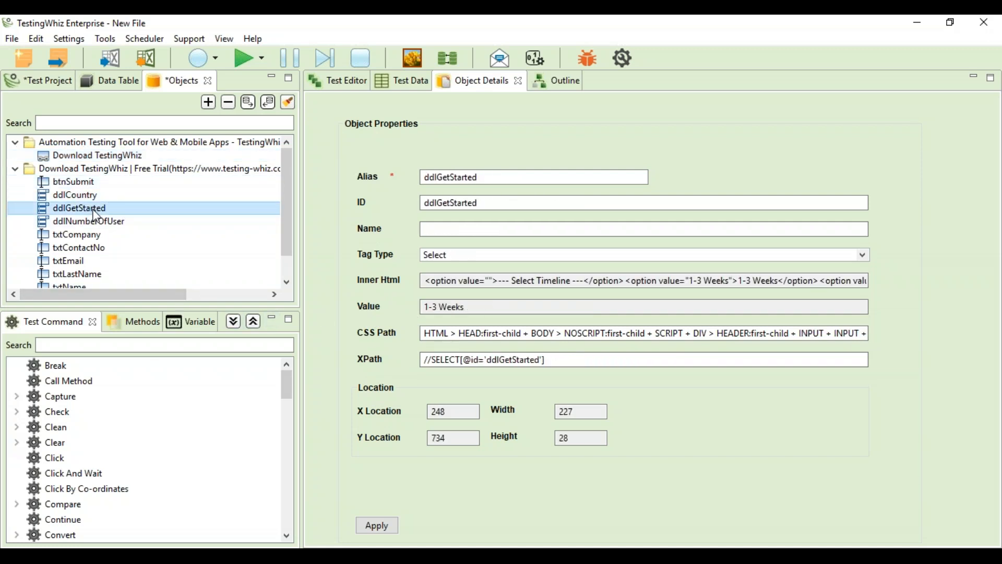
click(68, 261)
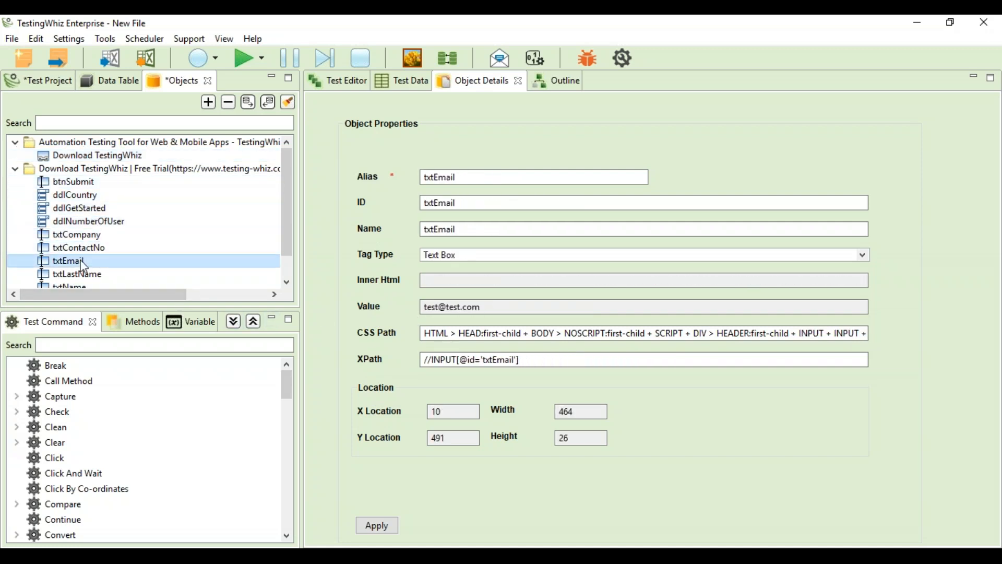
click(69, 273)
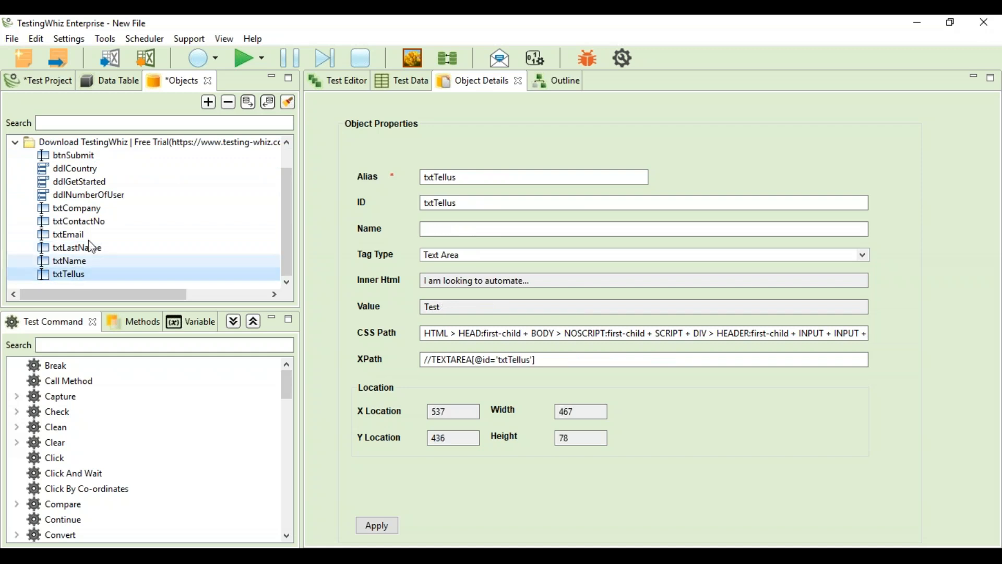
click(345, 80)
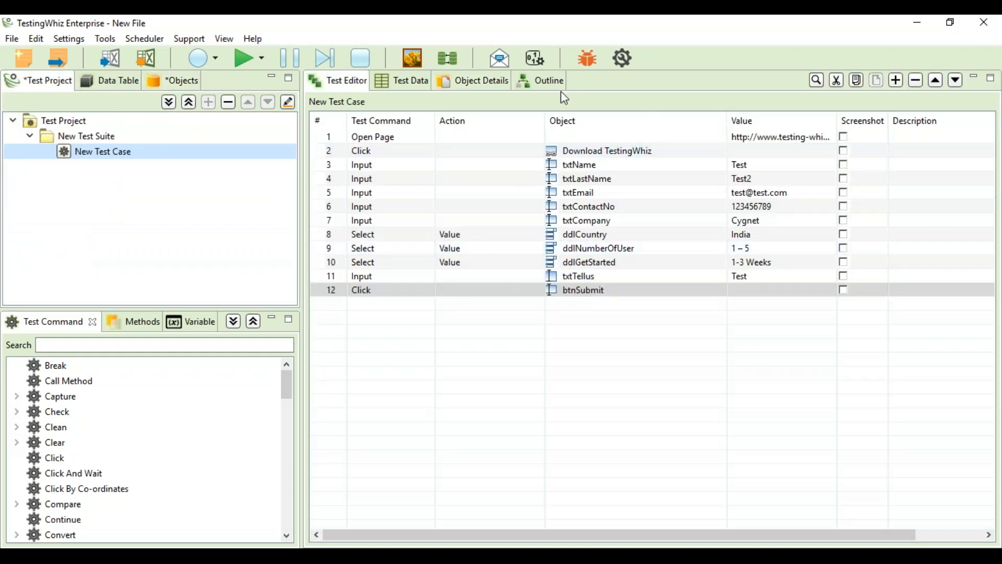
mouse_move(611, 350)
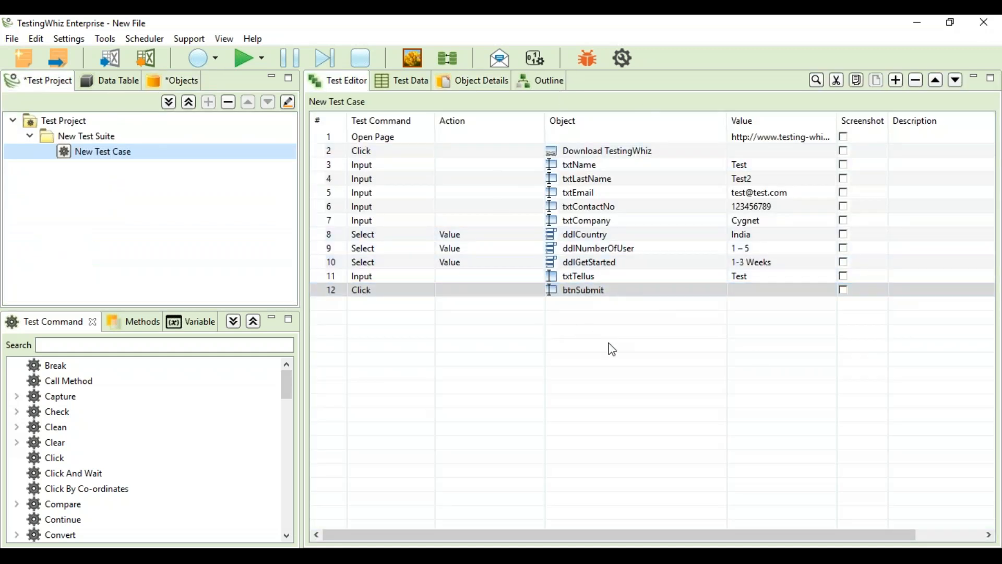
click(261, 57)
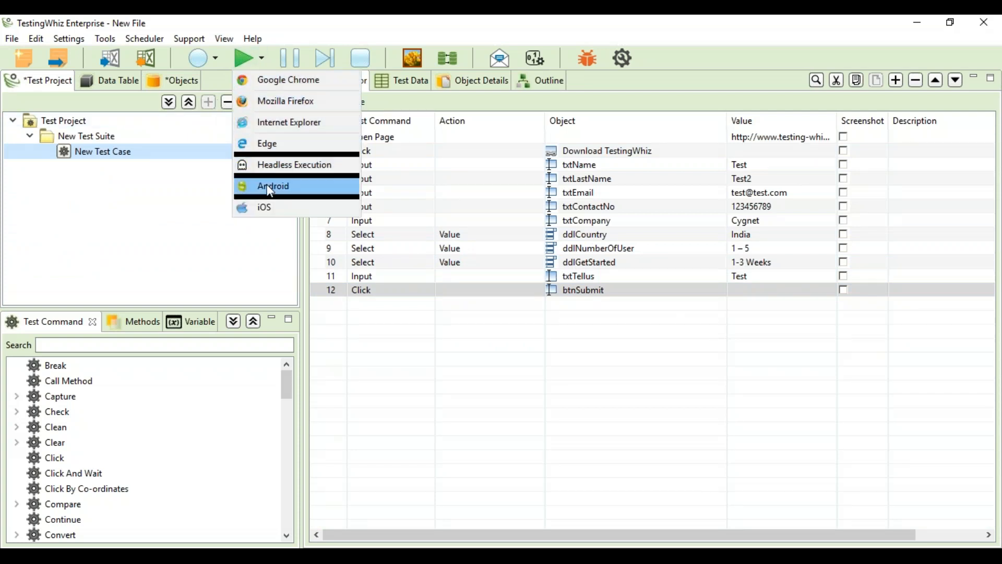
mouse_move(287, 80)
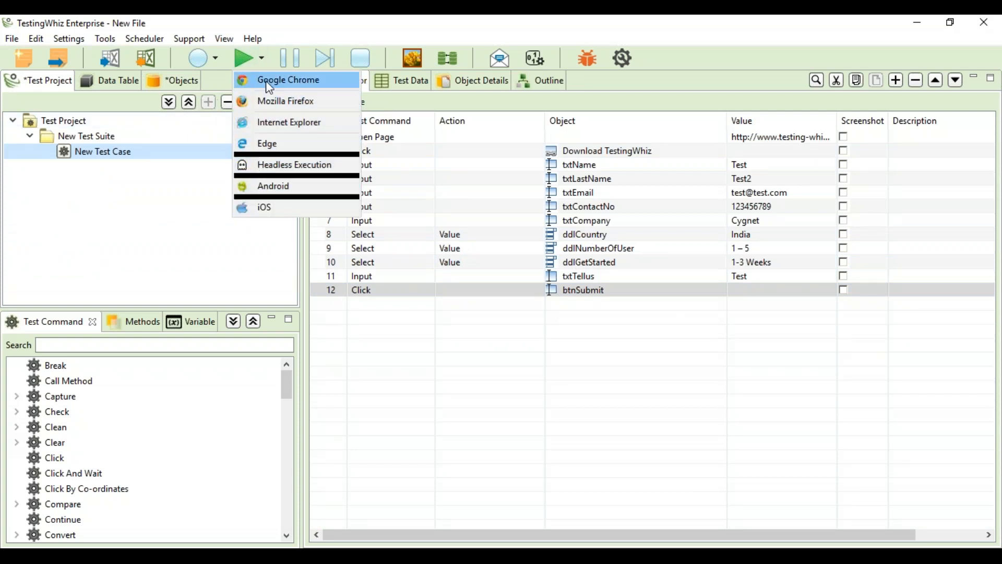
mouse_move(285, 139)
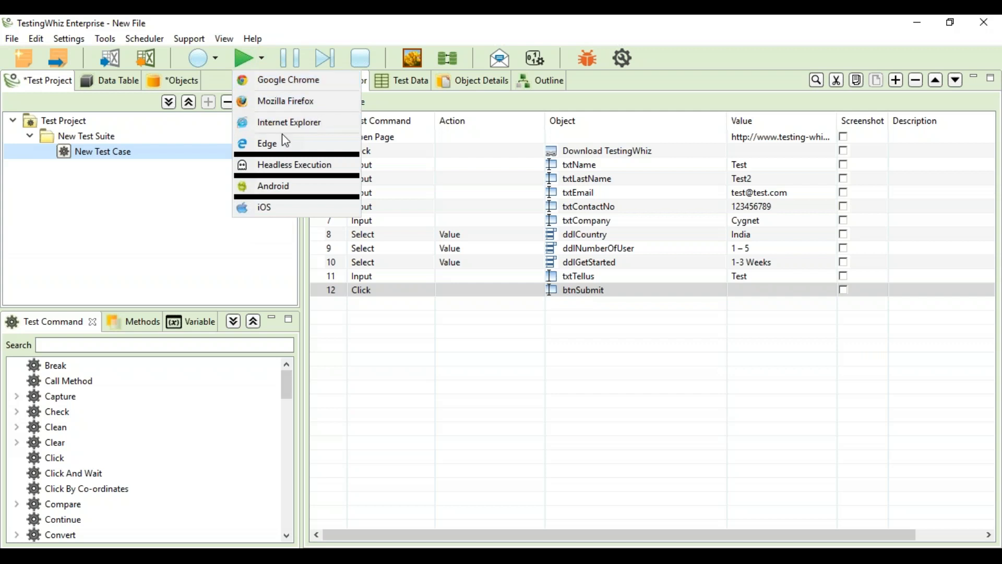
mouse_move(288, 181)
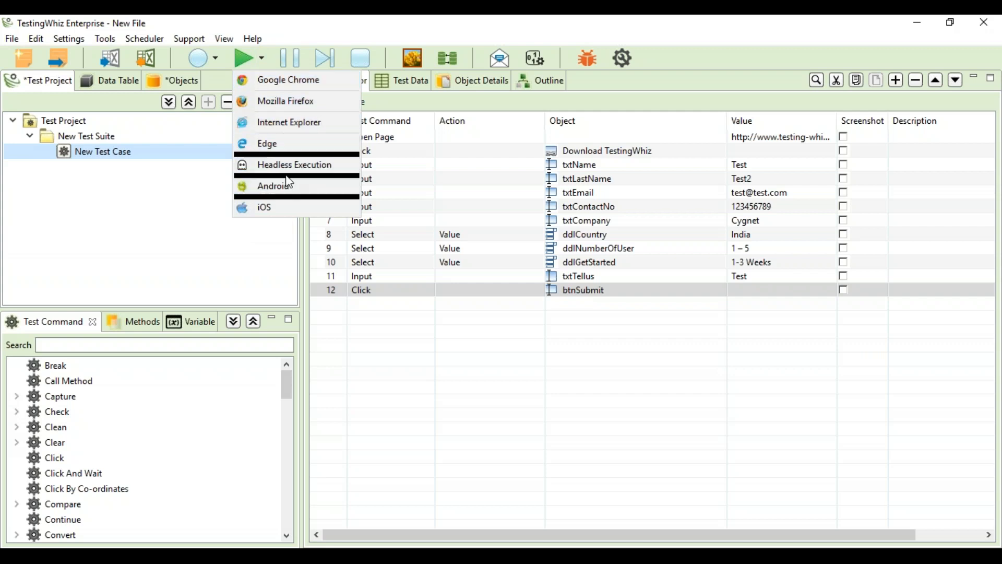
mouse_move(274, 186)
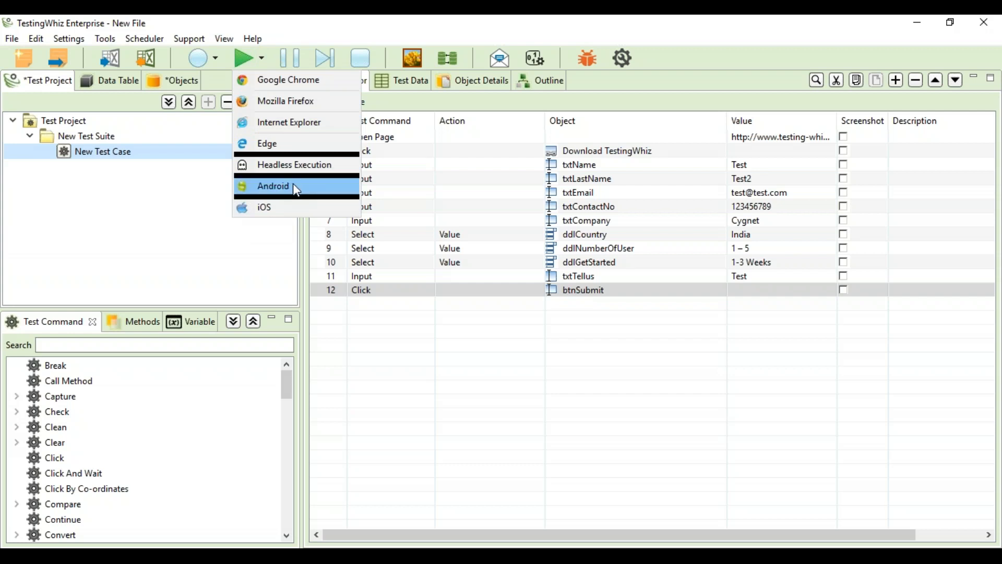
mouse_move(264, 208)
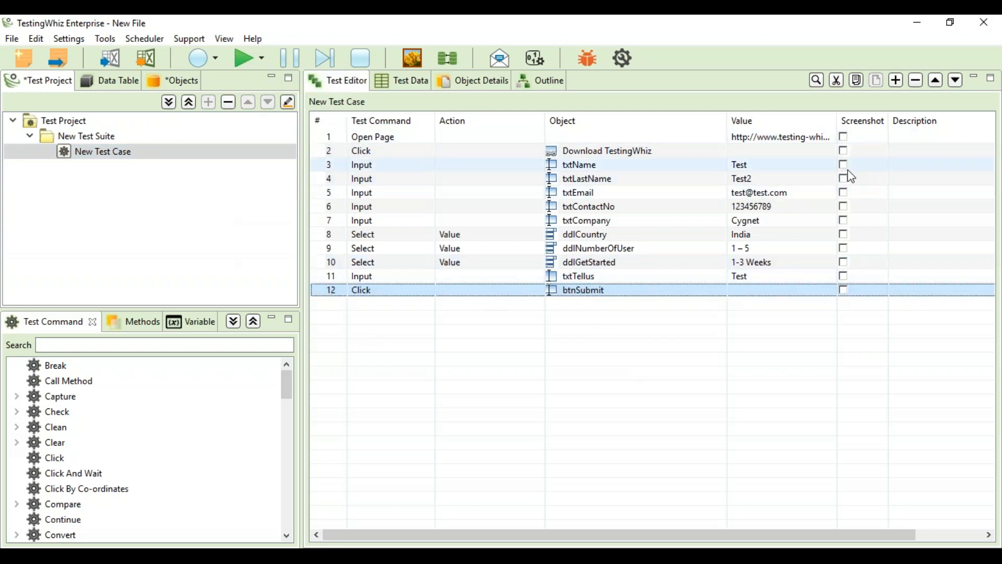
Enable Screenshot on step 3 (txtName) and step 8 (ddlCountry)
click(843, 164)
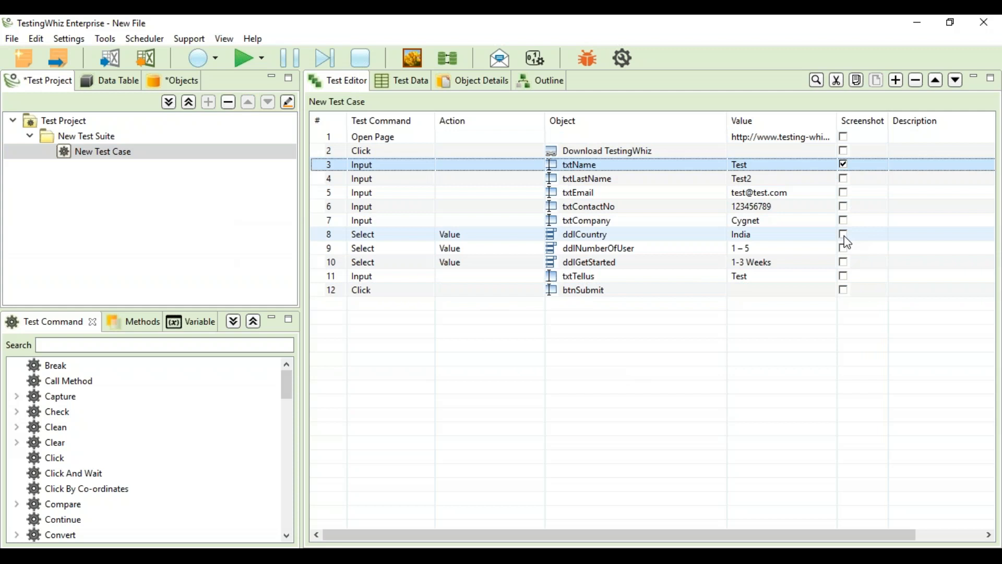
click(844, 234)
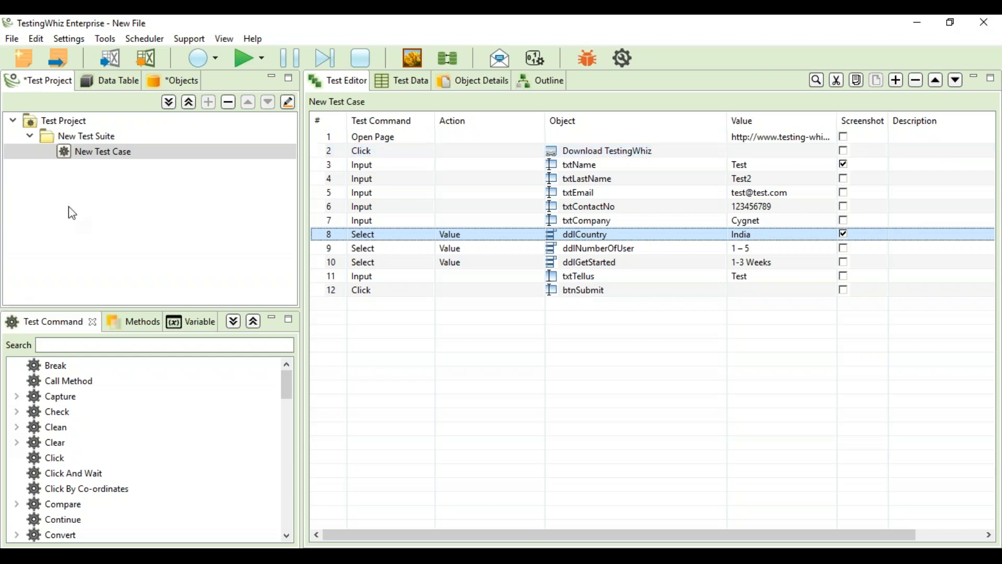
Execute New Test Case from the Test Project tree's context menu
right_click(102, 151)
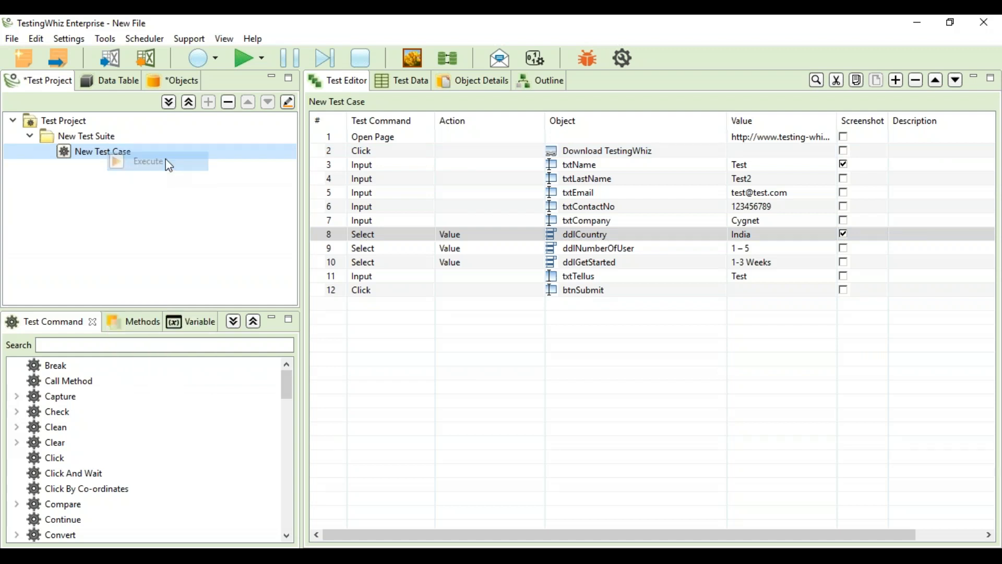
click(147, 162)
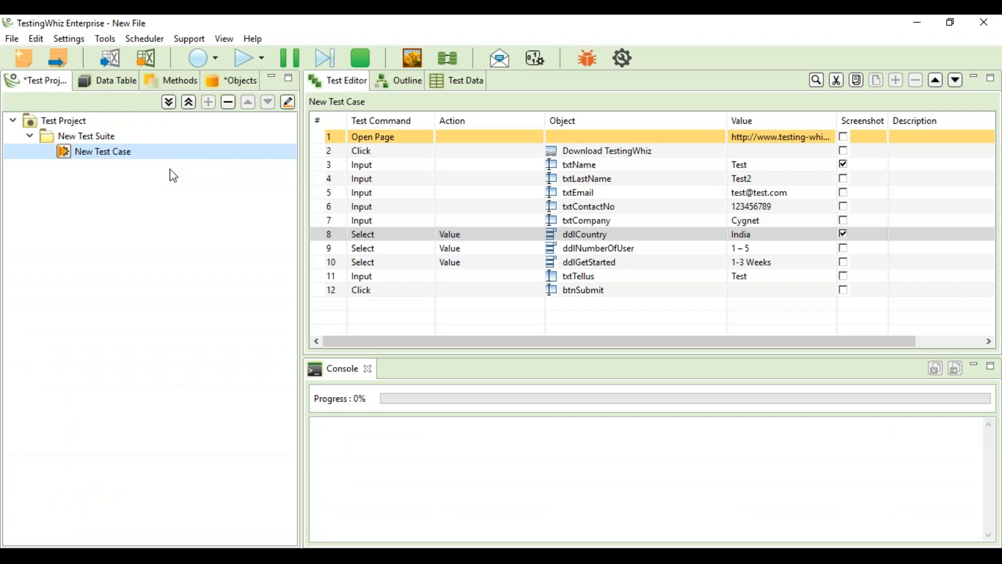
mouse_move(961, 236)
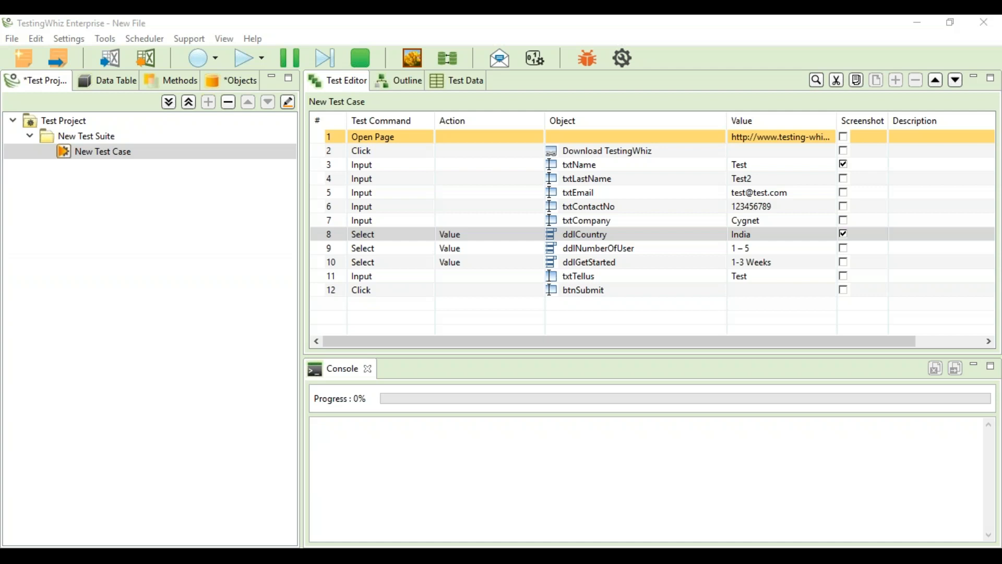
click(103, 150)
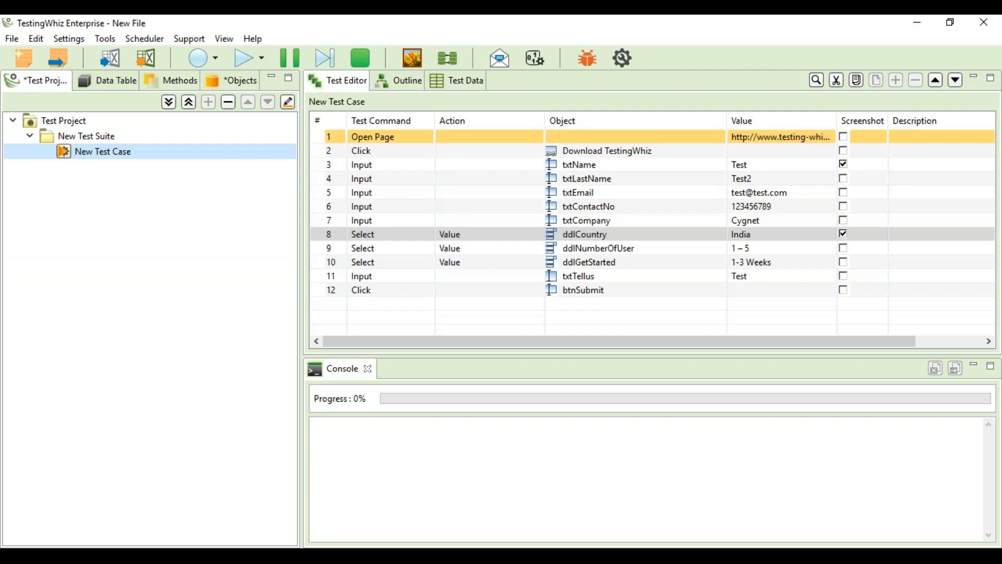
Let the automated Chrome run fill and submit the download form, ending on the test report
click(242, 57)
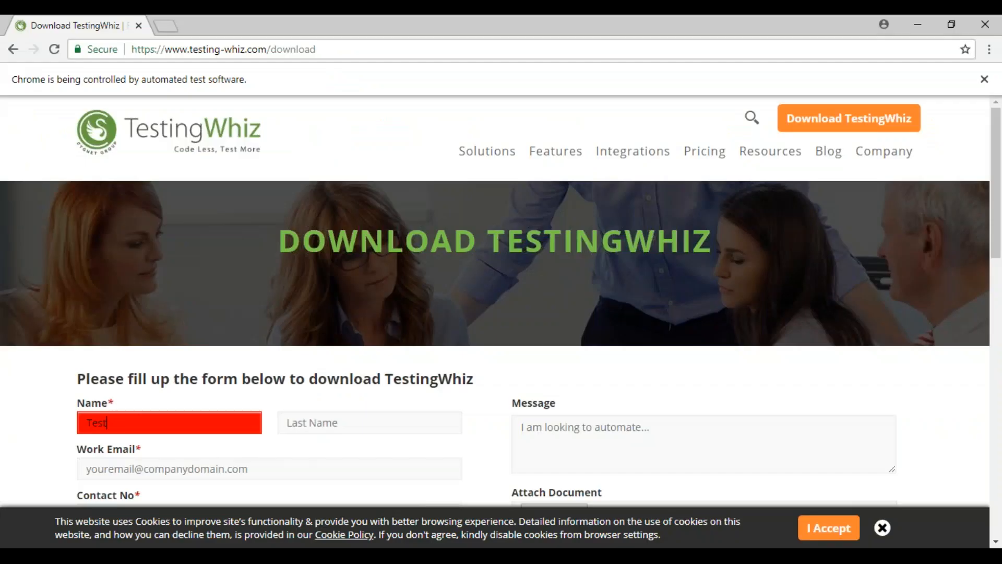
text(test@test.com)
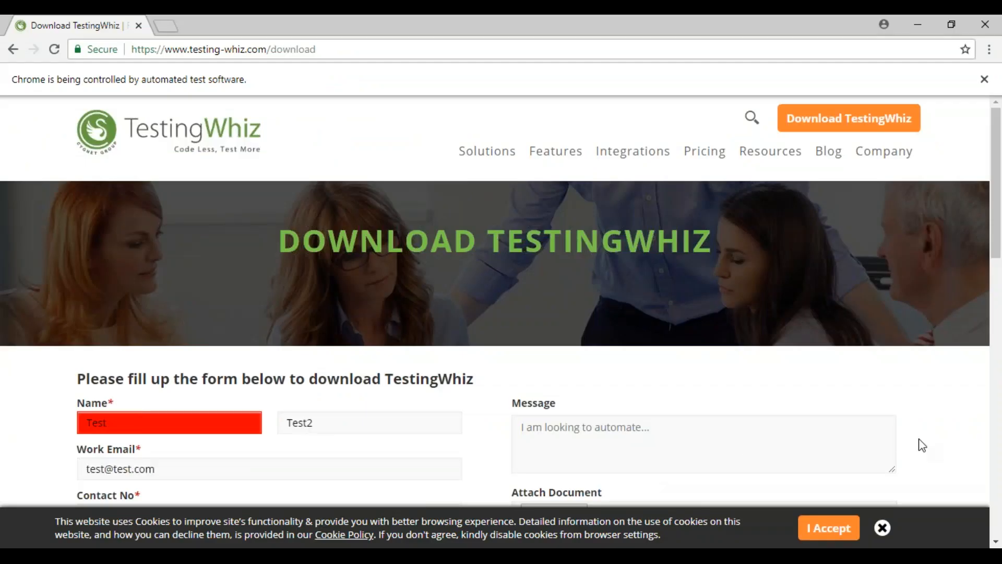
scroll(down, 3)
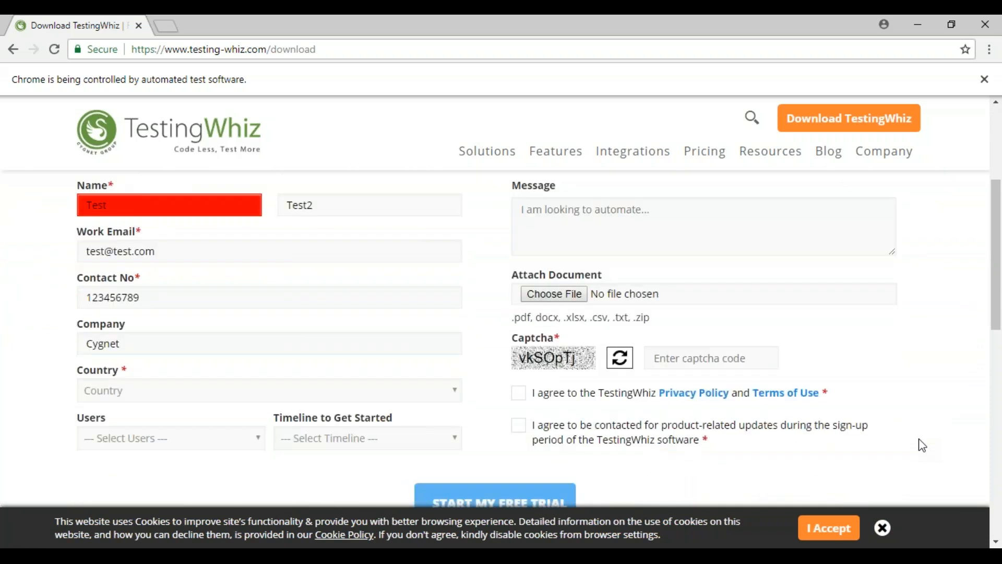
click(269, 387)
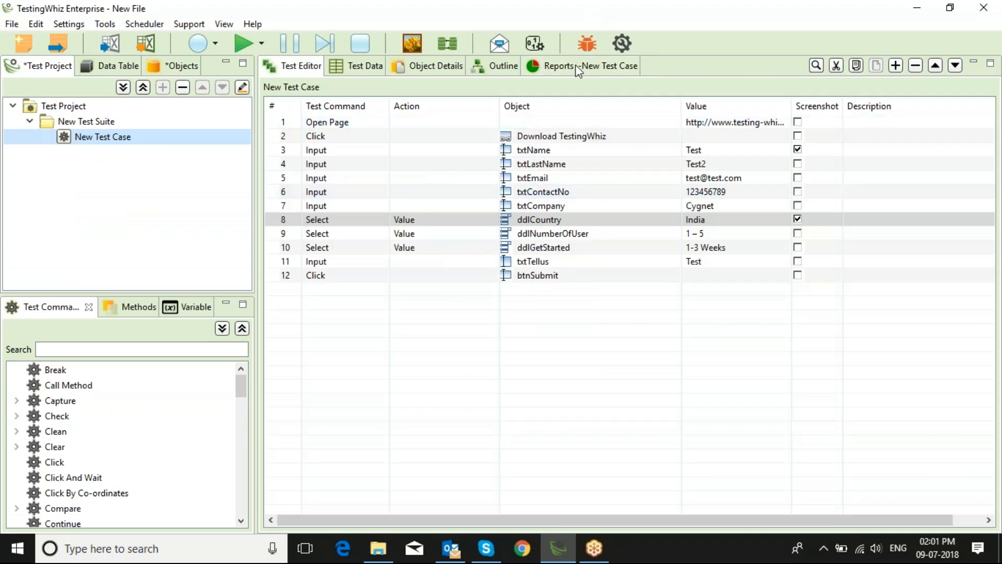
Review the New Test Case execution report (1 pass, 0 fail, 40 seconds) and list its suites and cases
click(558, 66)
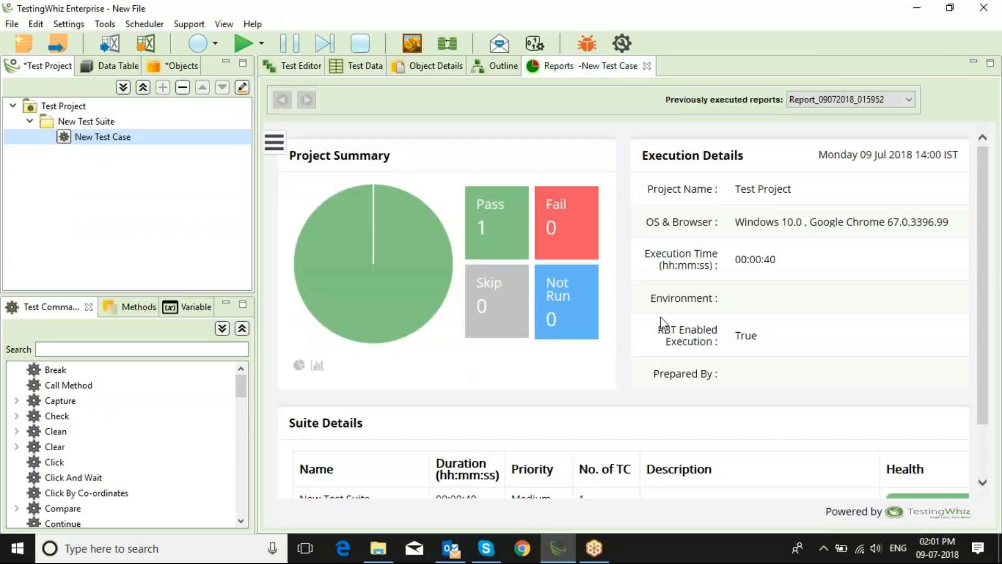
mouse_move(825, 190)
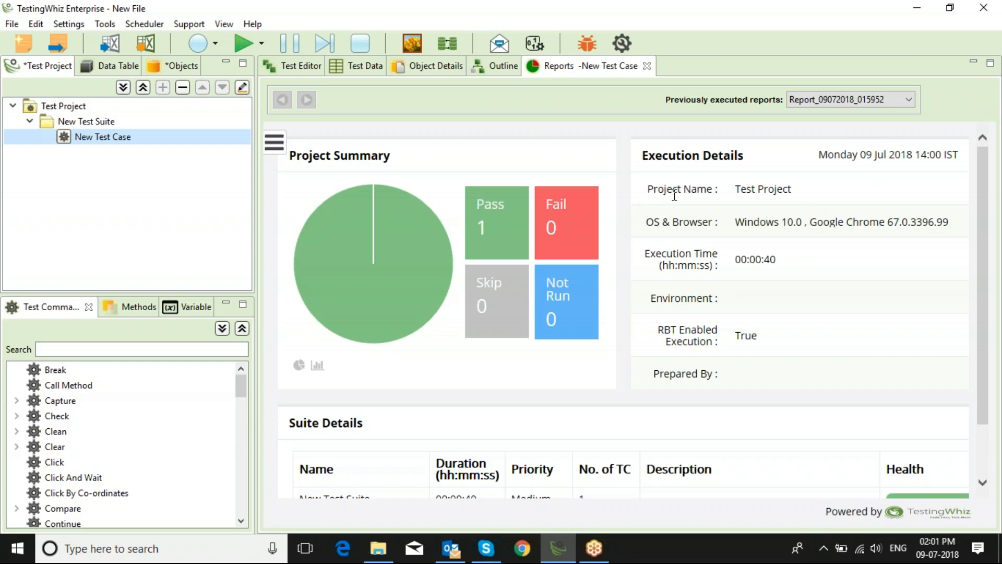
mouse_move(843, 203)
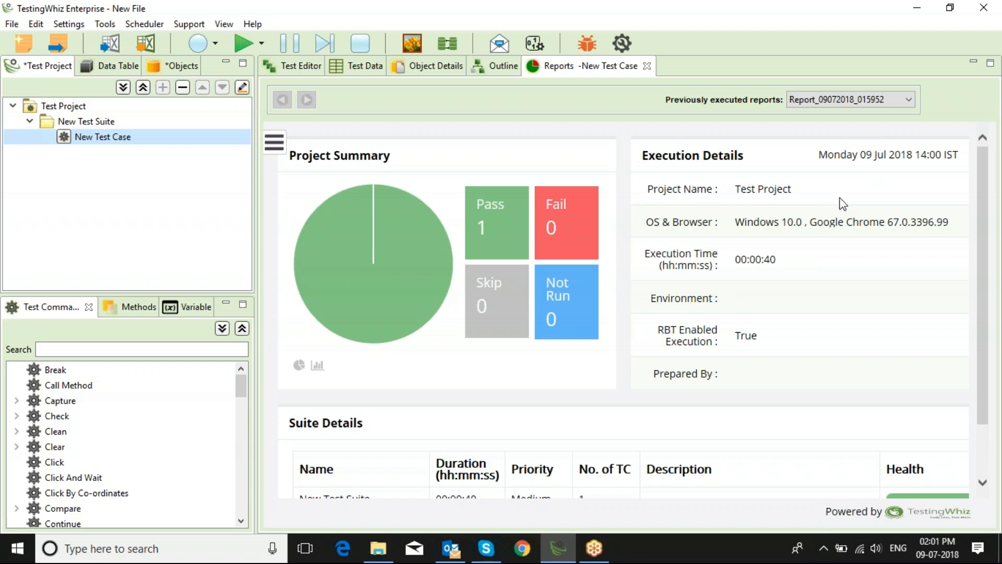
mouse_move(791, 239)
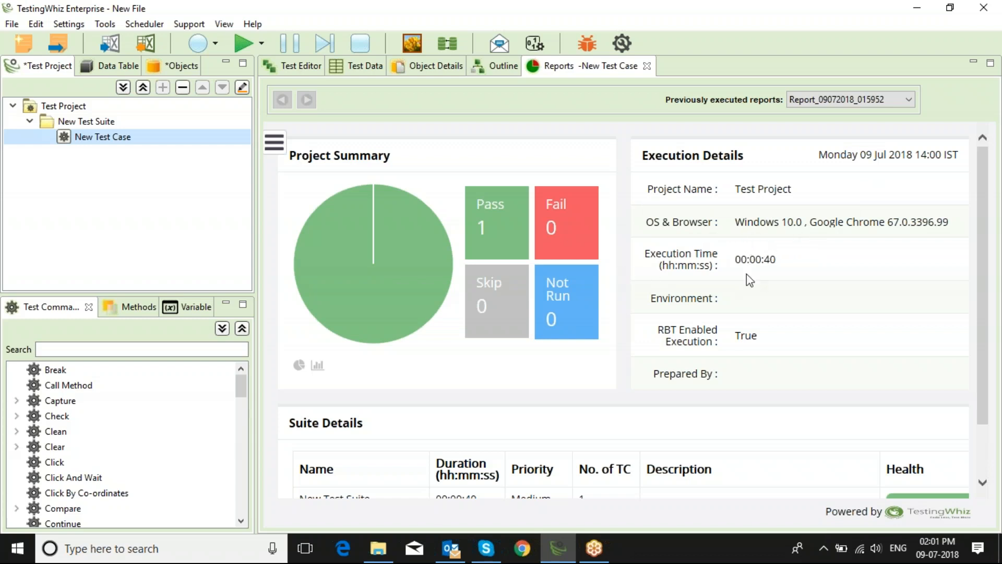
mouse_move(658, 333)
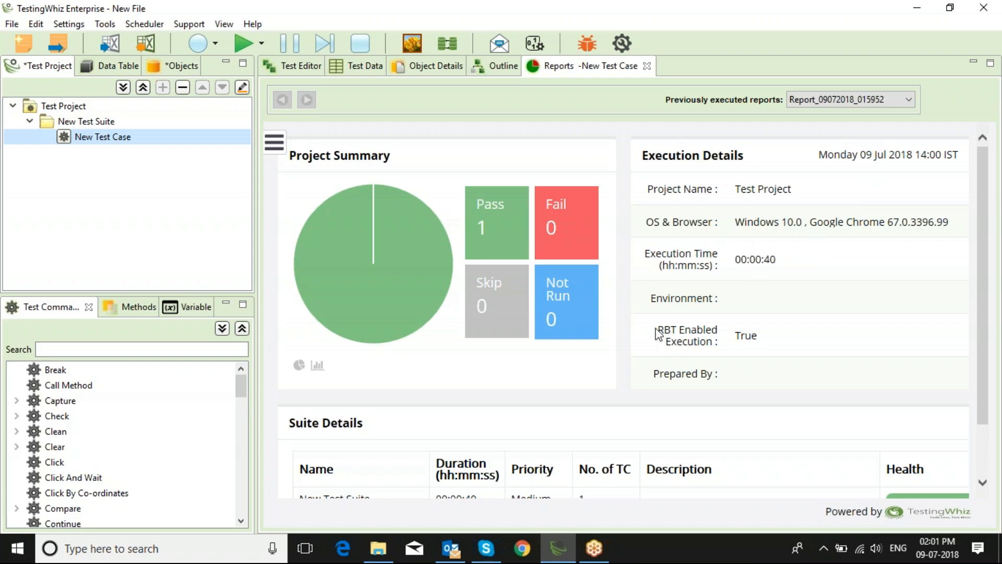
double_click(686, 329)
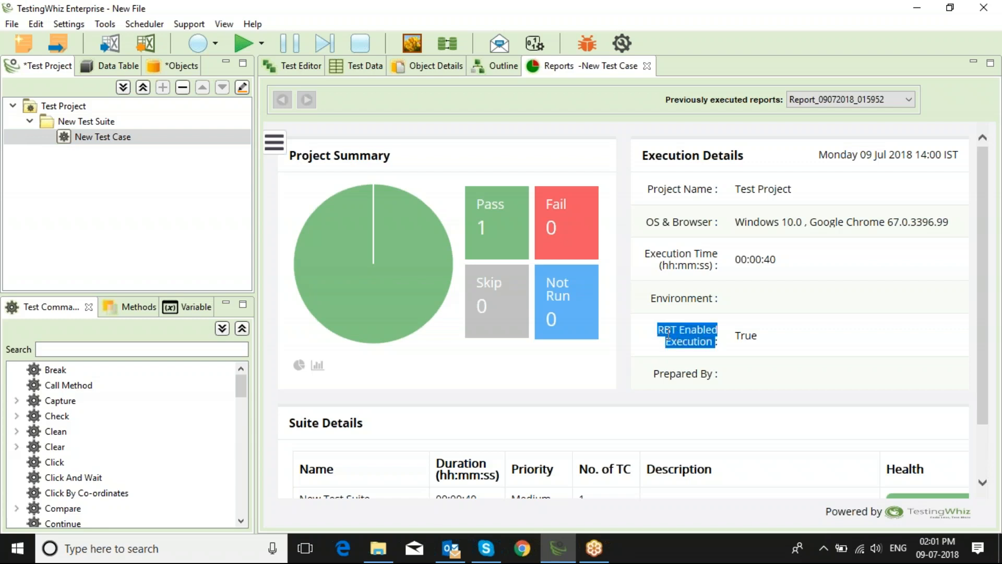
scroll(down, 3)
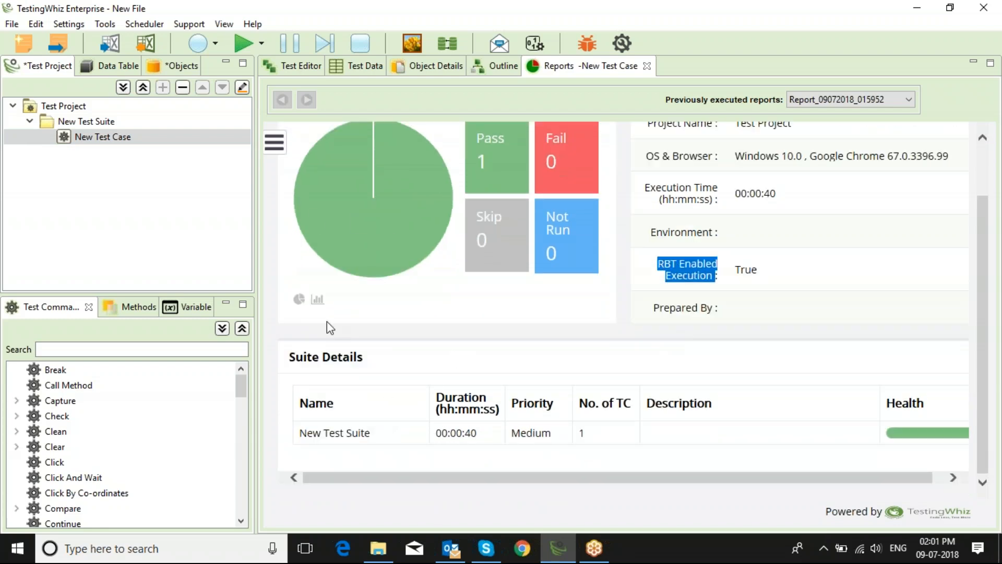
click(274, 142)
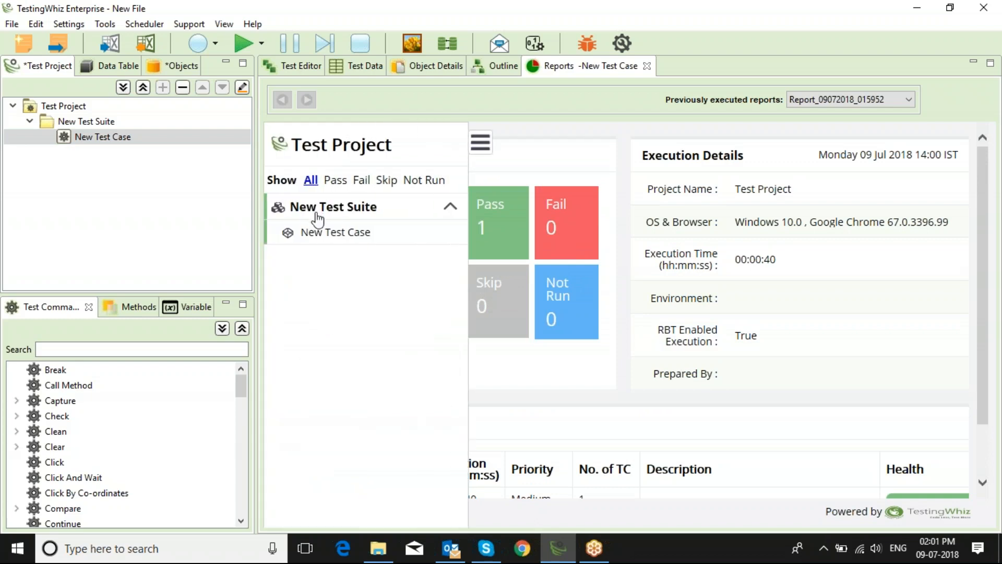
Show the step details with the txtName and ddlCountry screenshots and the full execution log
click(335, 232)
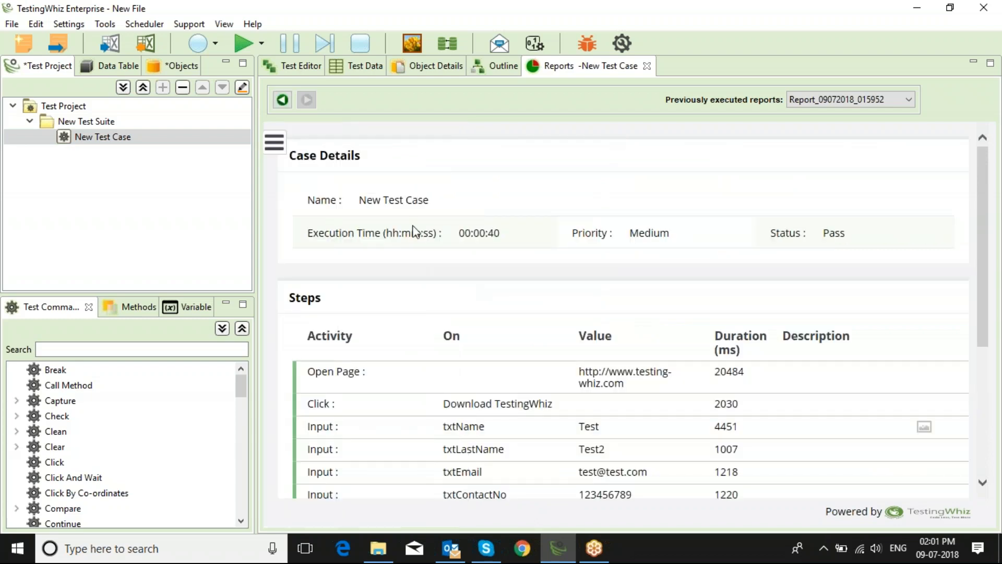
scroll(down, 3)
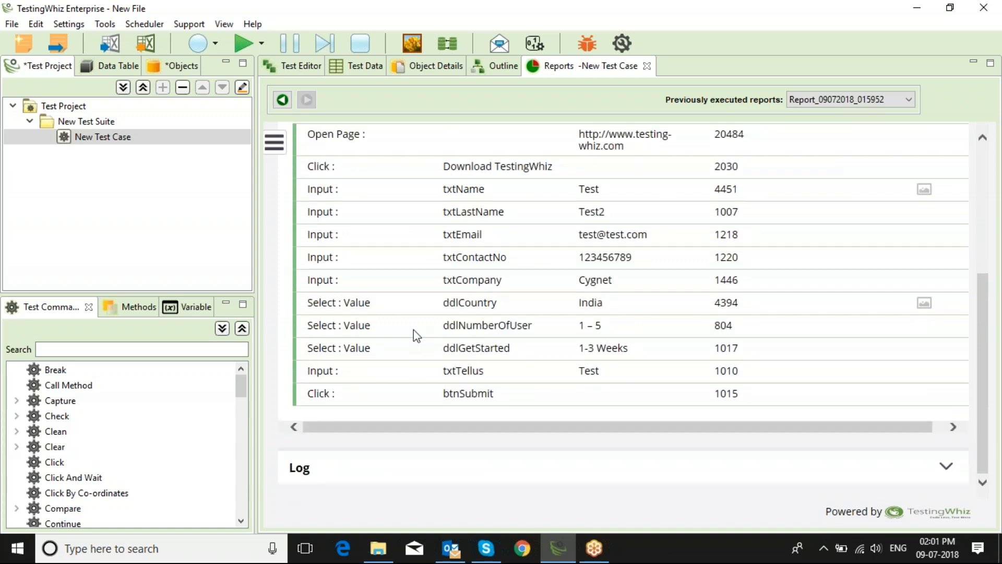
click(946, 466)
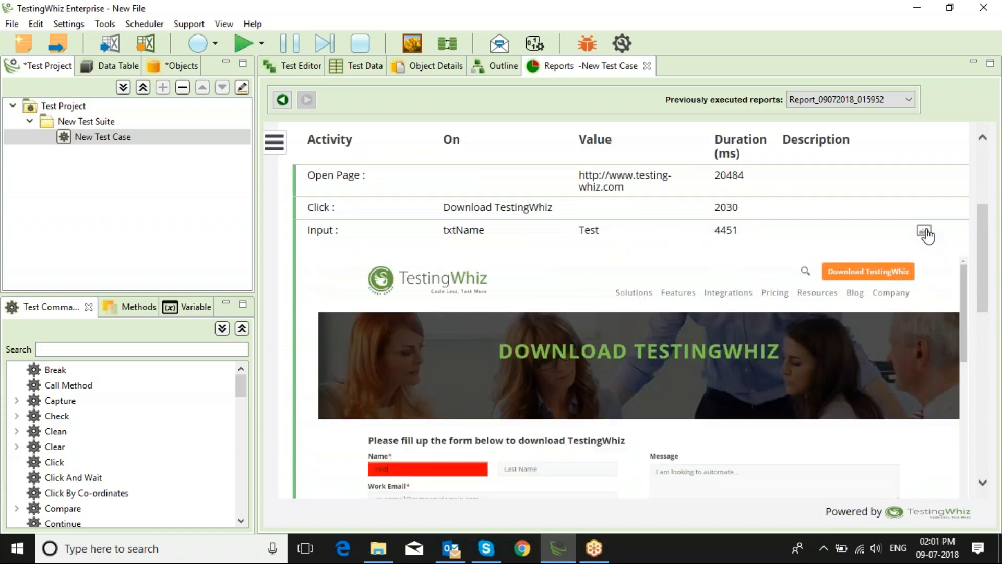
scroll(down, 3)
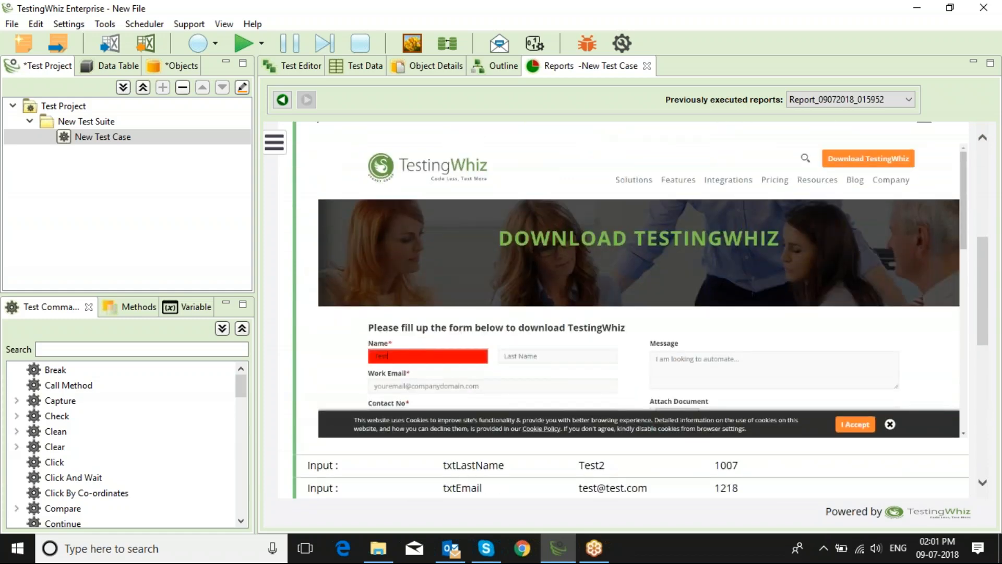
scroll(down, 3)
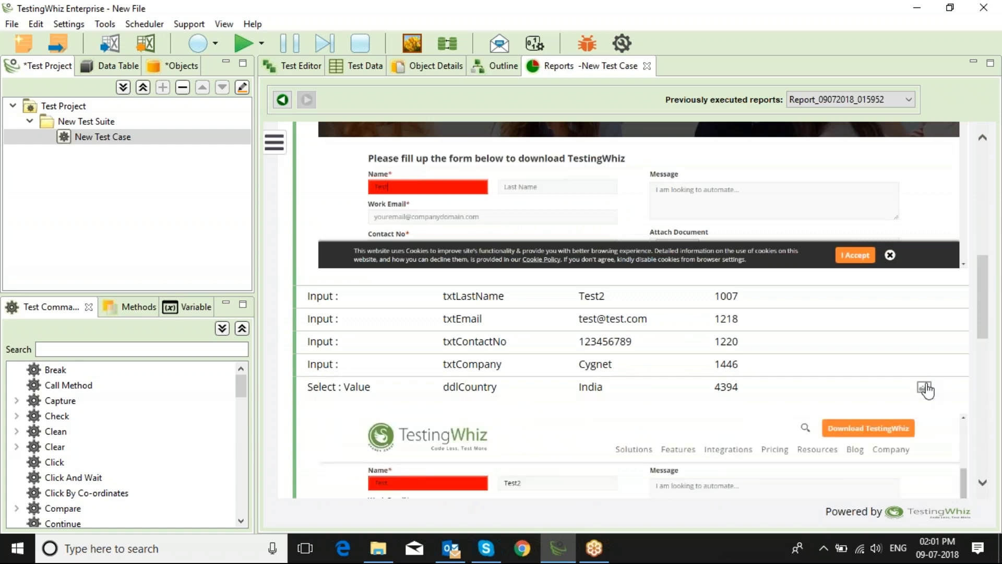
scroll(down, 3)
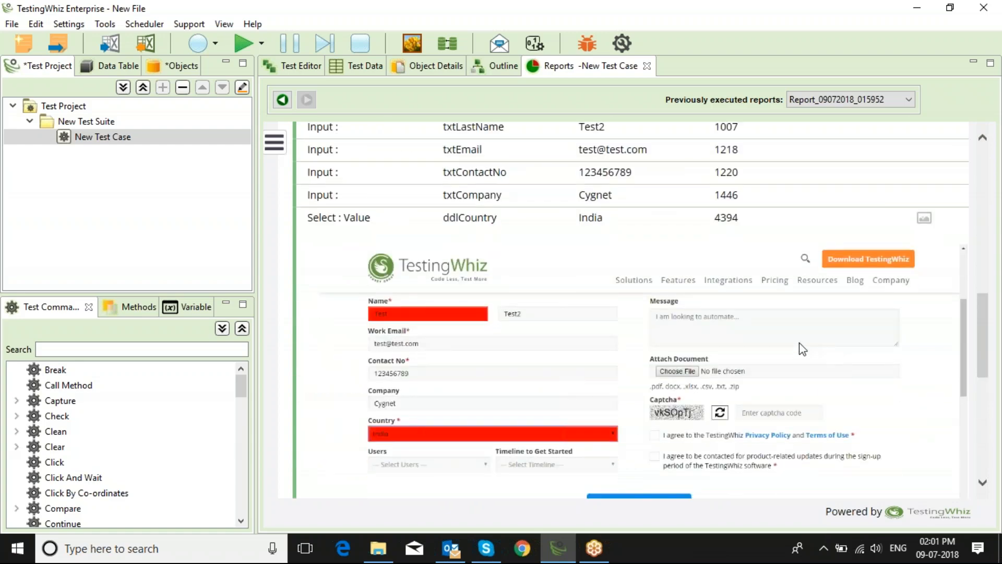
scroll(down, 3)
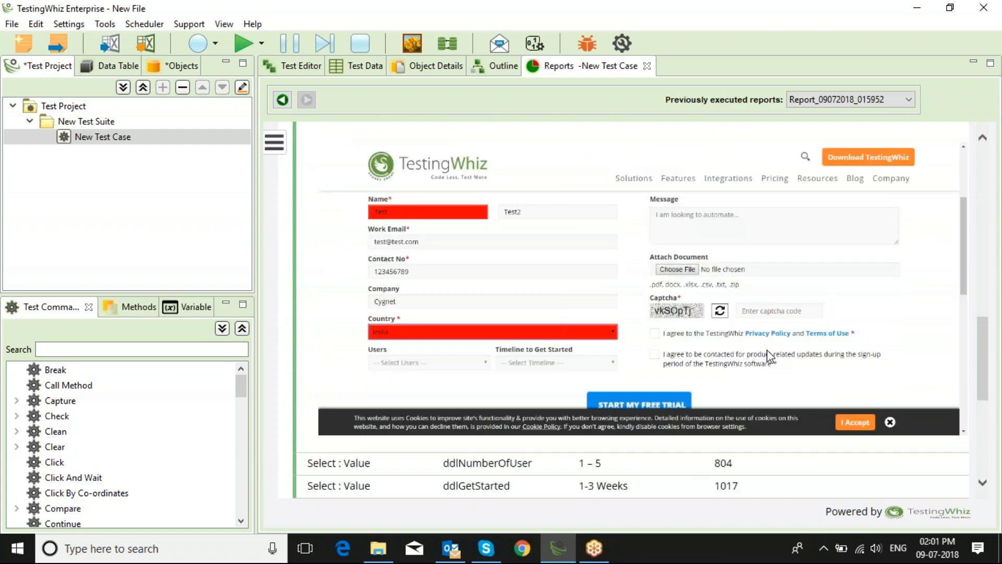
scroll(down, 3)
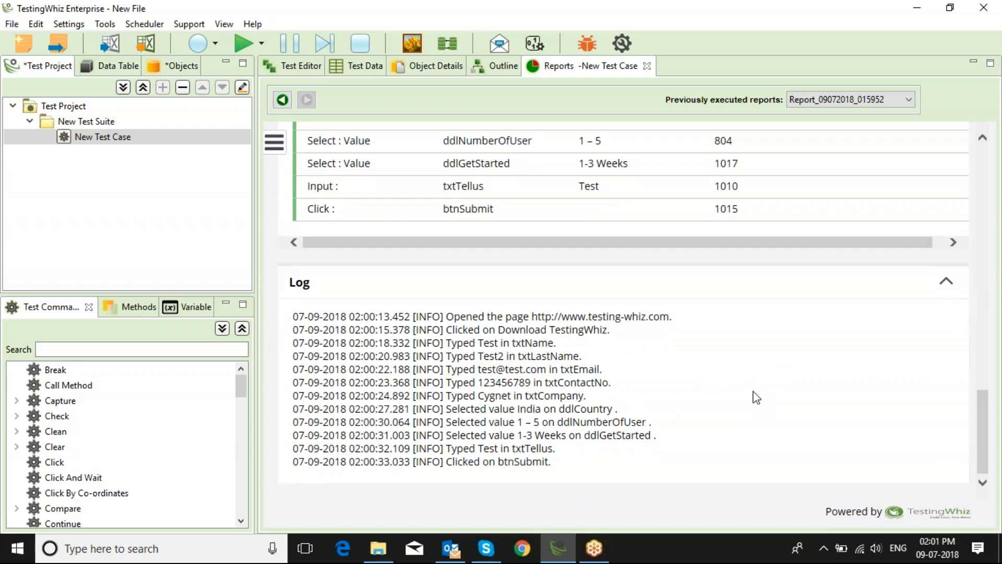
mouse_move(688, 349)
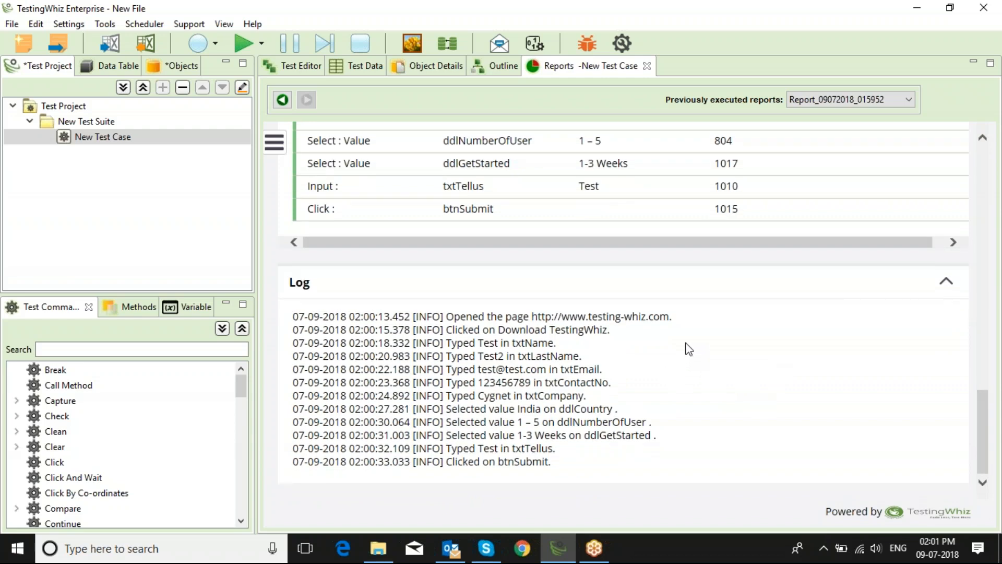
mouse_move(507, 65)
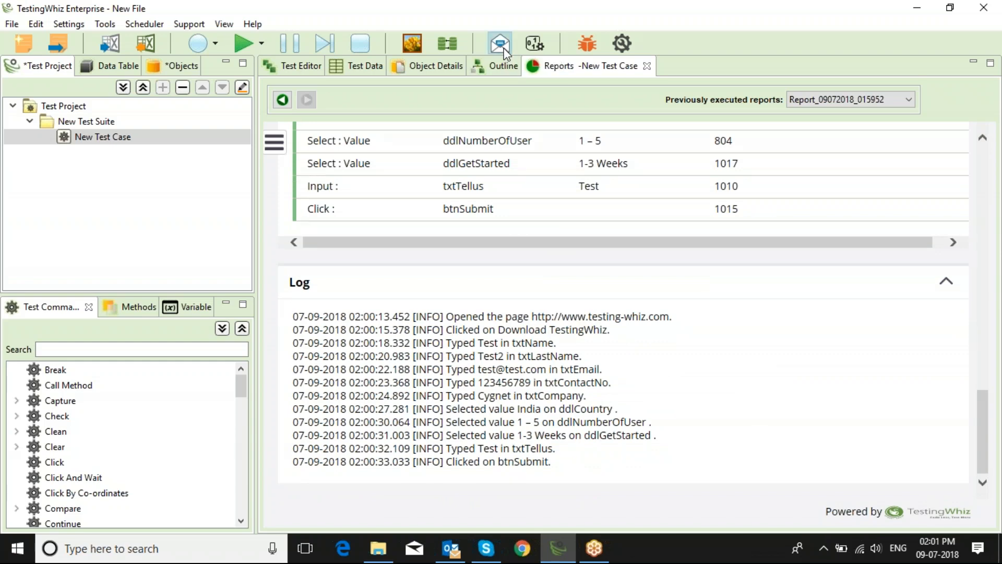
Look over the Send Mail draft and the Mail configuration without changes, then return to the step list
click(499, 43)
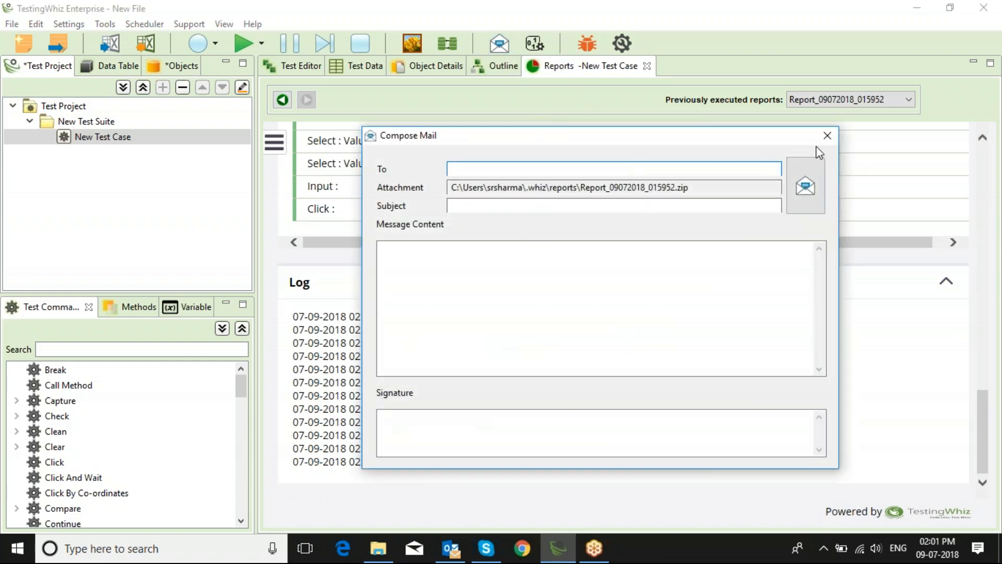
click(826, 135)
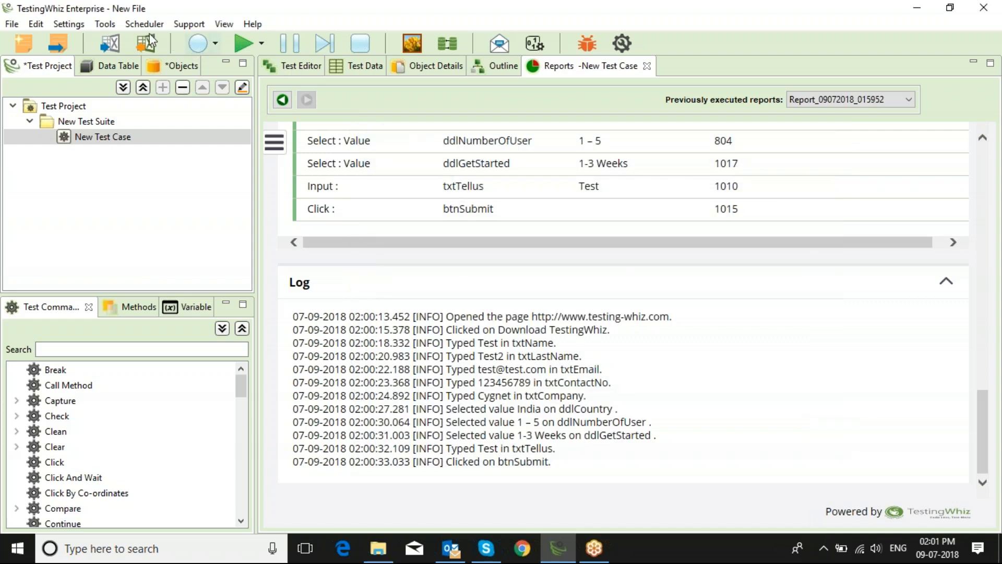
click(620, 43)
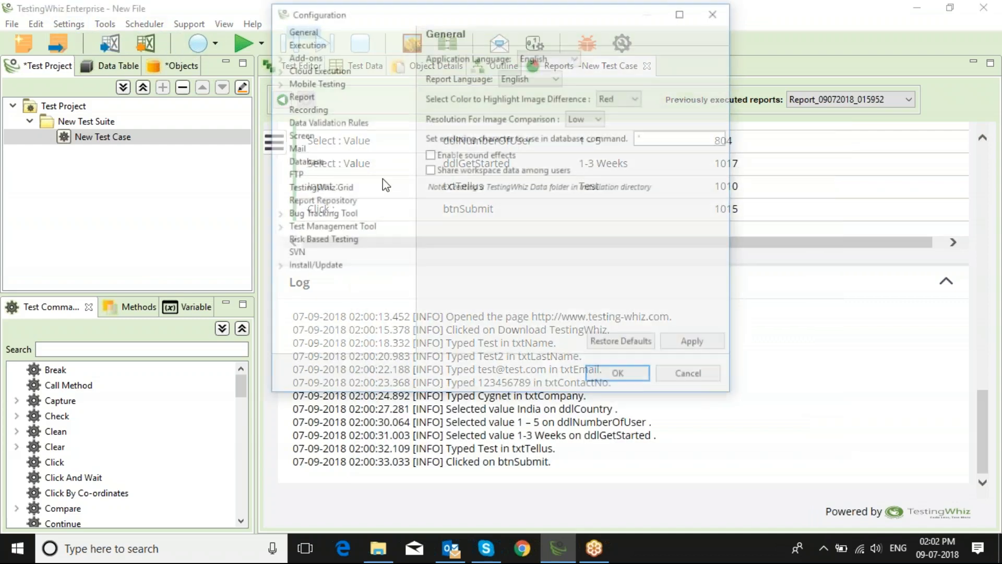
click(293, 147)
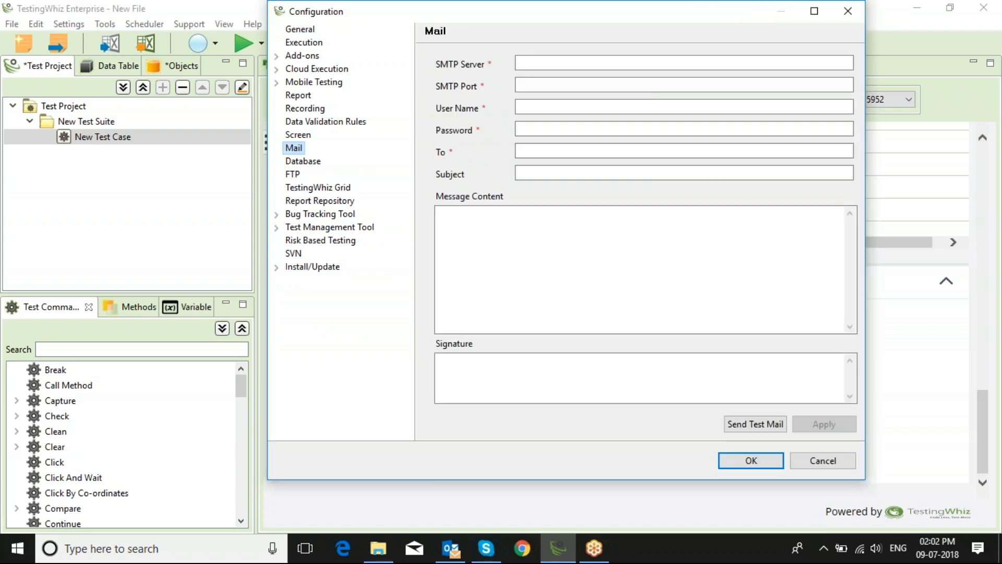
mouse_move(85, 51)
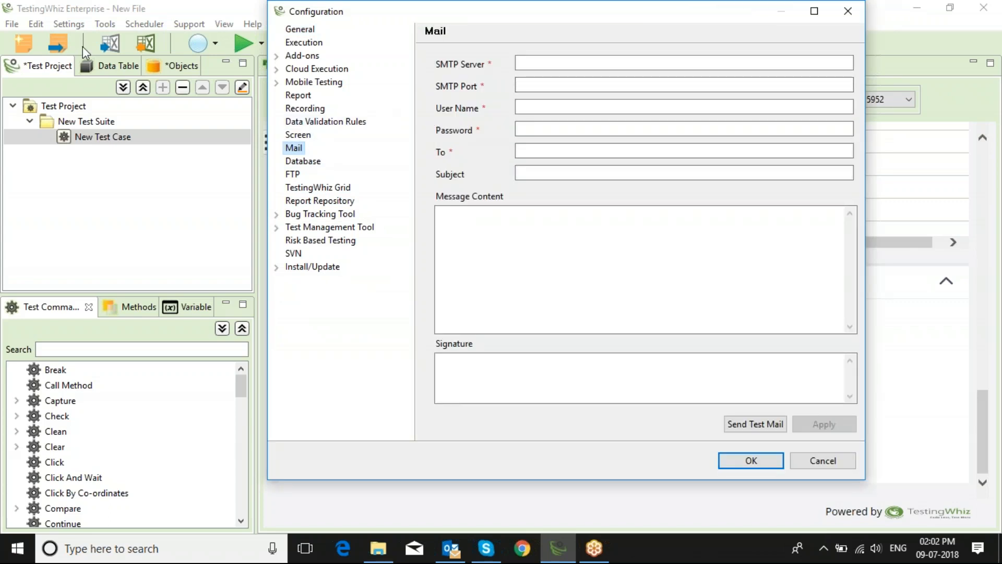
mouse_move(341, 152)
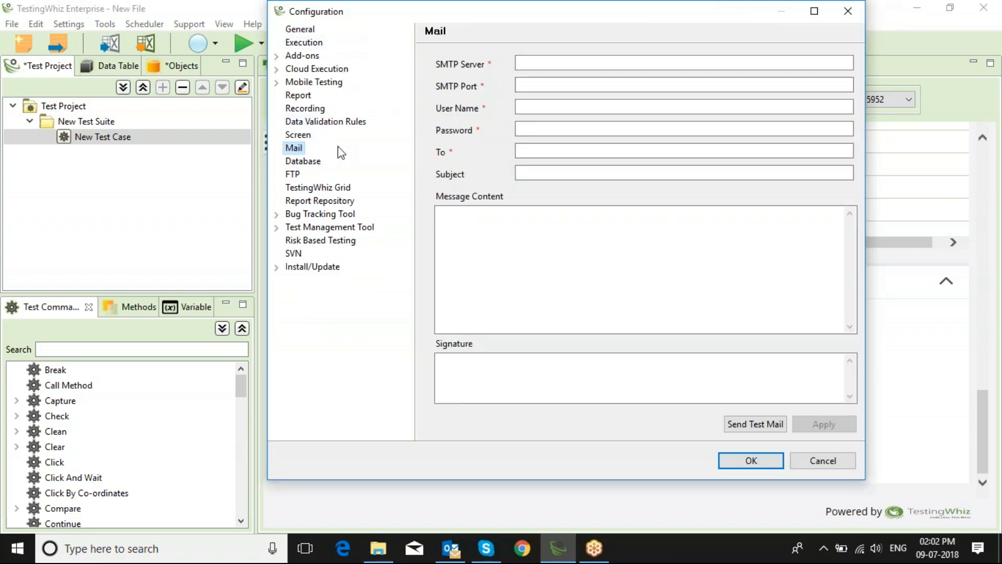
click(822, 461)
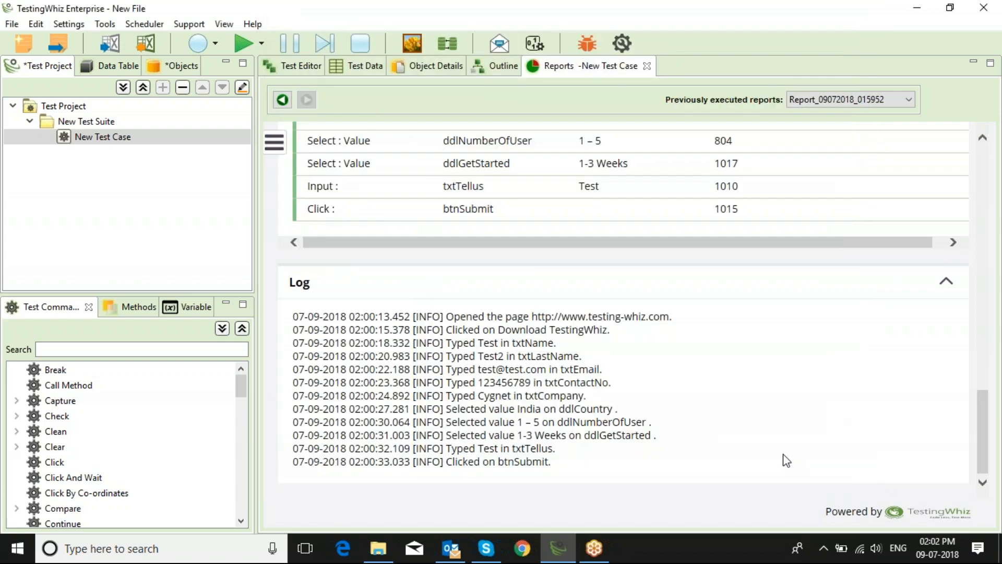
click(299, 65)
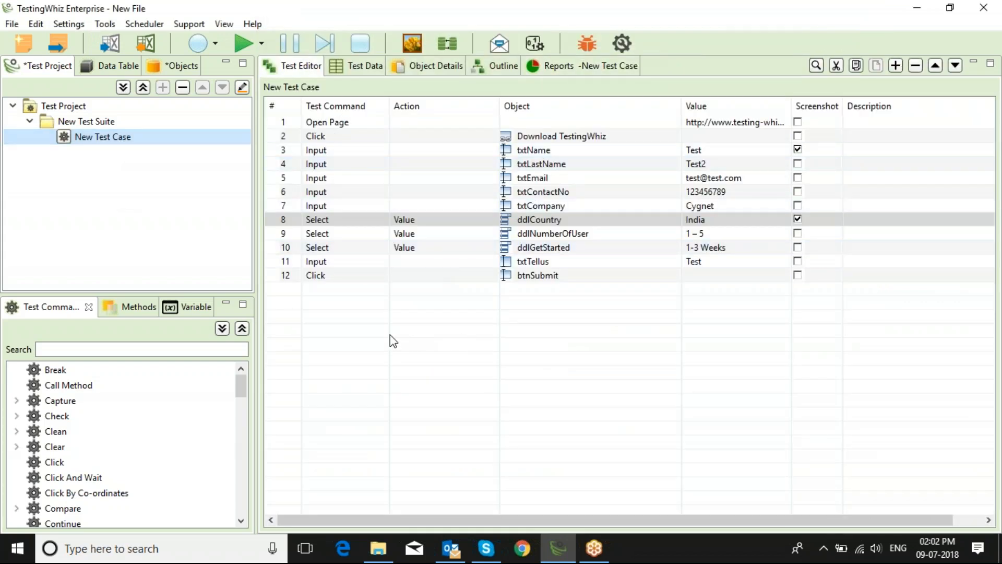
Create a new data table named Test and add a First Name field
click(115, 65)
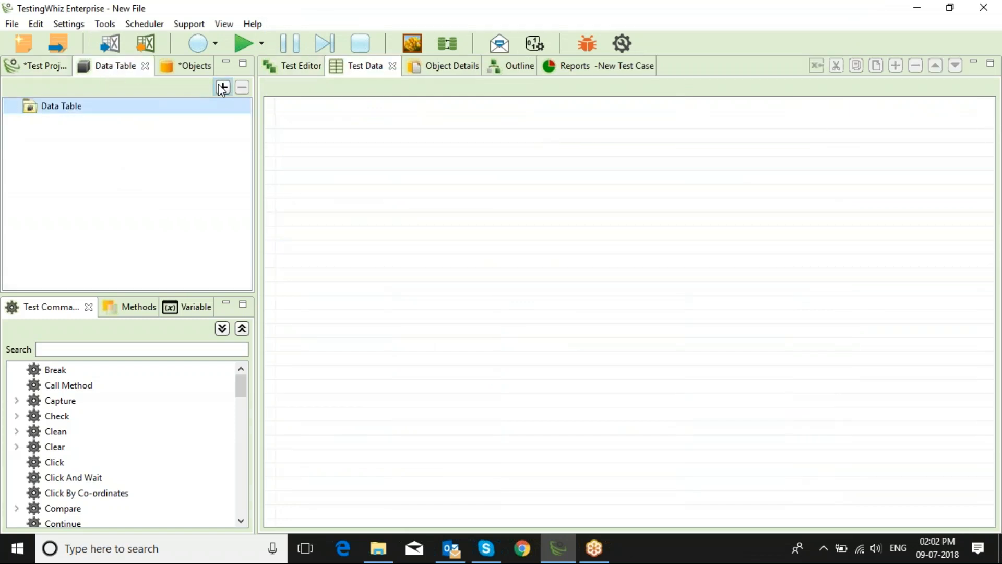
click(221, 87)
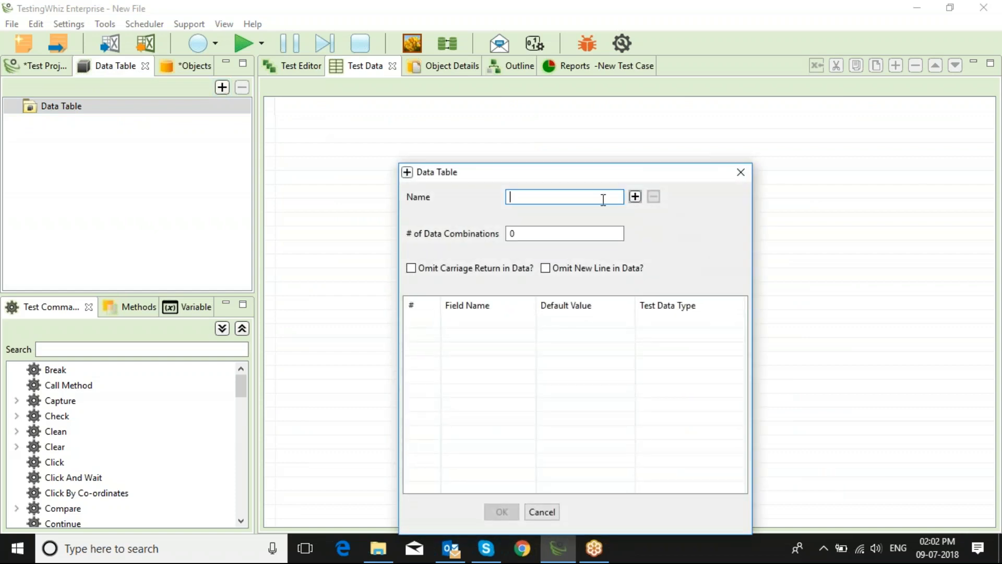
text(Test)
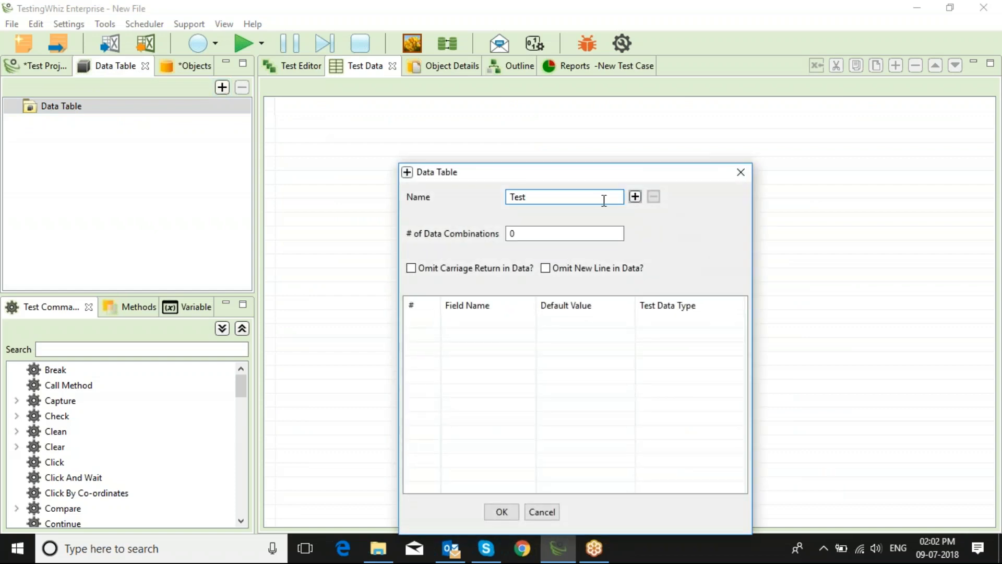
click(634, 196)
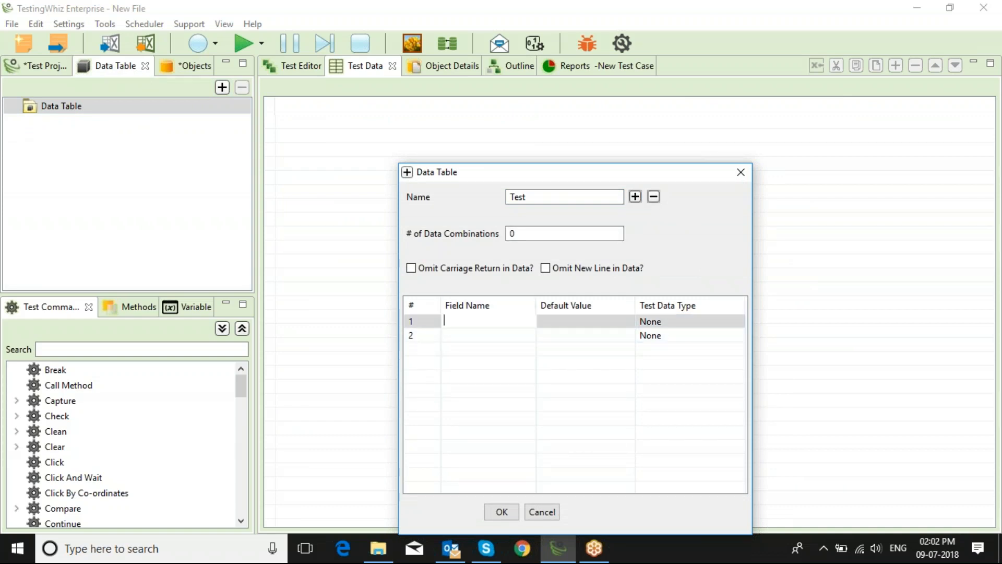
text(First Name)
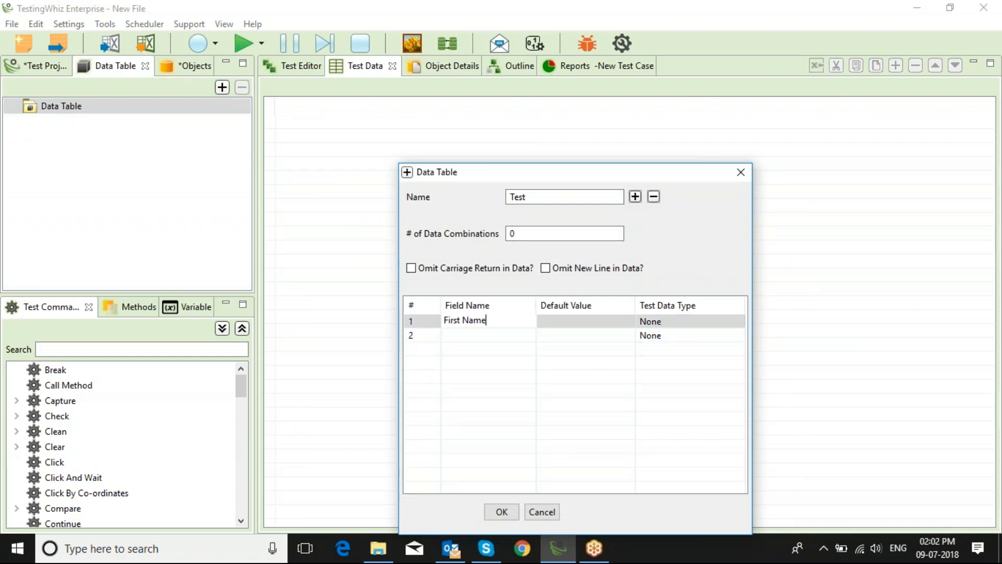
Make First Name Alphabetical, add a VISA field of type Visa, and generate 50 combinations
click(689, 321)
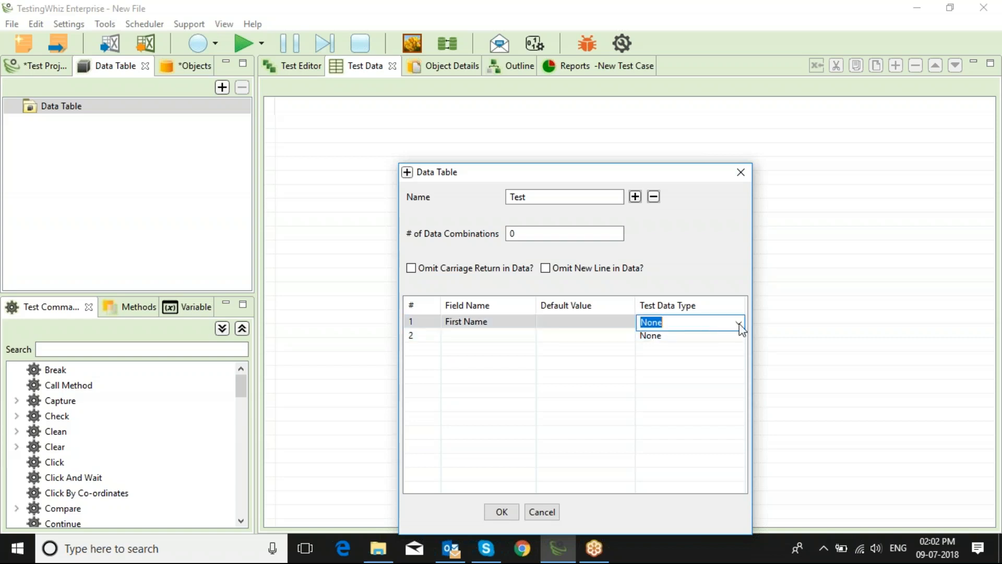
click(739, 322)
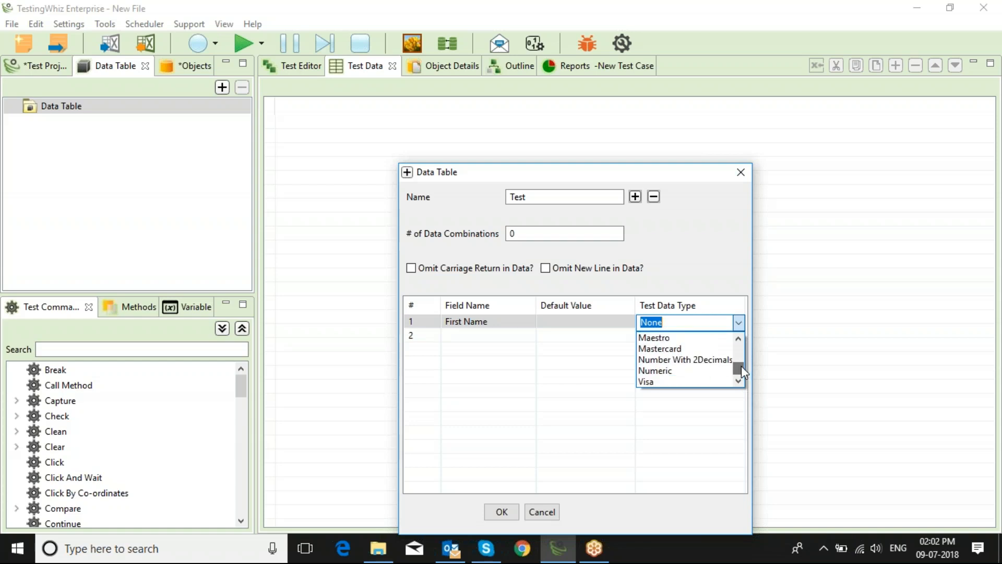
text(a)
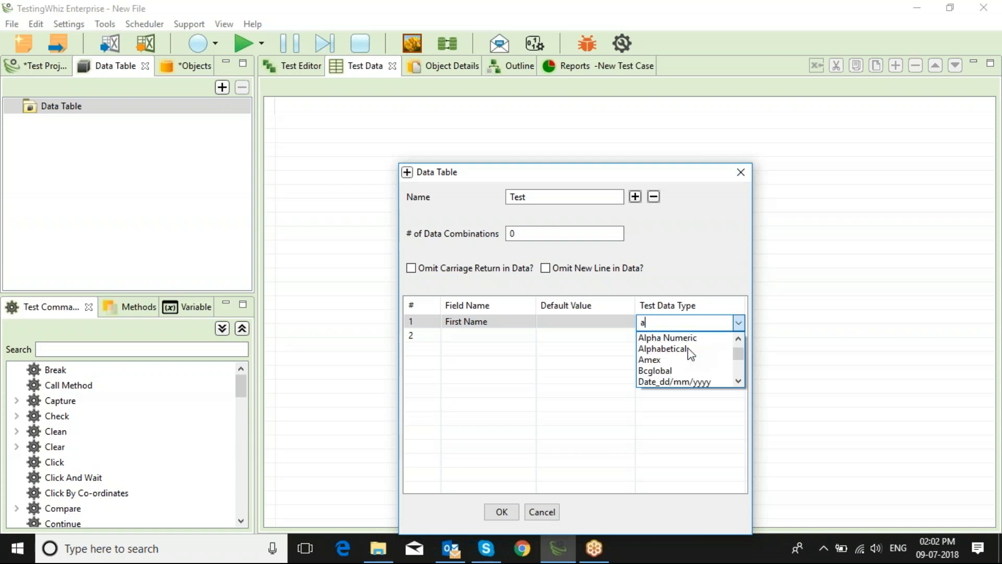
text(l)
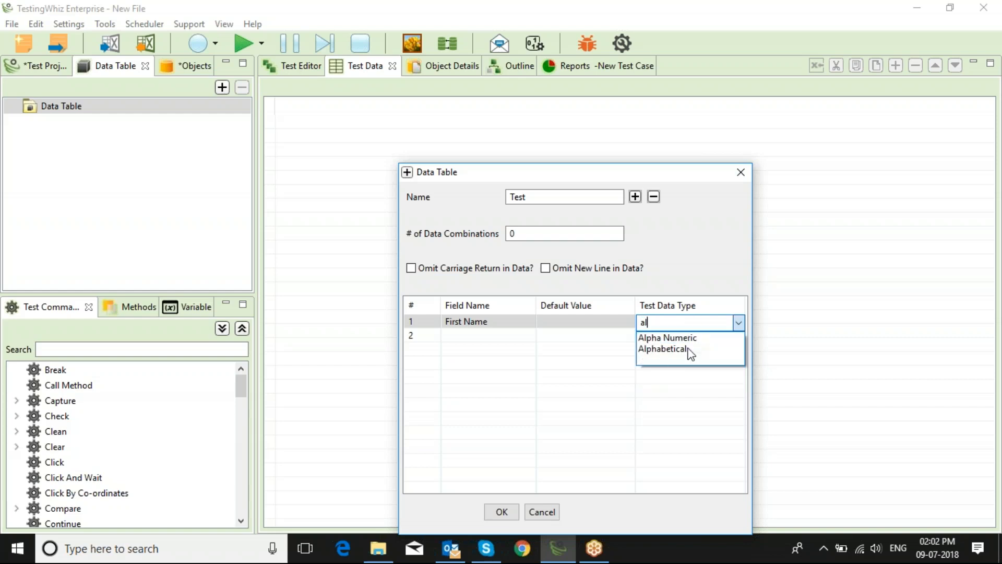
click(664, 349)
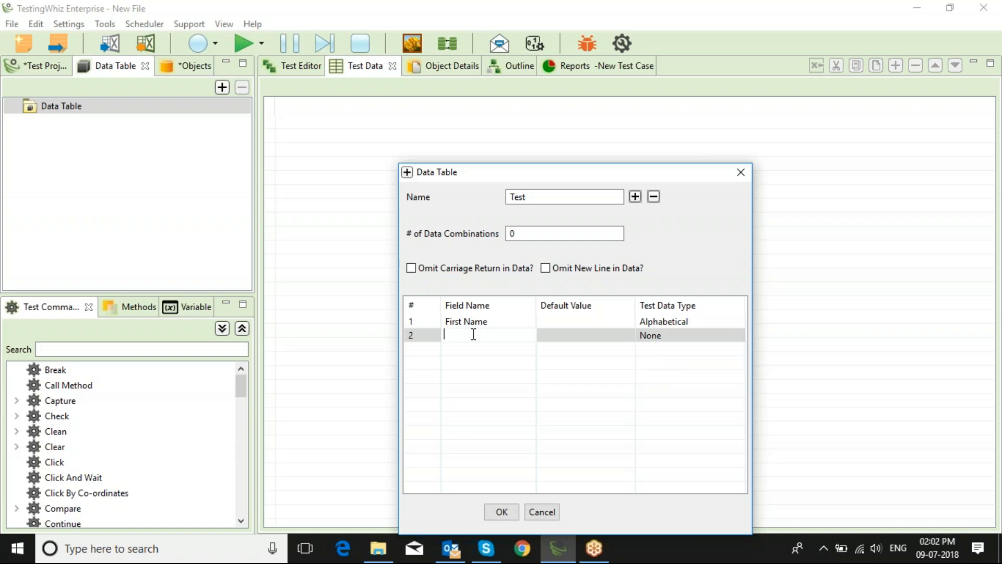
text(VISA)
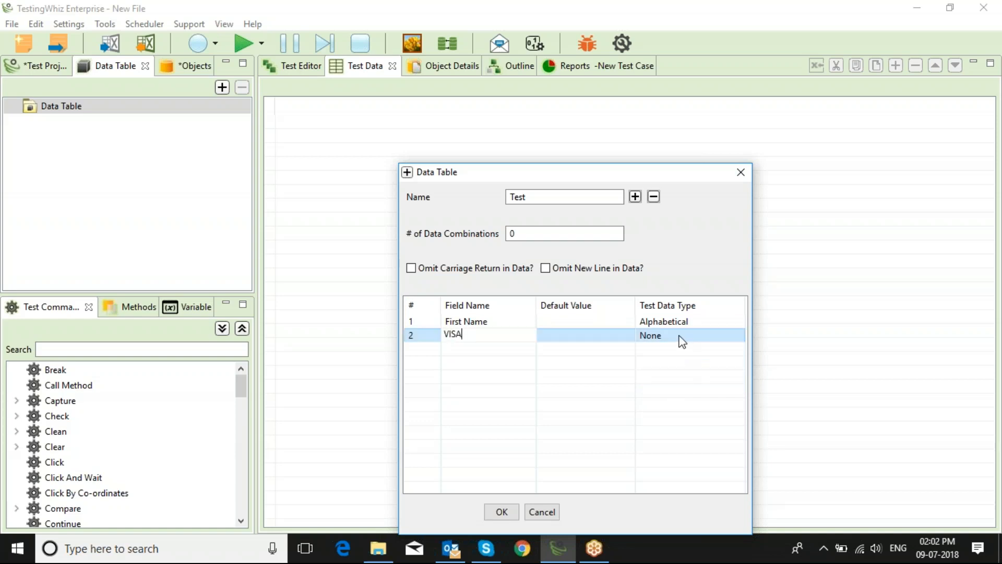
click(739, 337)
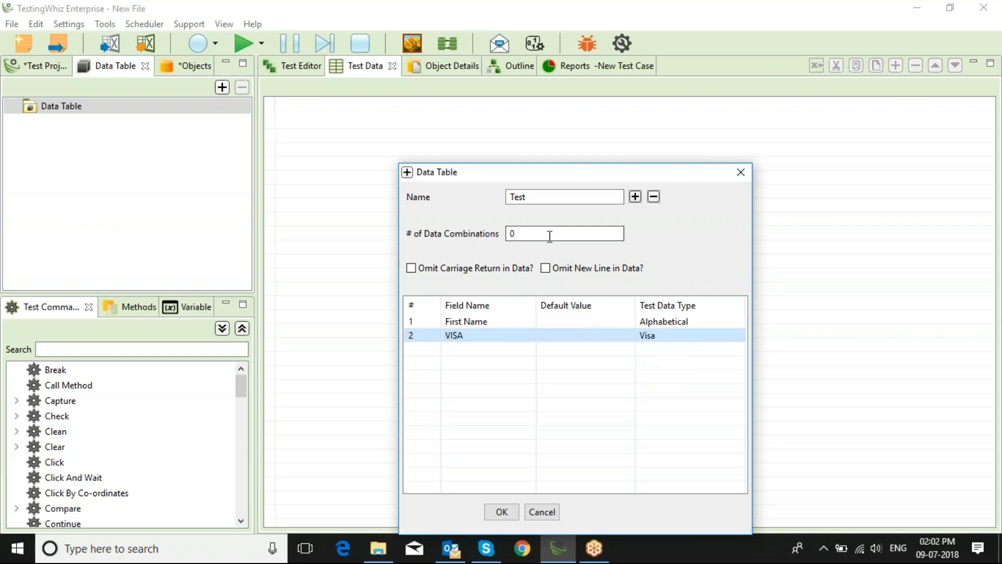
text(50)
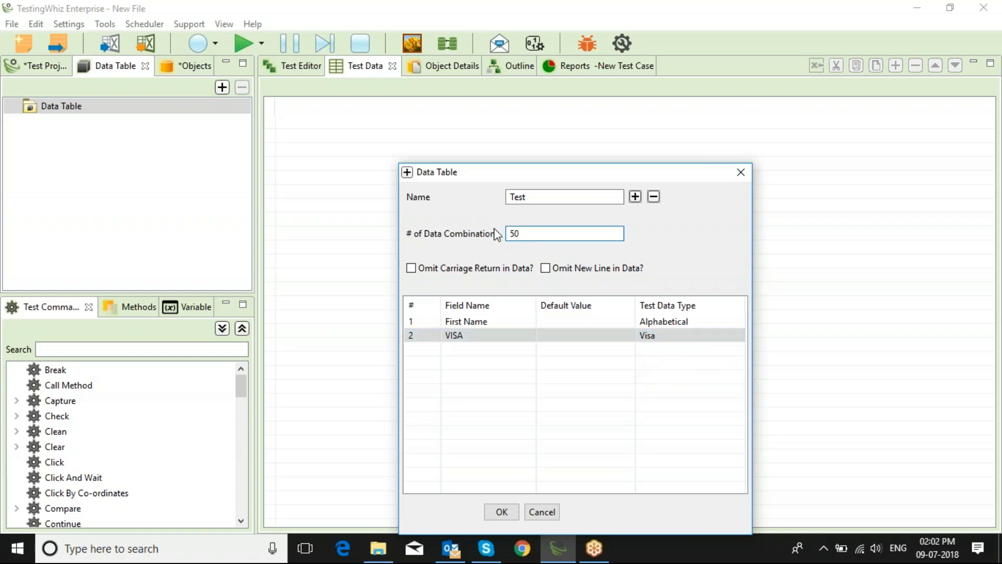
click(501, 512)
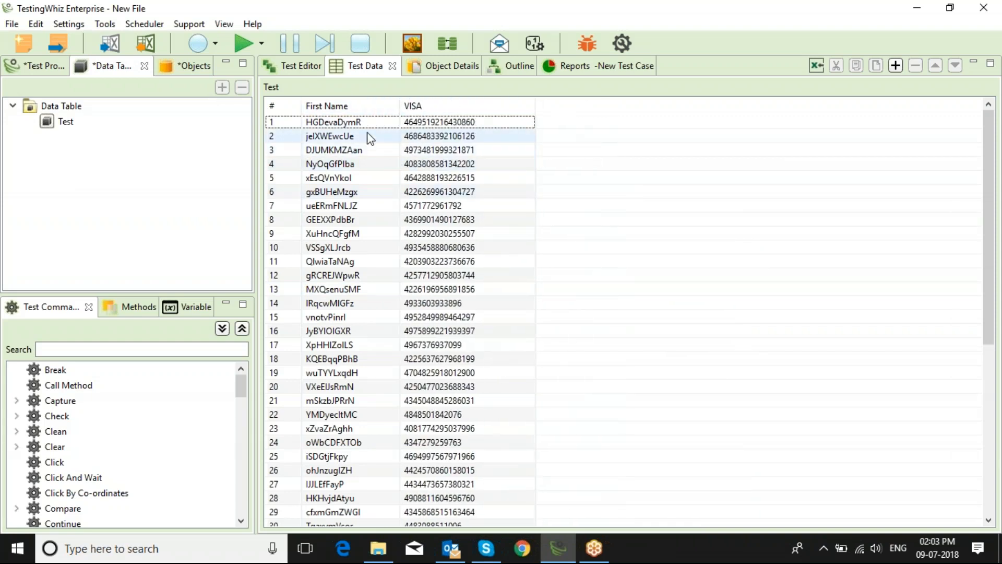
mouse_move(816, 65)
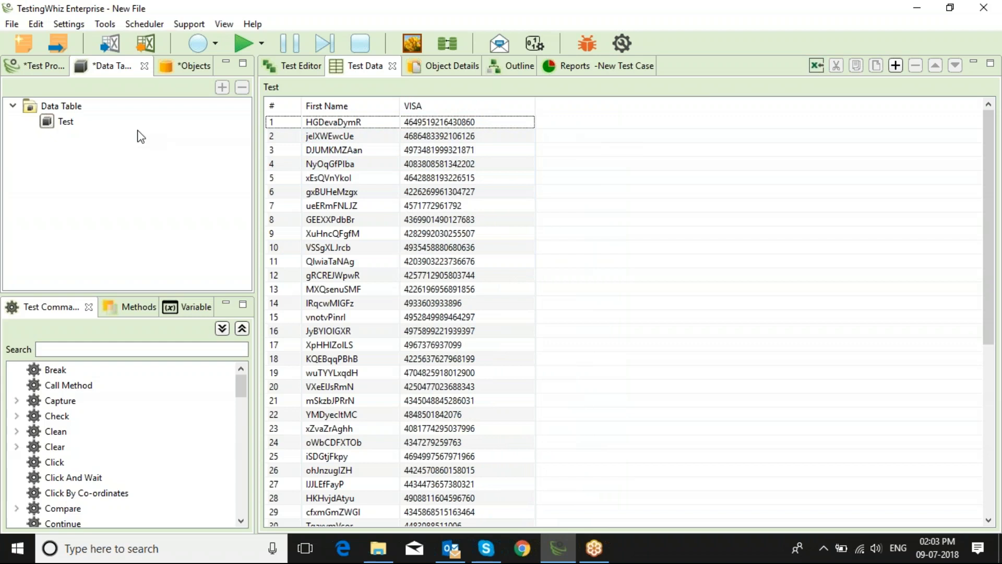
Show the Test data table with its First Name and VISA columns
click(65, 122)
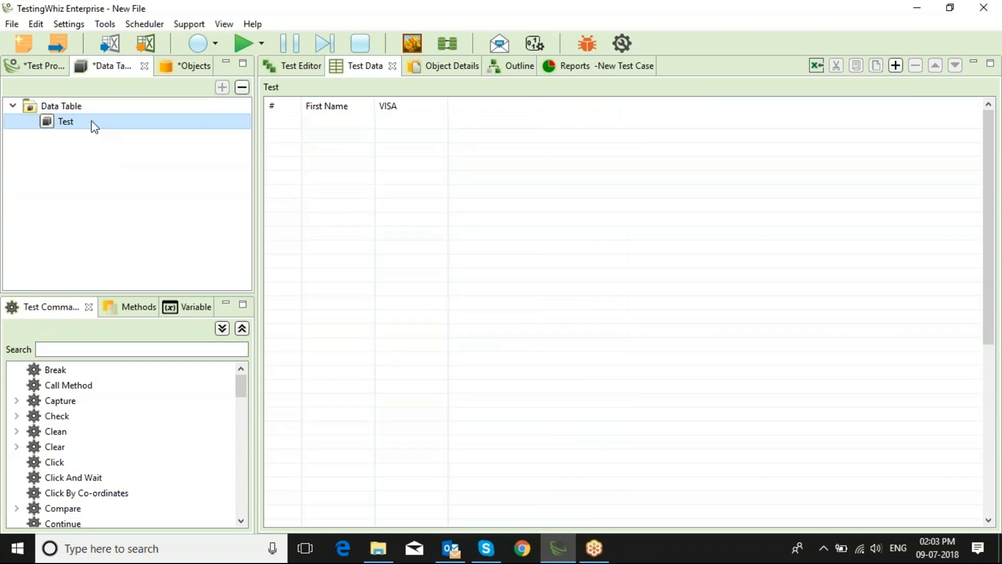
Back in the test case, search the commands for 'loop' then 'IMAGE' and choose Check > Image
click(301, 65)
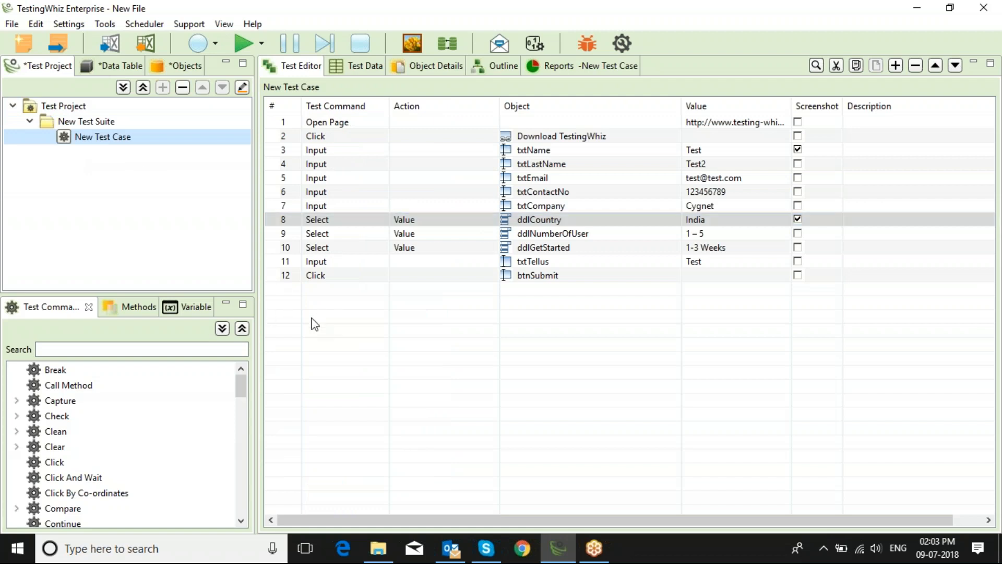
click(141, 349)
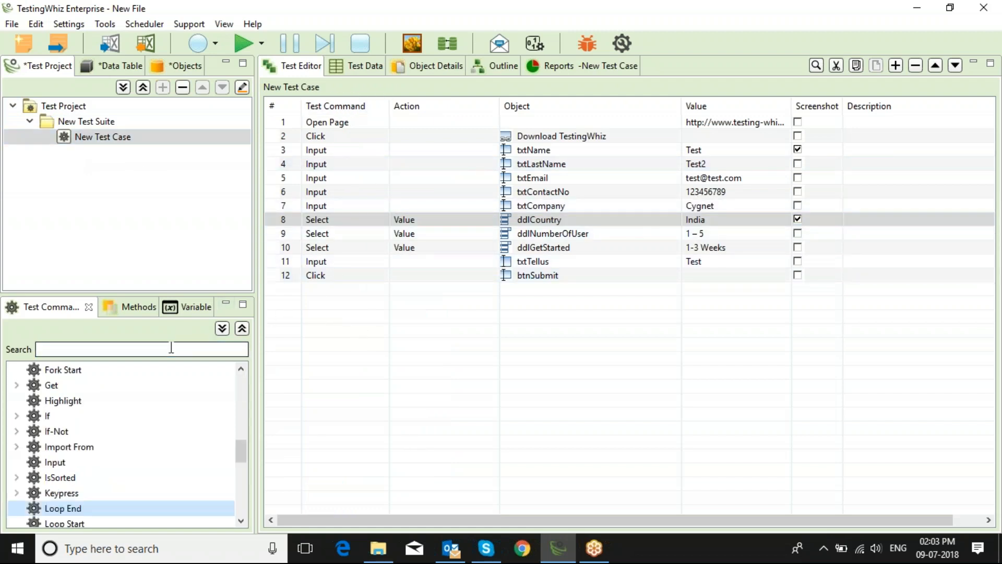
text(loop)
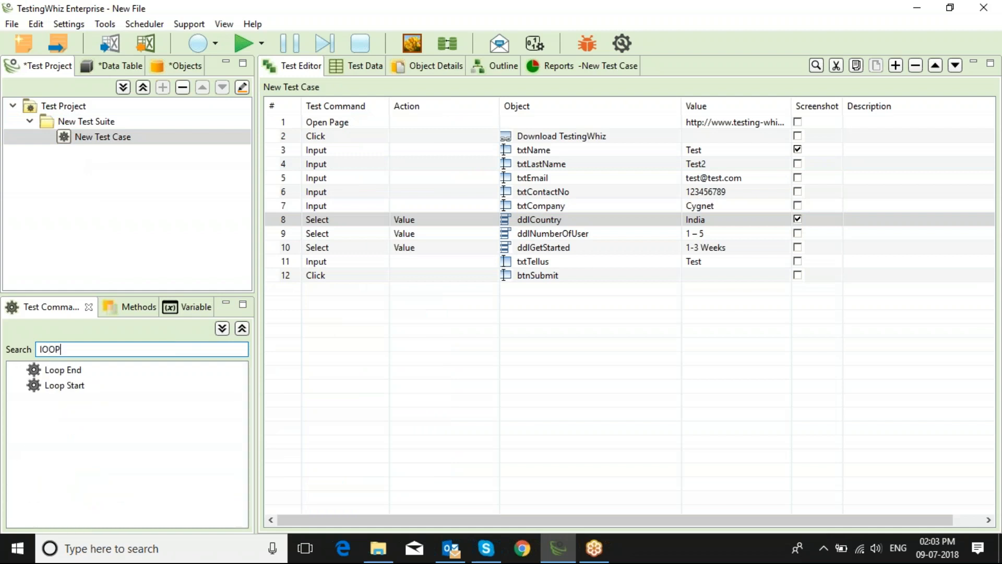
mouse_move(85, 355)
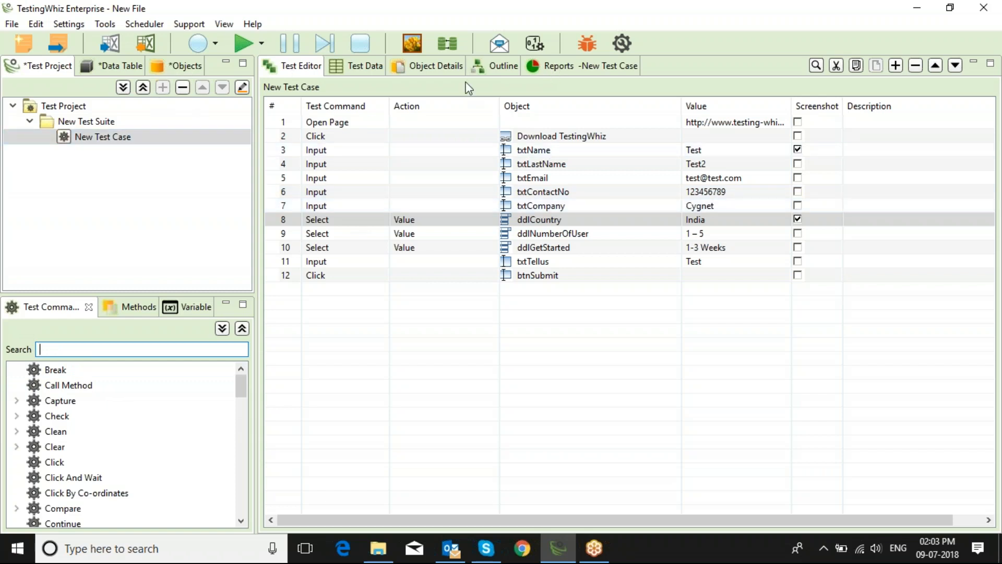
mouse_move(147, 248)
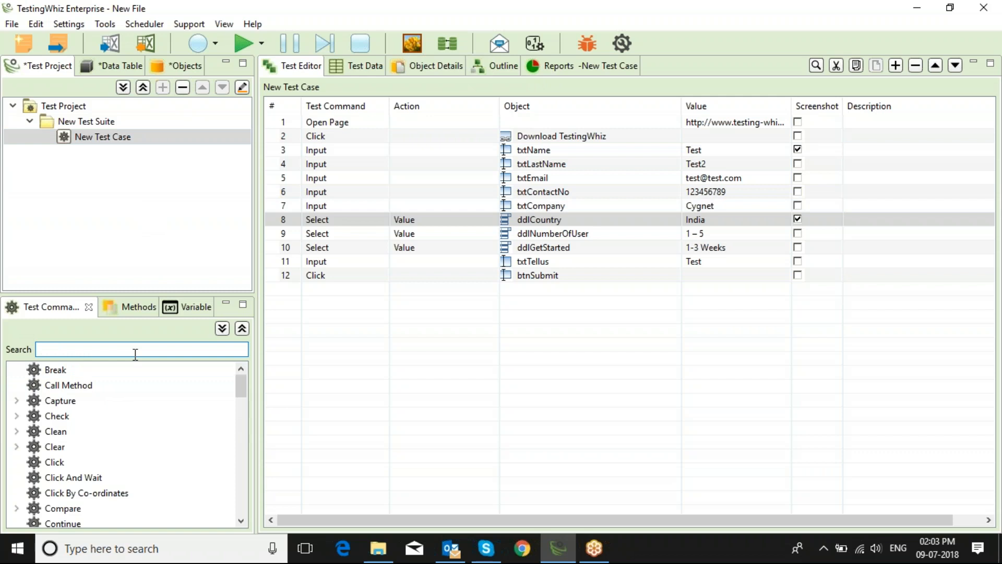
text(IMAGE)
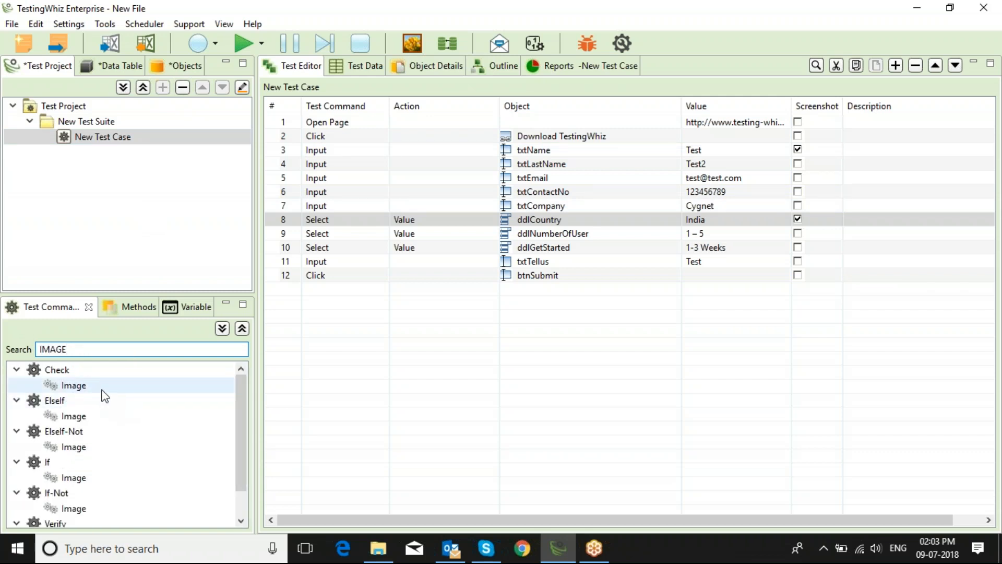
click(73, 385)
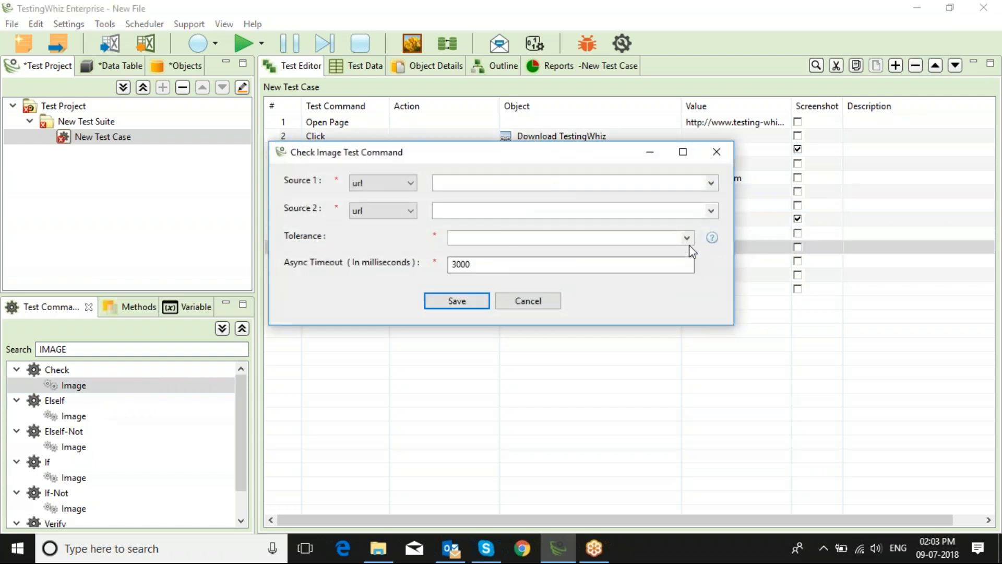
Add a Check Image step with both sources as file, then delete the blank row 10
click(381, 183)
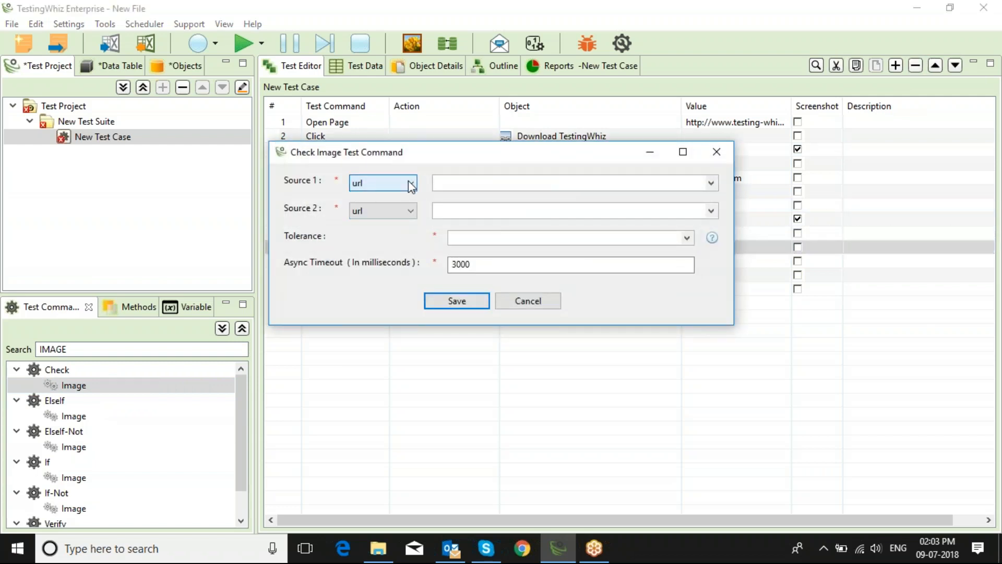
click(382, 182)
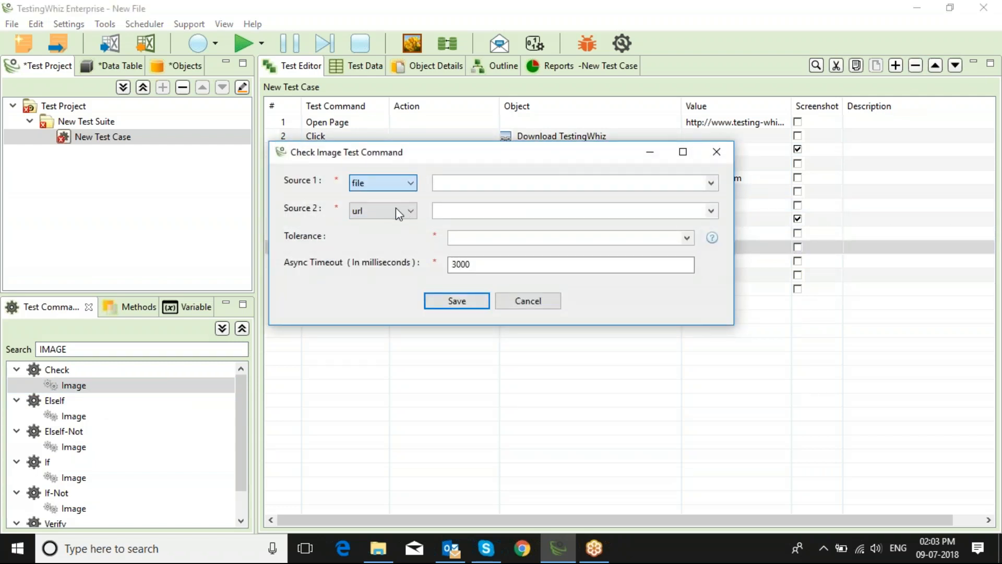
click(380, 213)
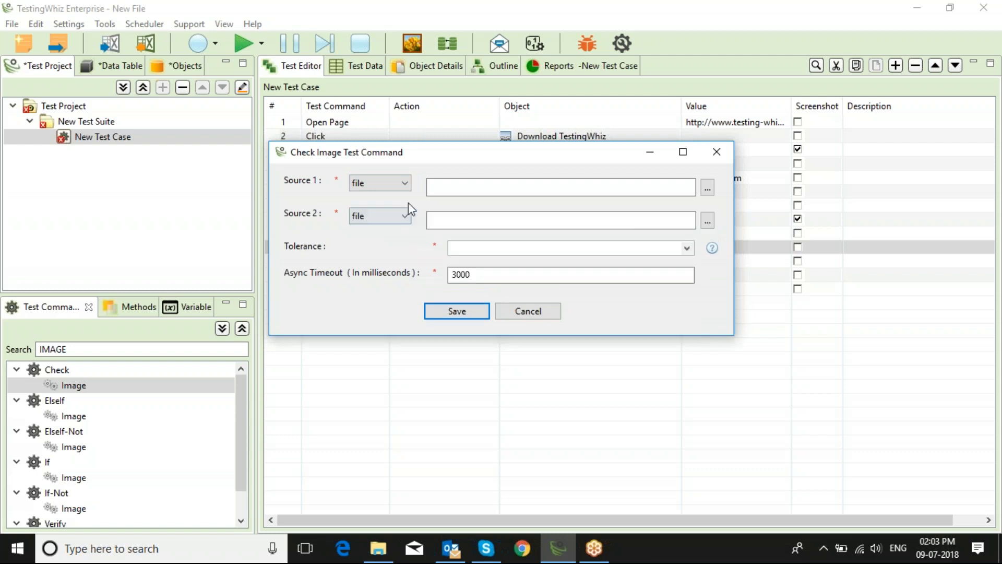
click(379, 183)
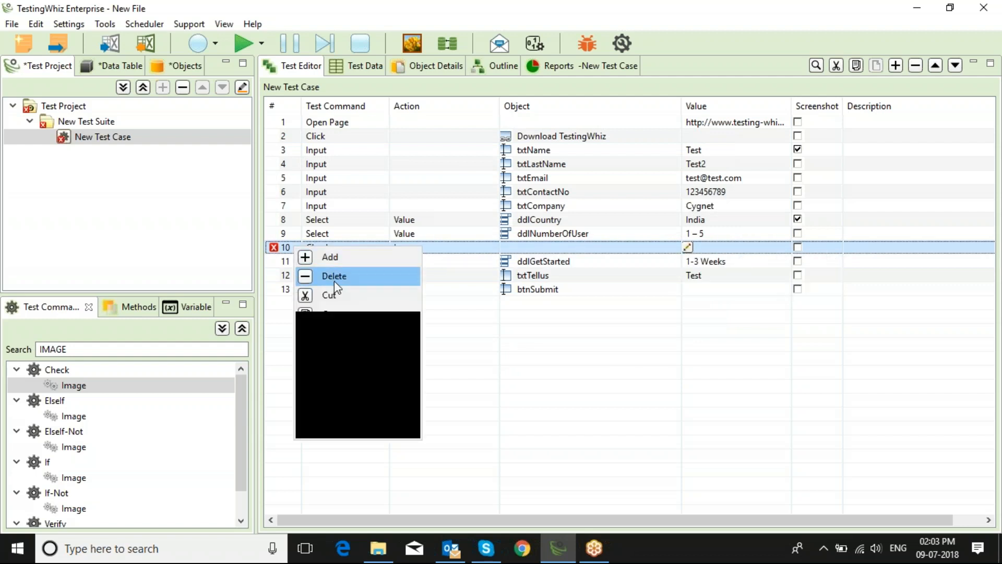
click(334, 276)
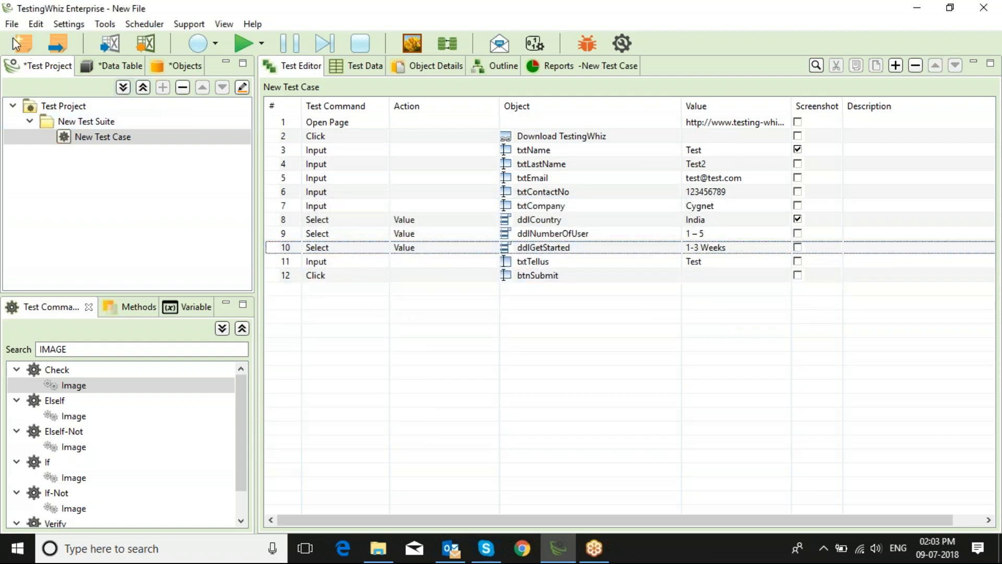
Load the Image Compare sample via File > Open Sample, answering the unsaved-changes prompt
click(11, 24)
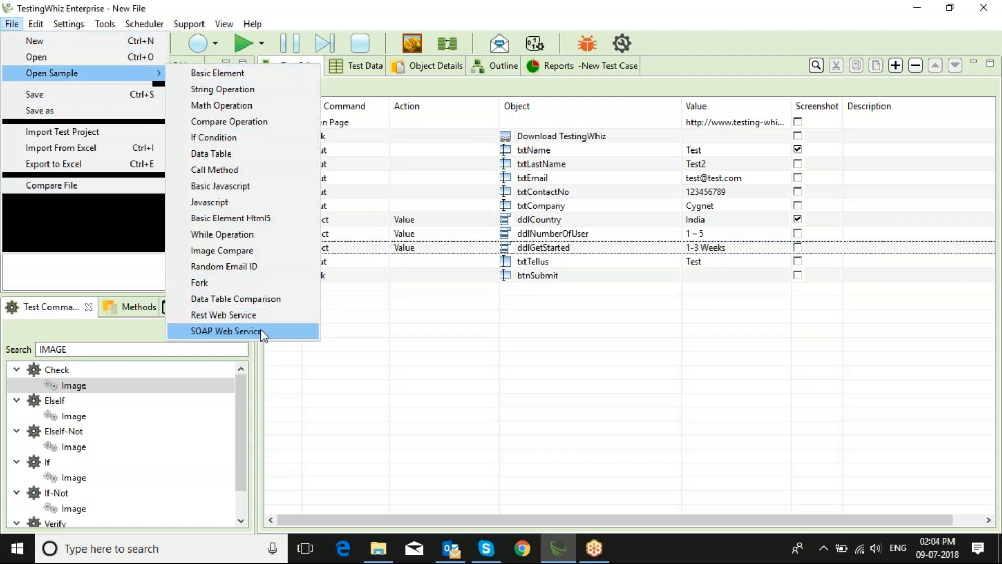
mouse_move(250, 89)
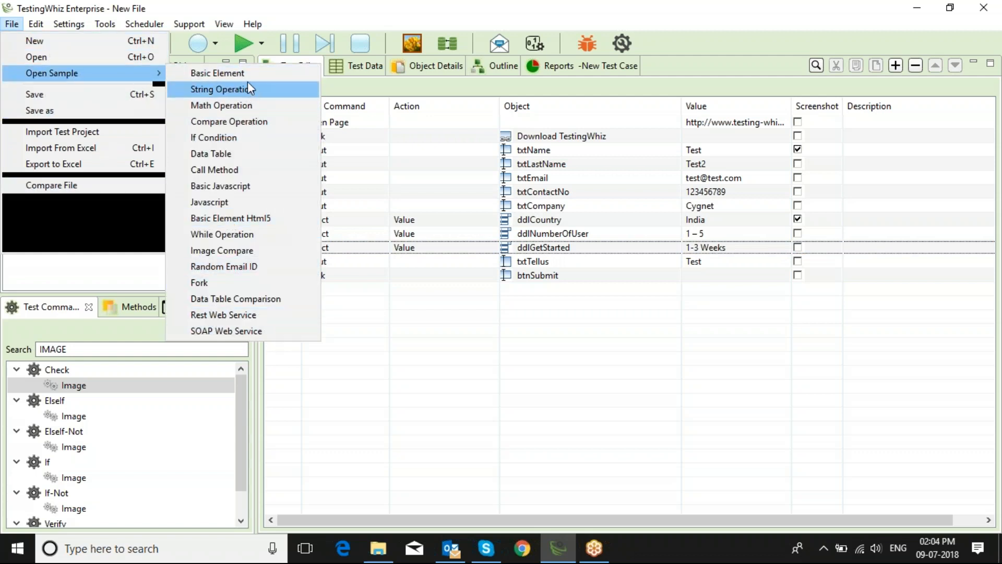
mouse_move(242, 250)
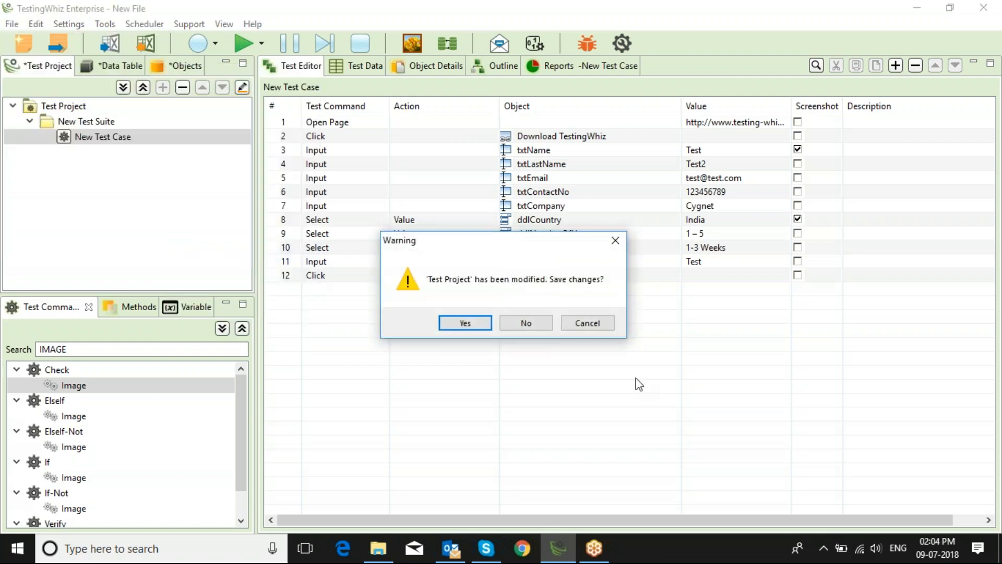
click(464, 322)
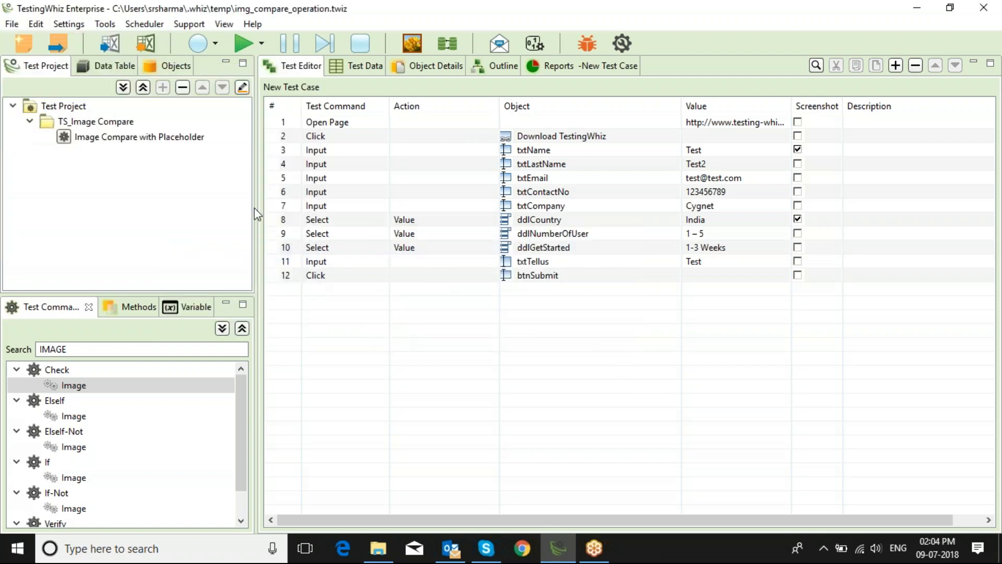
Open Image Compare with Placeholder, clear the command search and show the Methods list
click(138, 137)
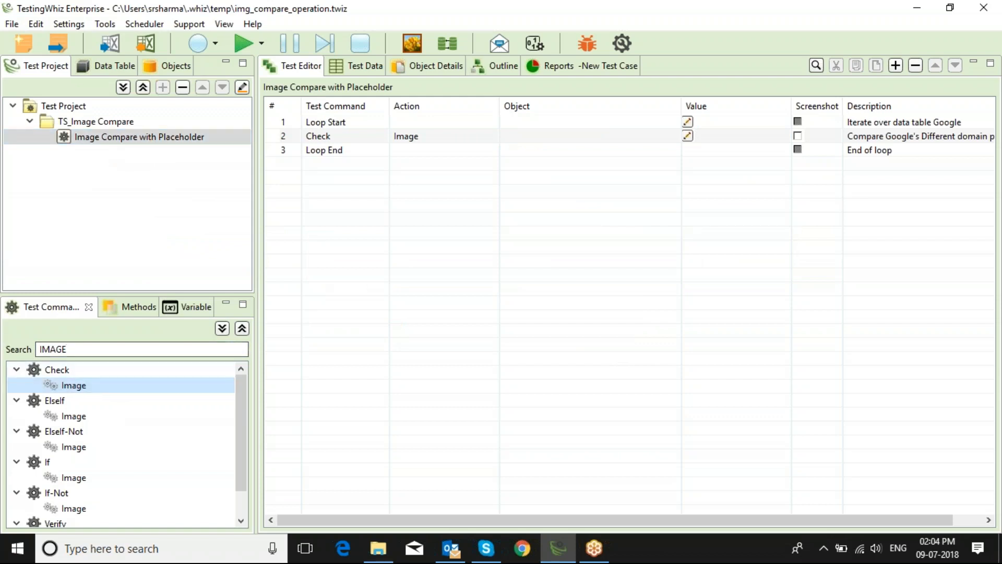
click(141, 349)
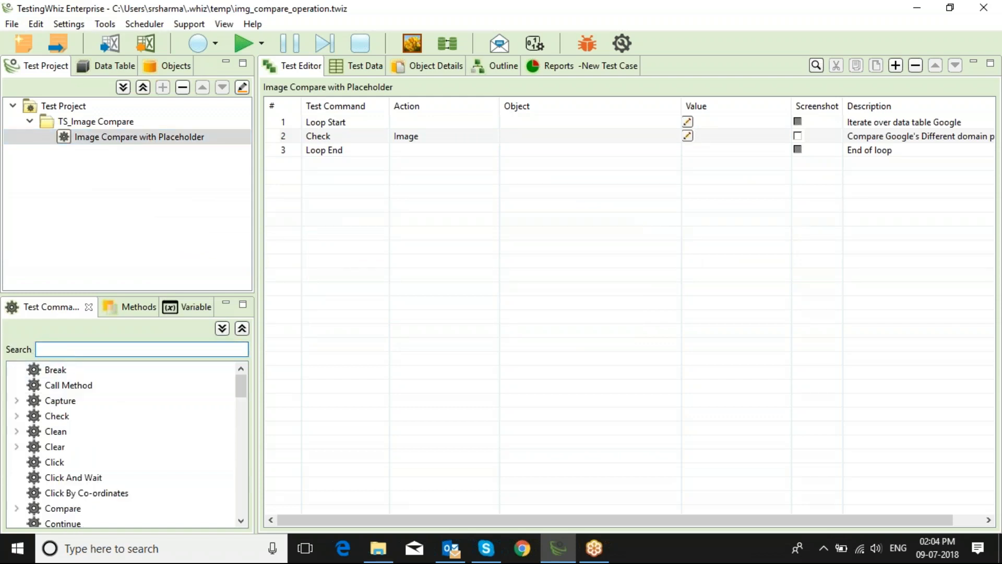
click(131, 307)
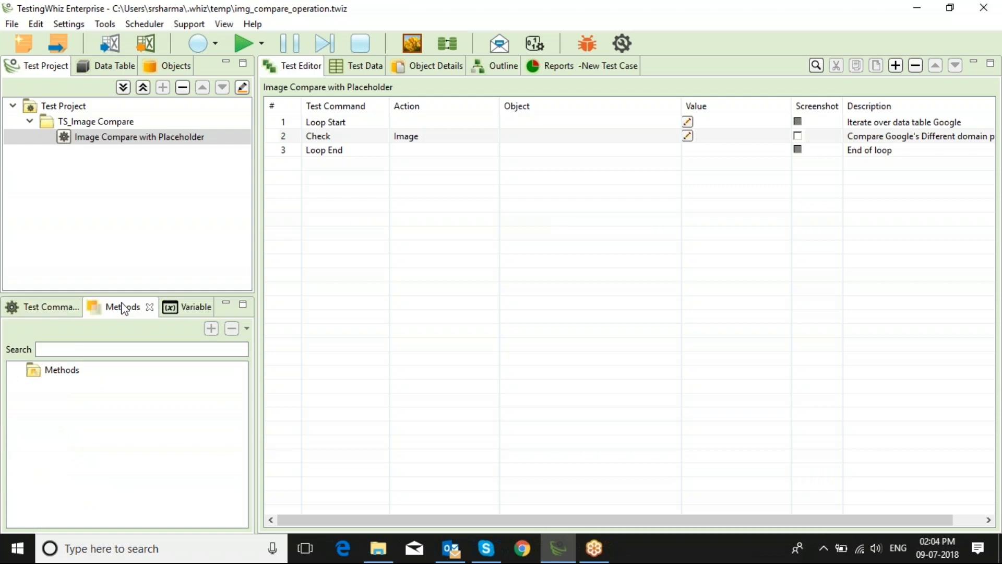
click(62, 370)
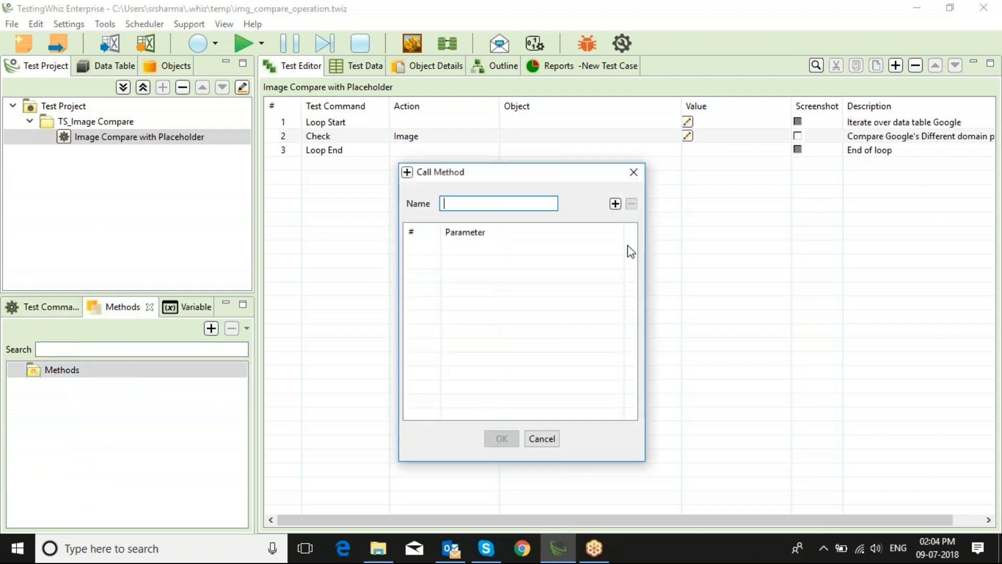
mouse_move(633, 172)
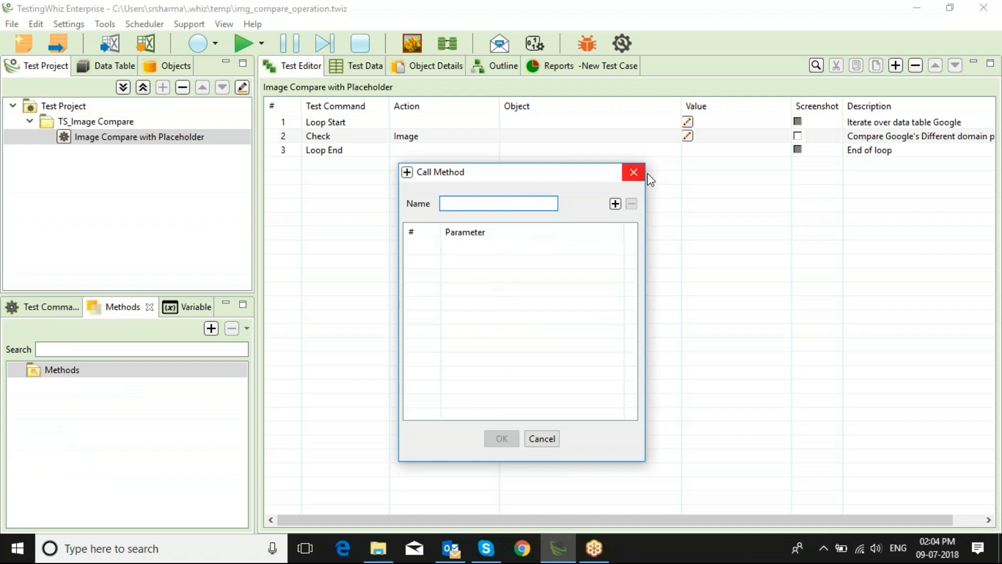
click(632, 173)
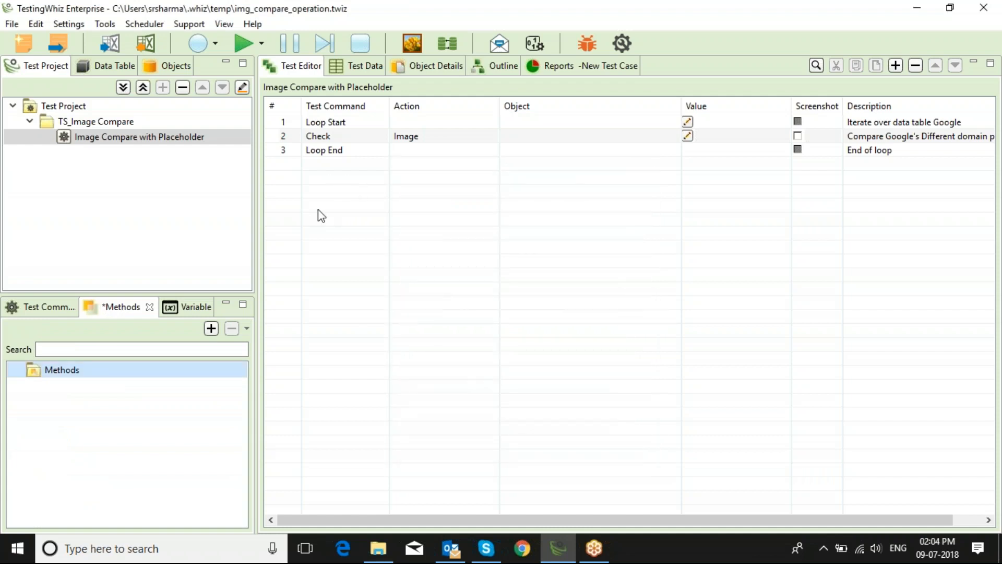
mouse_move(464, 89)
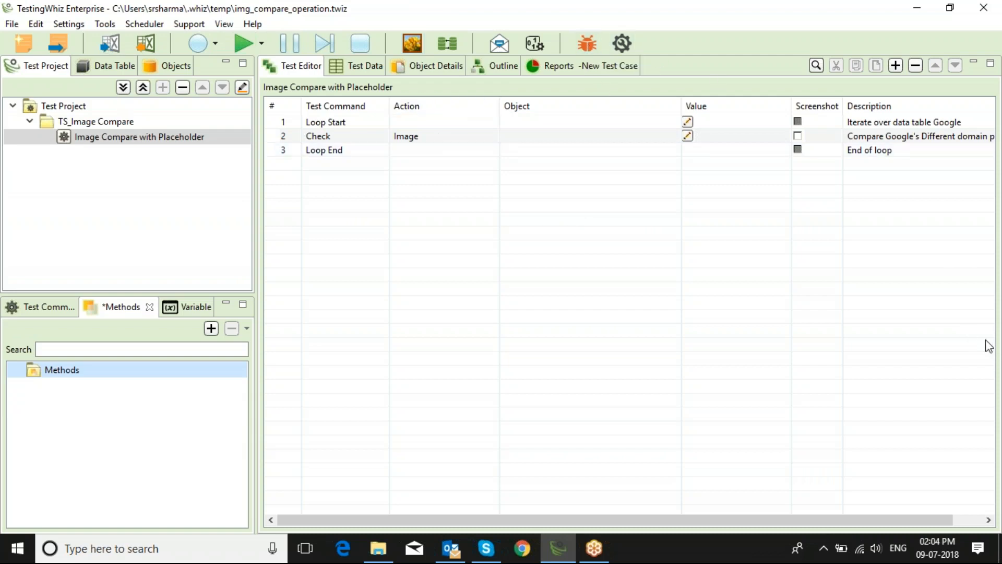
click(345, 150)
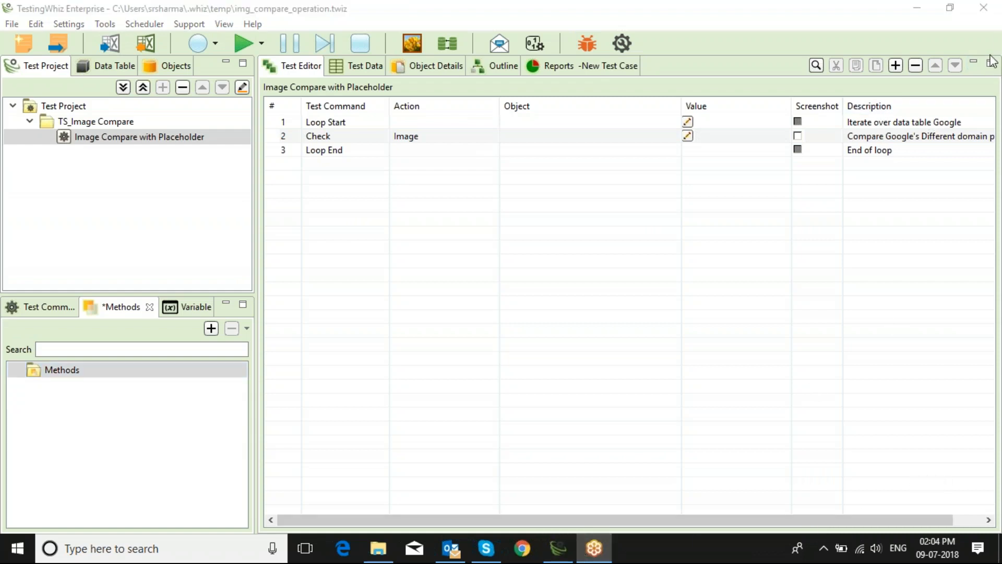
mouse_move(523, 336)
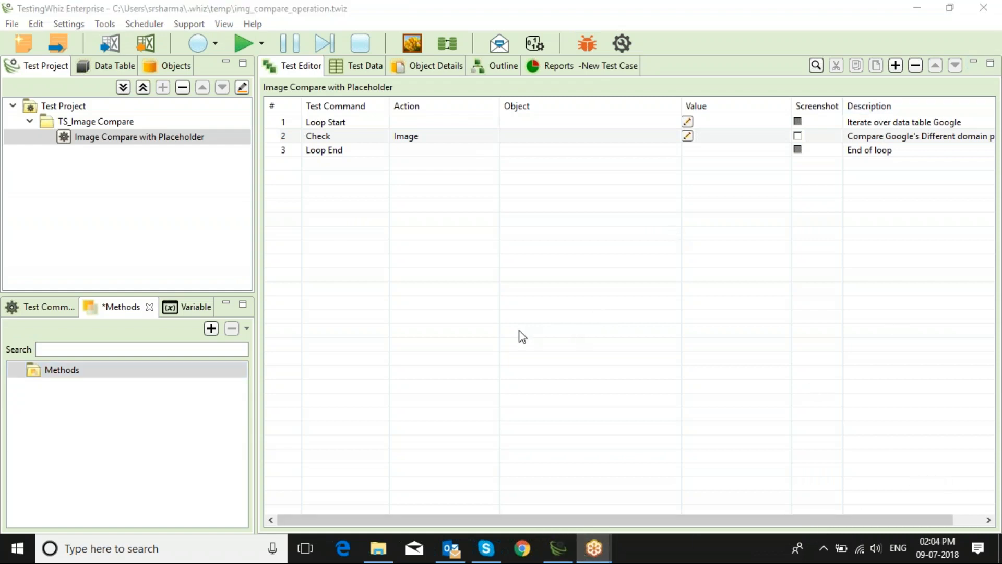